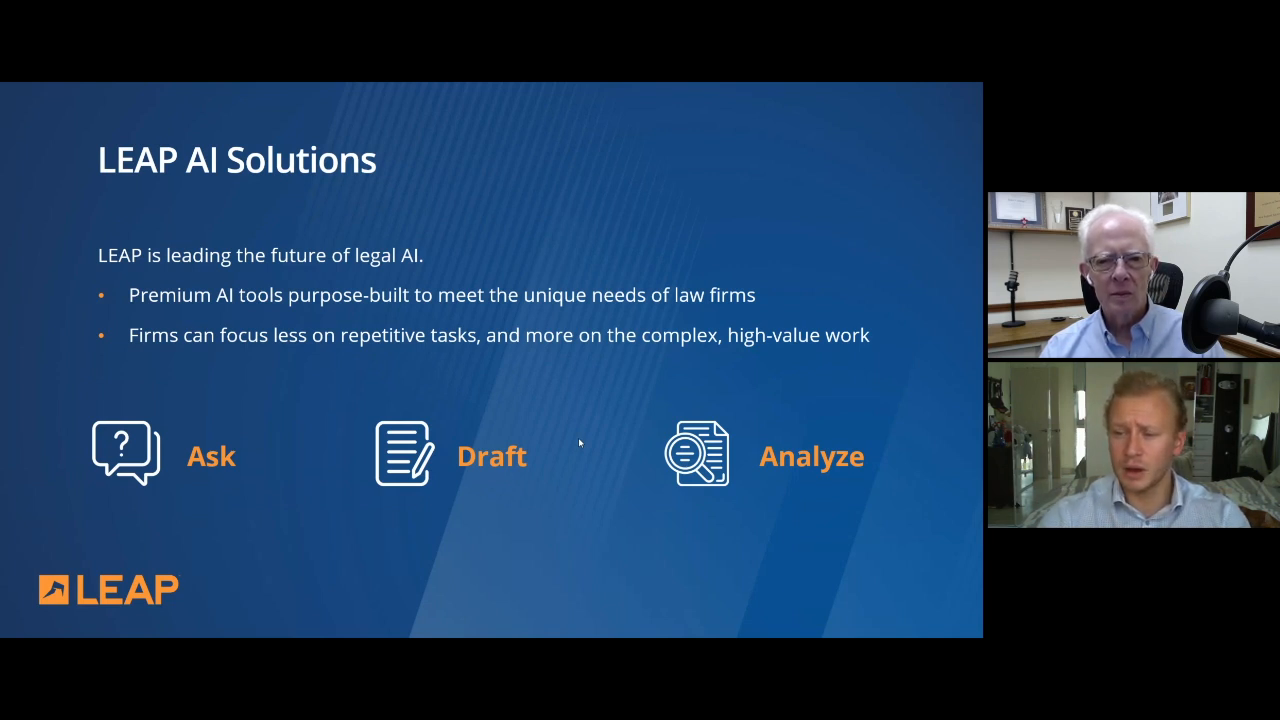
pyautogui.moveTo(587, 437)
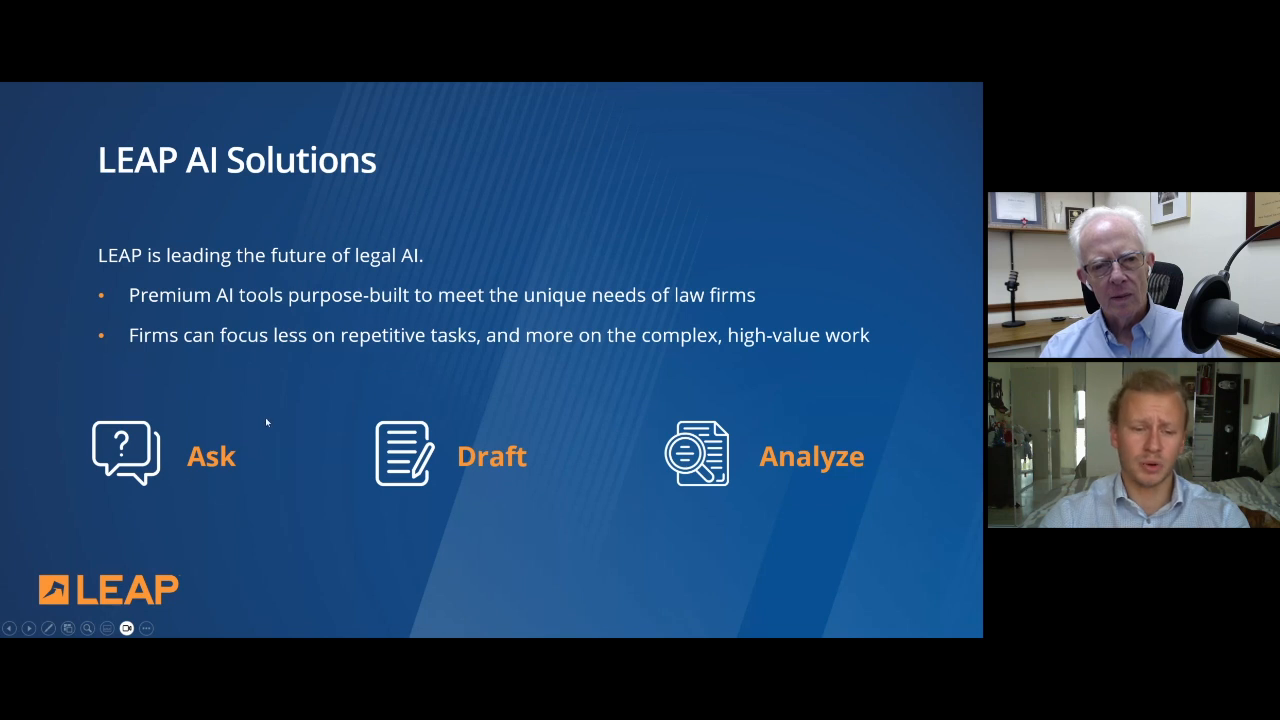
pyautogui.moveTo(230, 418)
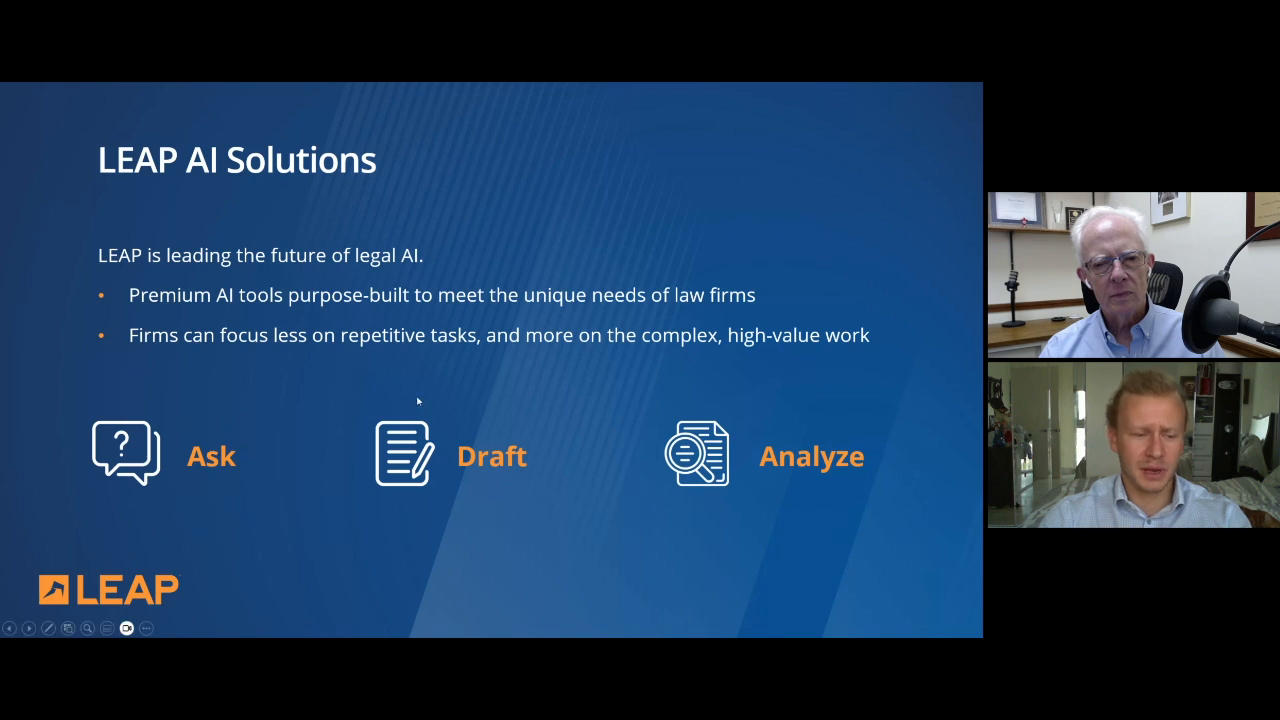
pyautogui.moveTo(532, 474)
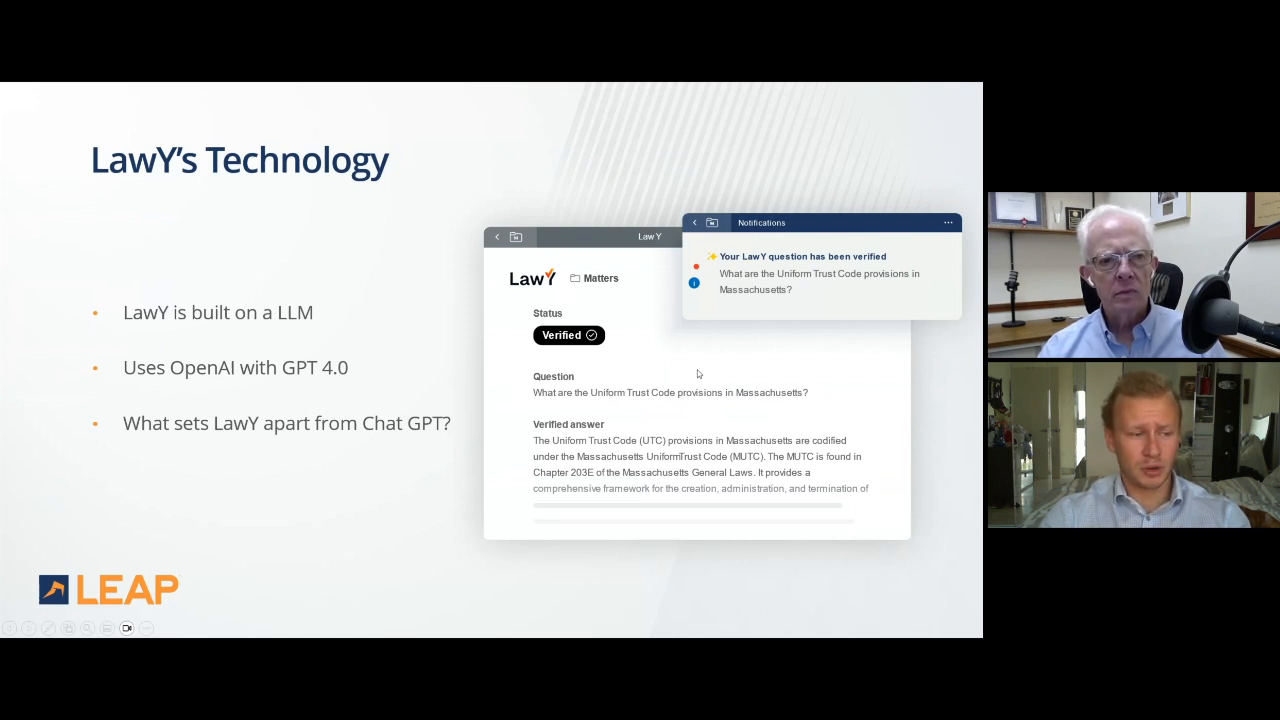
pyautogui.moveTo(690, 357)
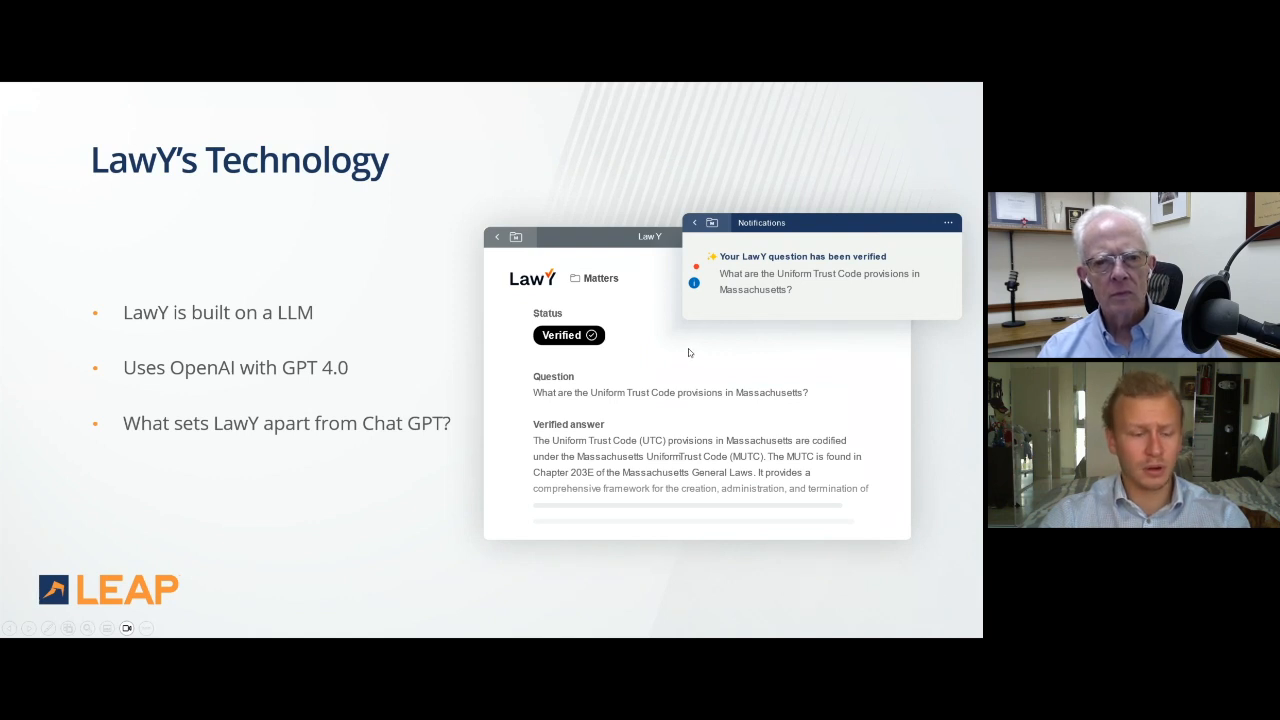
pyautogui.moveTo(686, 348)
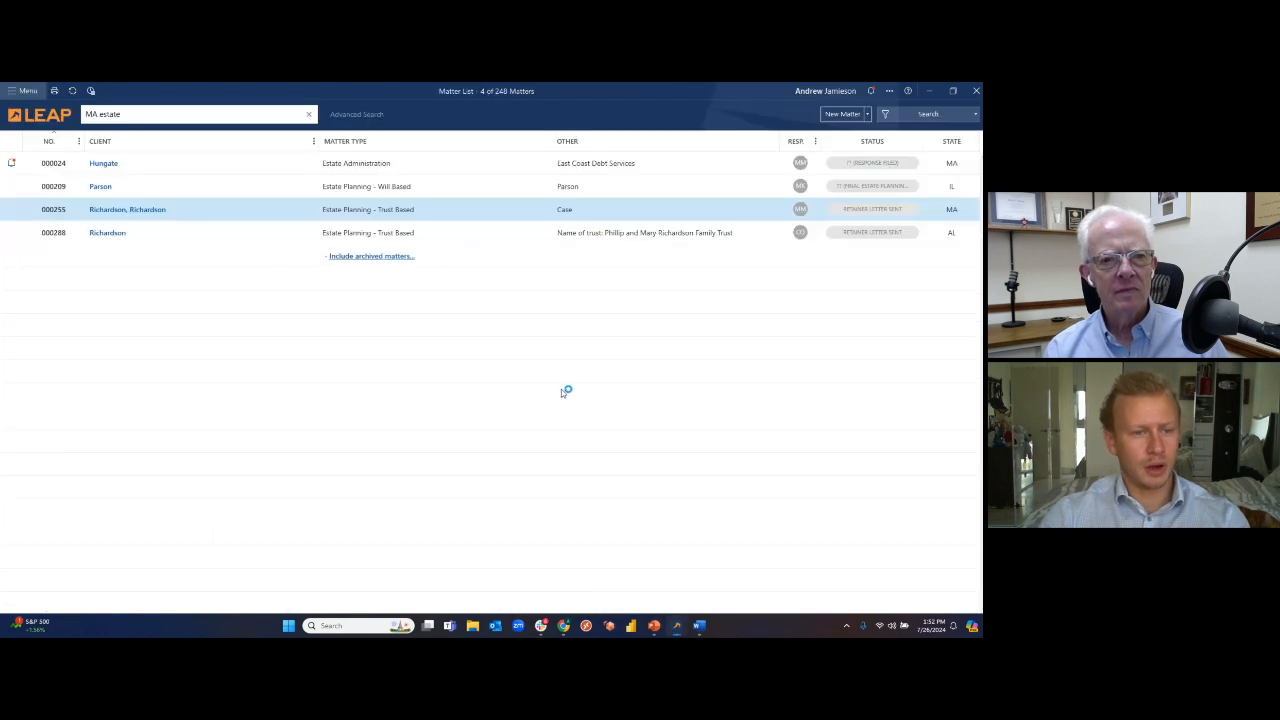
pyautogui.moveTo(420, 193)
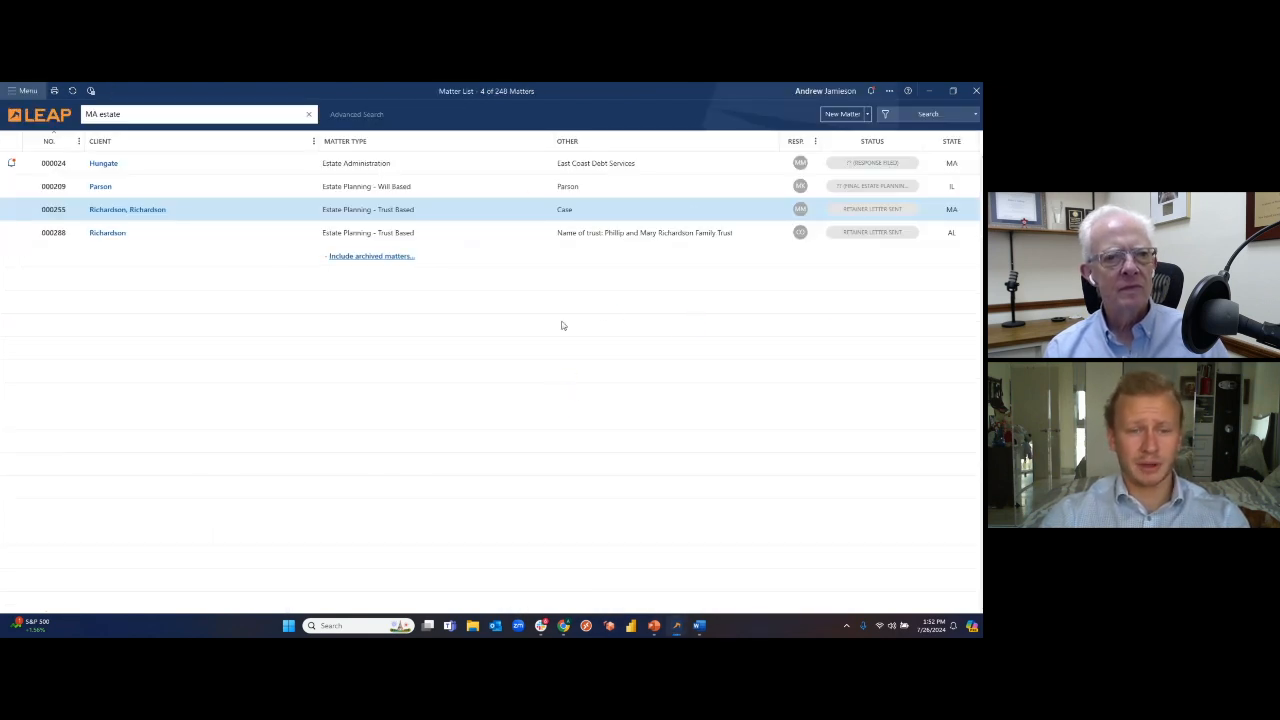
pyautogui.moveTo(407, 290)
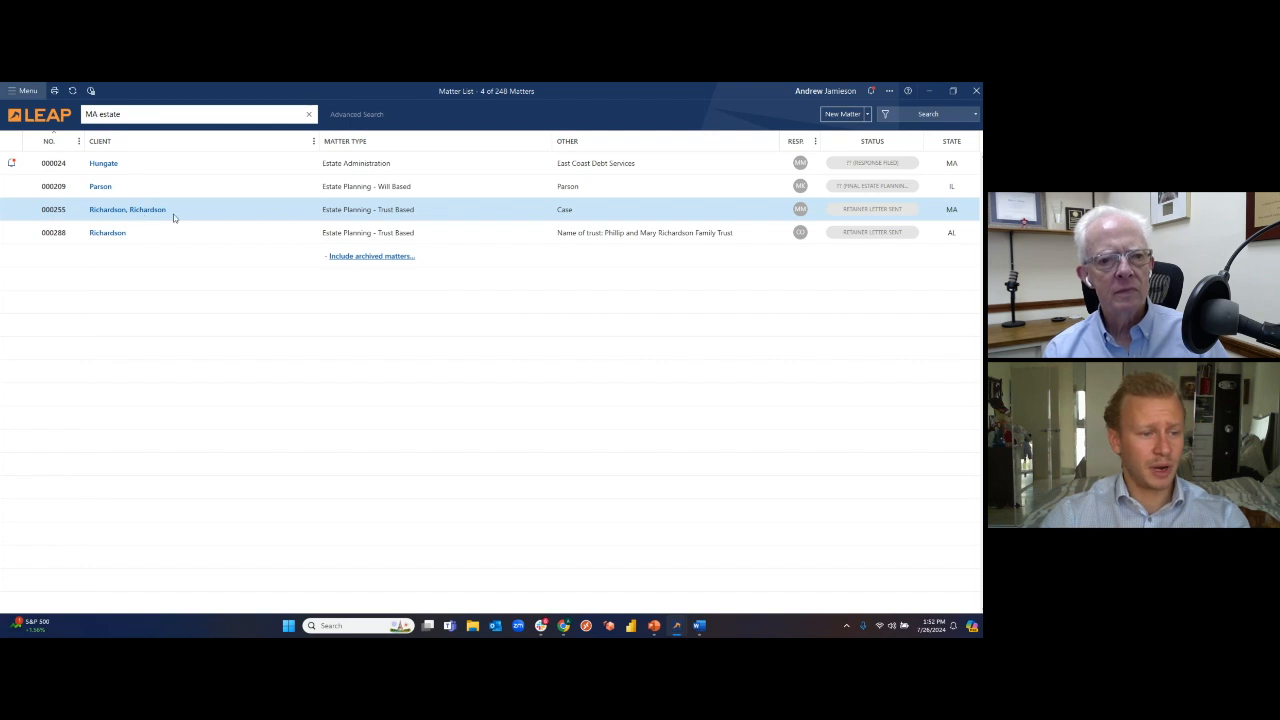
pyautogui.doubleClick(127, 209)
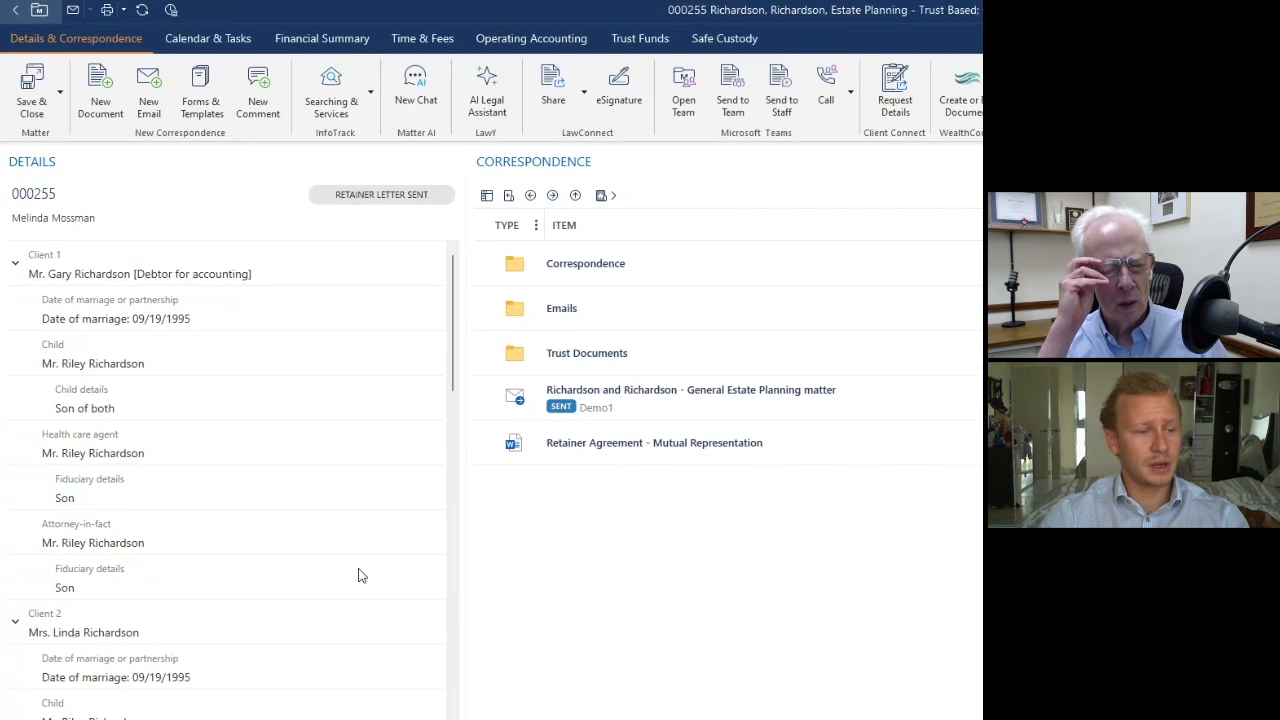
pyautogui.moveTo(947, 293)
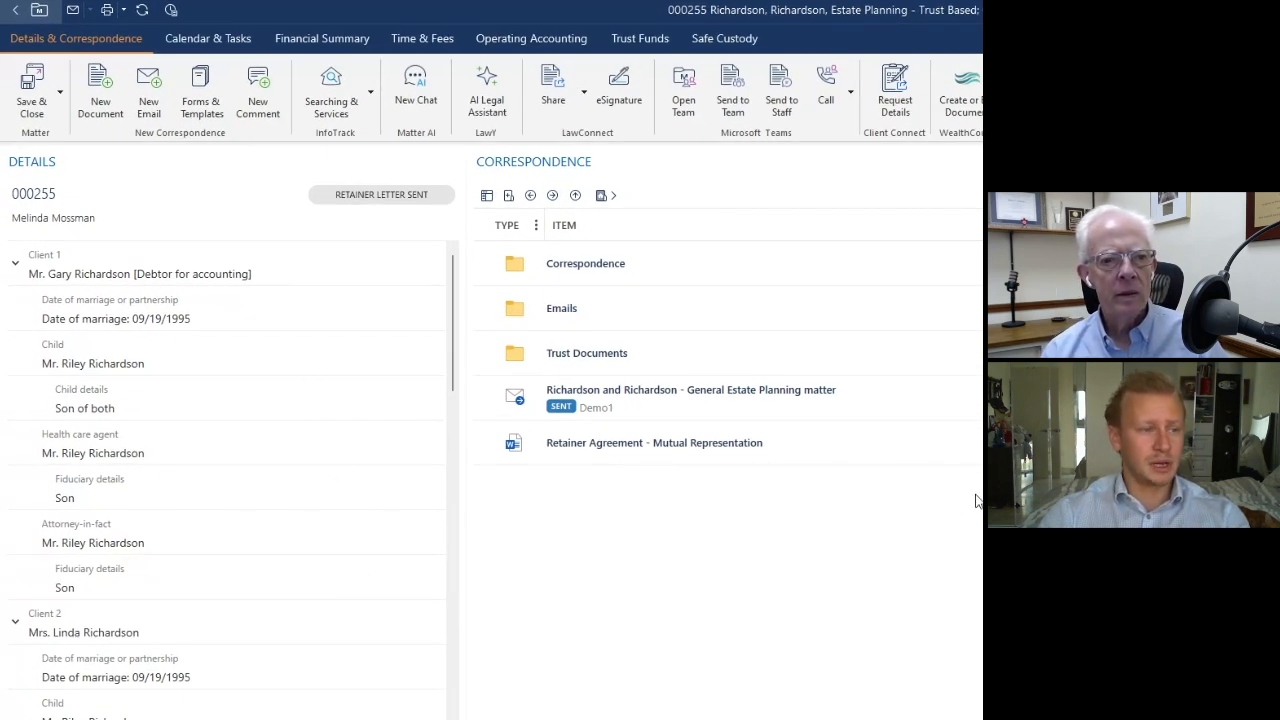
pyautogui.moveTo(487, 90)
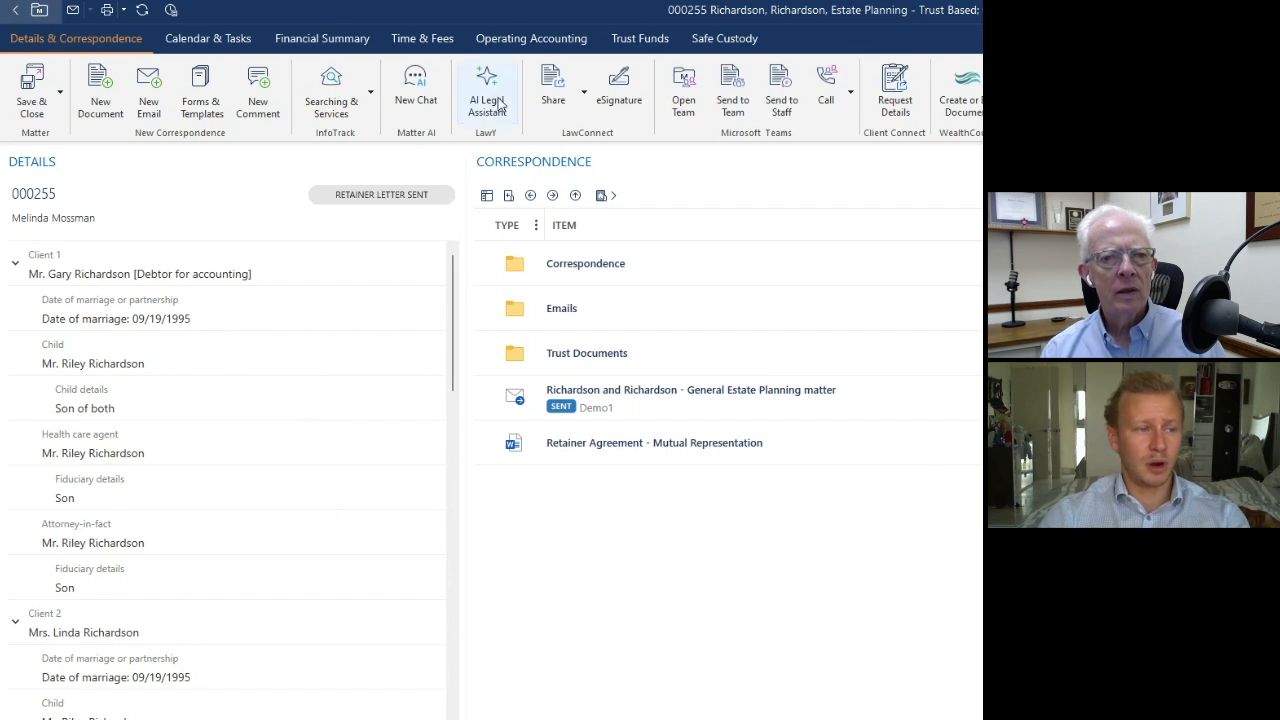
pyautogui.moveTo(487, 90)
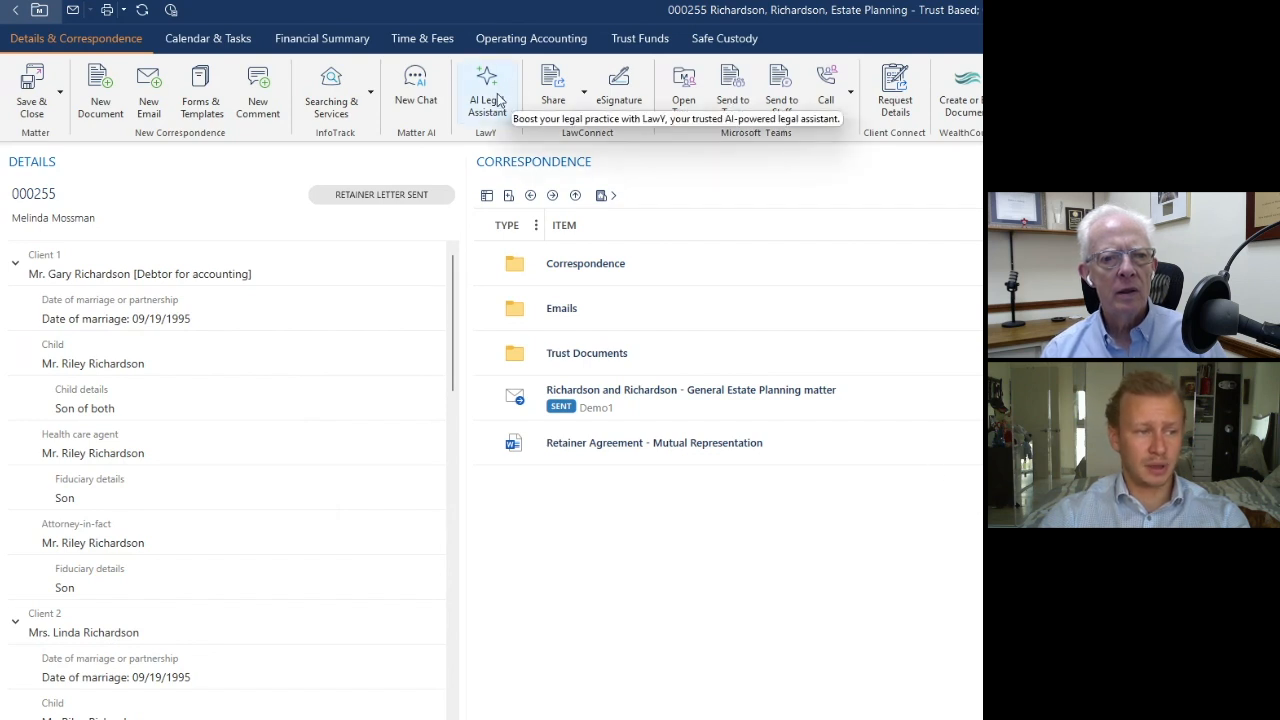
pyautogui.moveTo(490, 90)
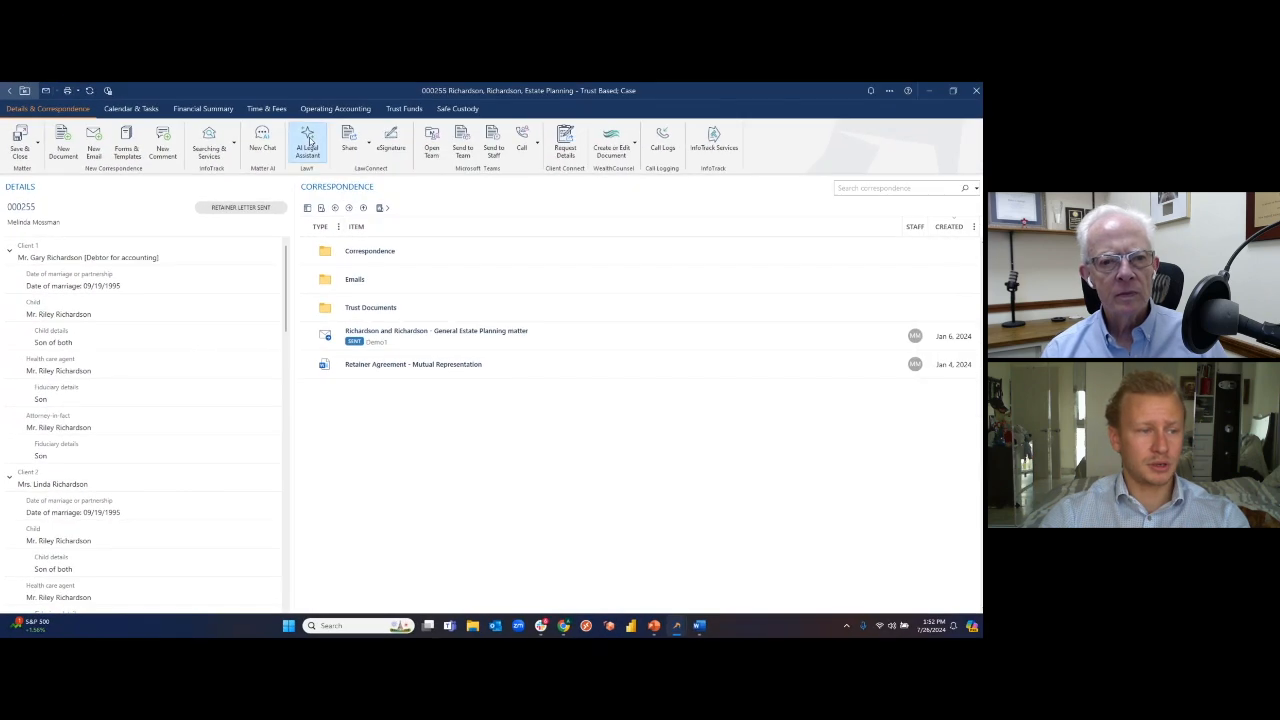
# Open LawY's AI Legal Assistant, view a conversation, then return to the matters list.
pyautogui.click(308, 142)
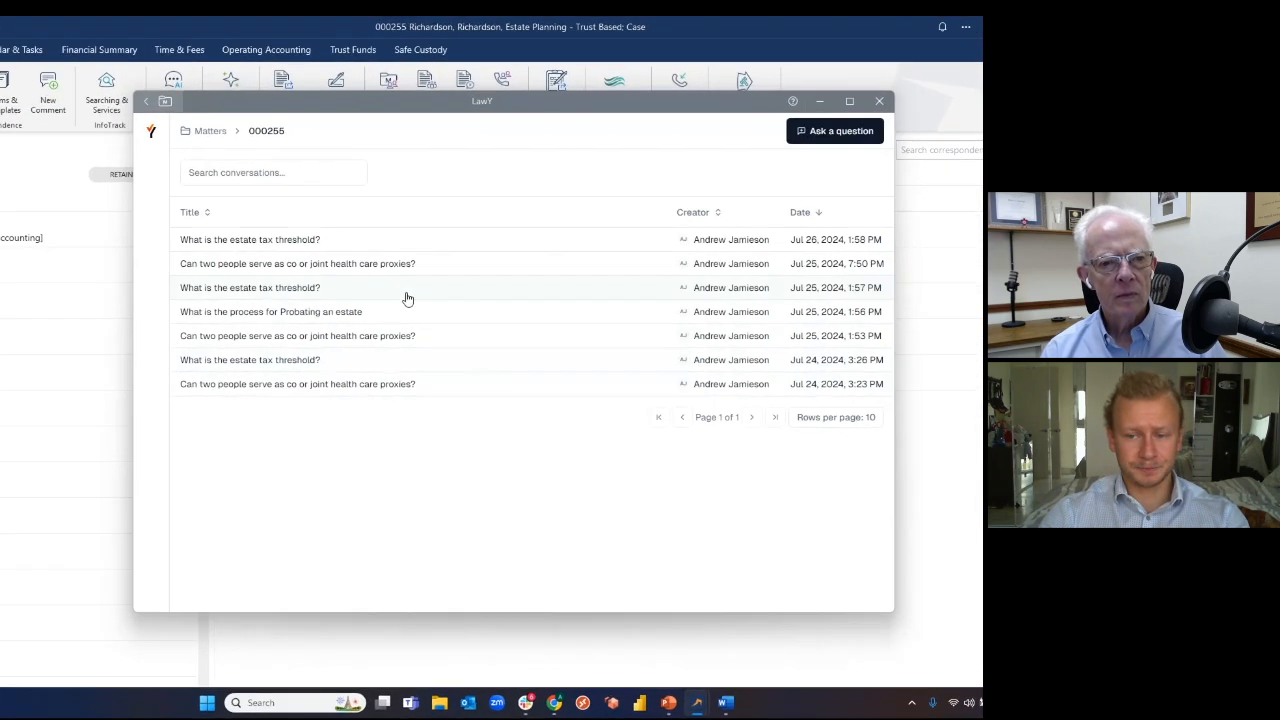
pyautogui.click(849, 101)
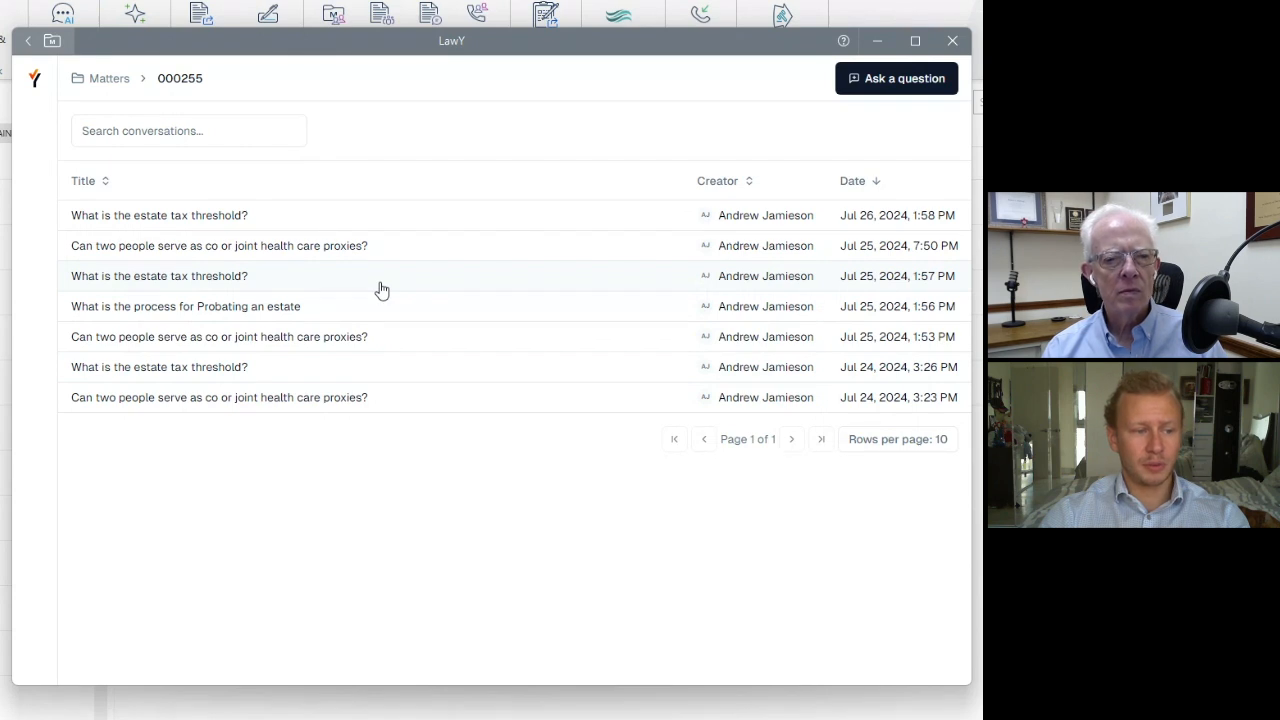
pyautogui.moveTo(345, 194)
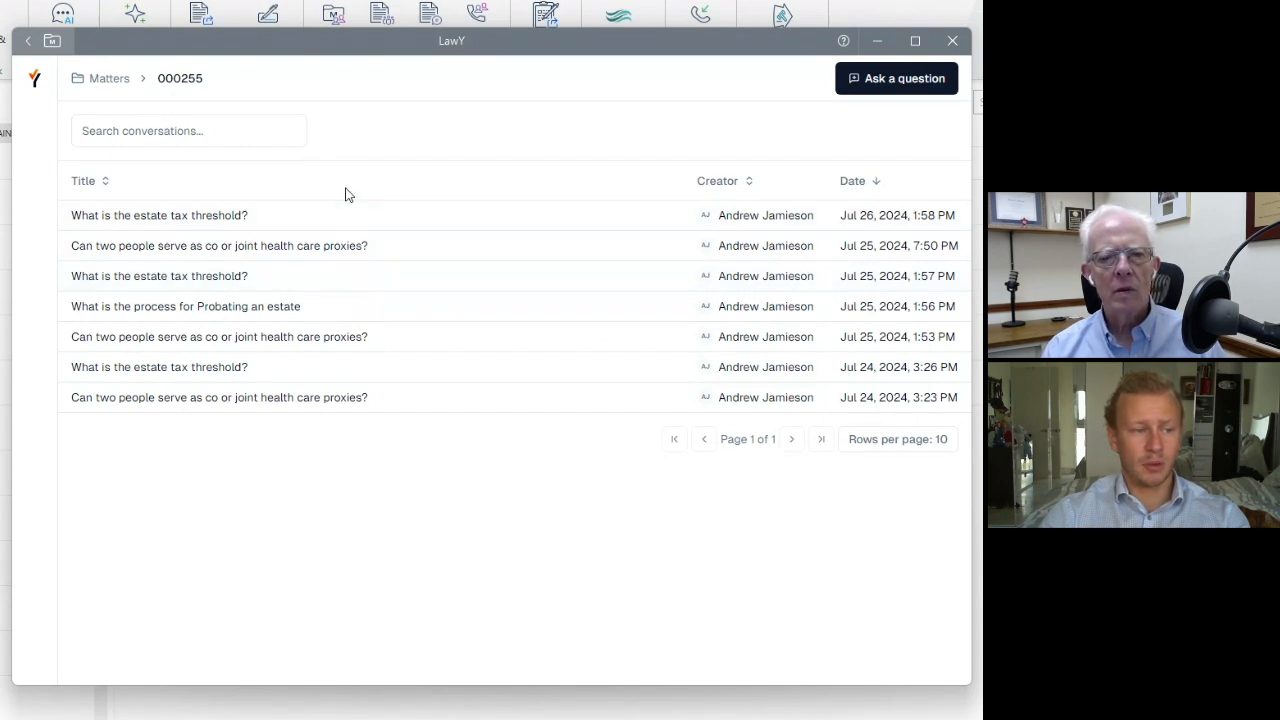
pyautogui.moveTo(337, 423)
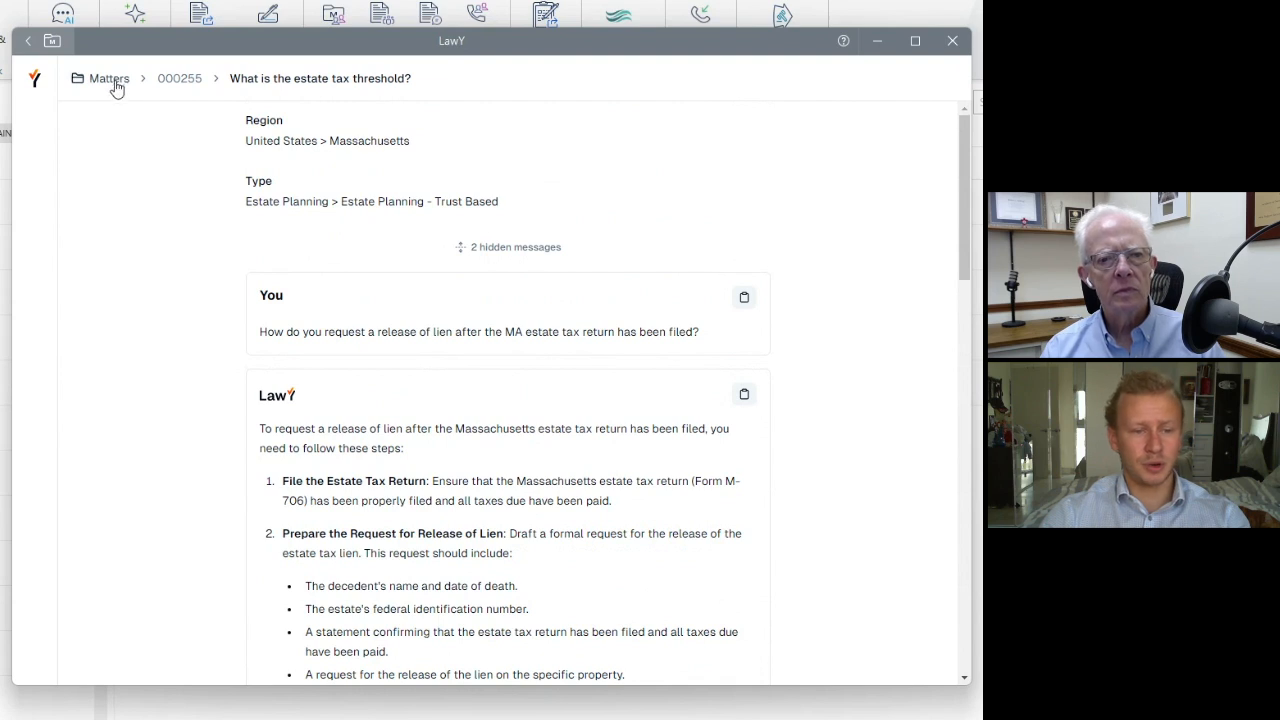
pyautogui.click(109, 78)
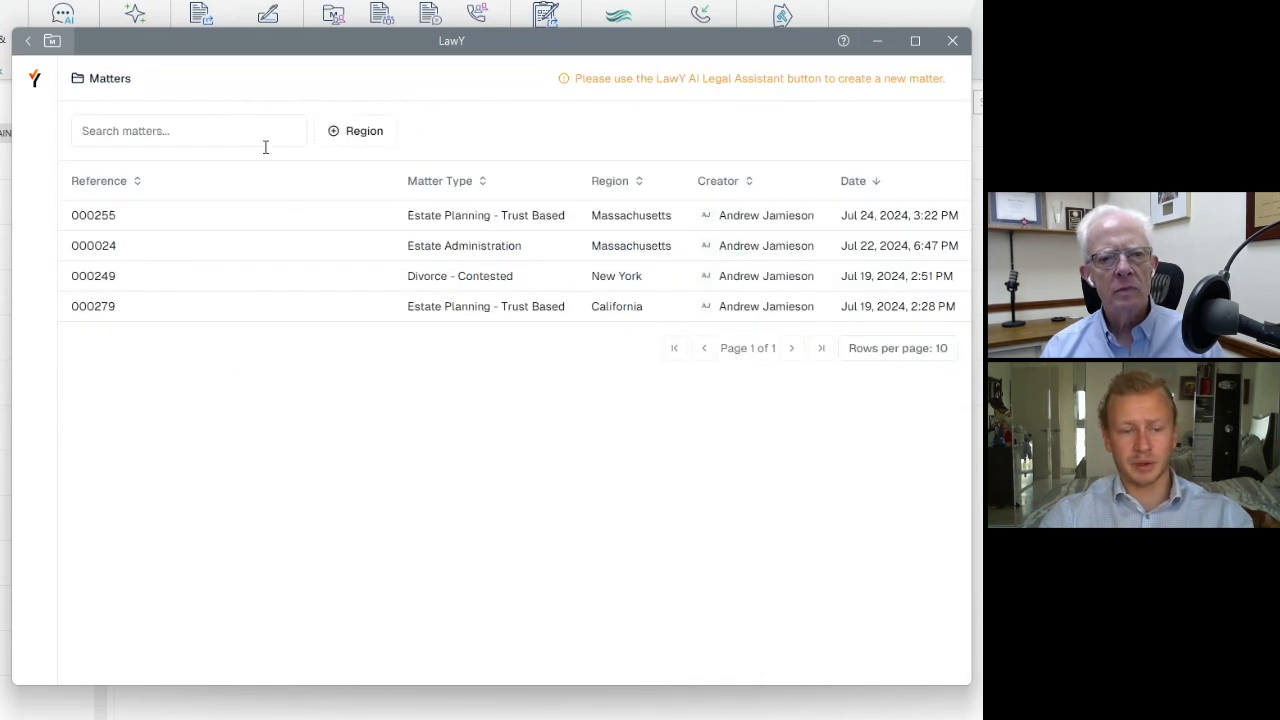
pyautogui.moveTo(300, 202)
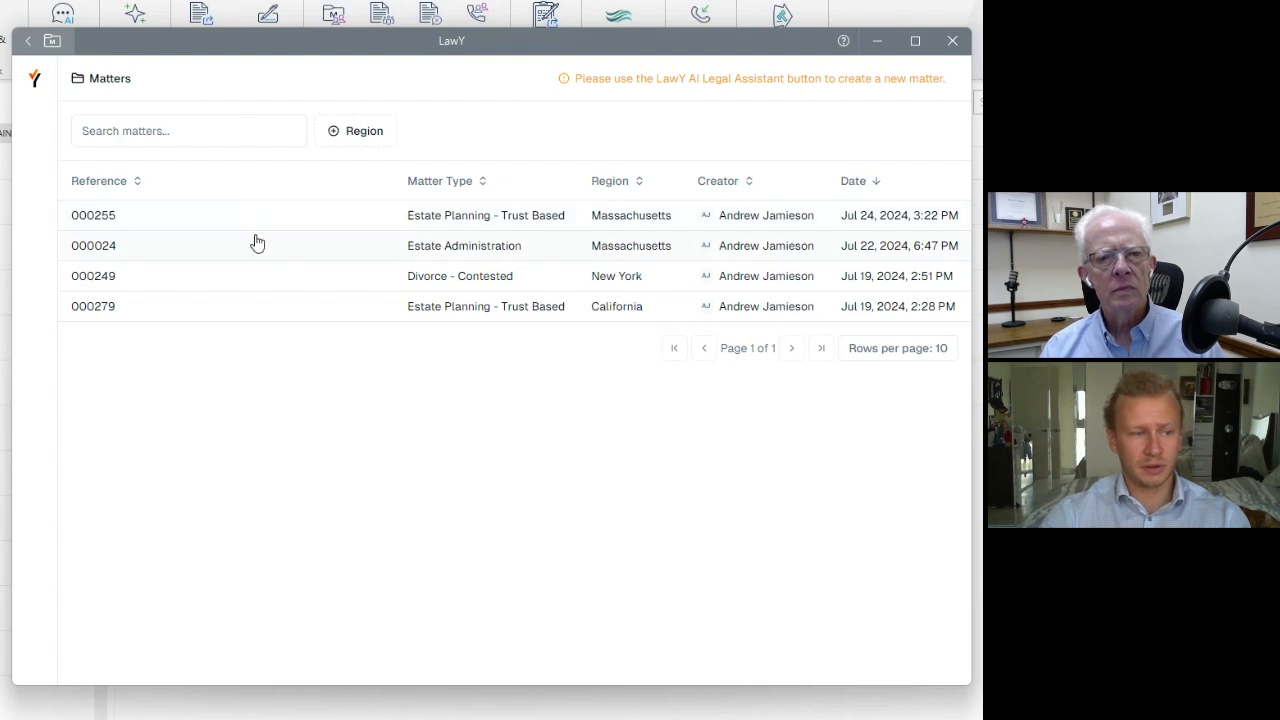
pyautogui.moveTo(275, 222)
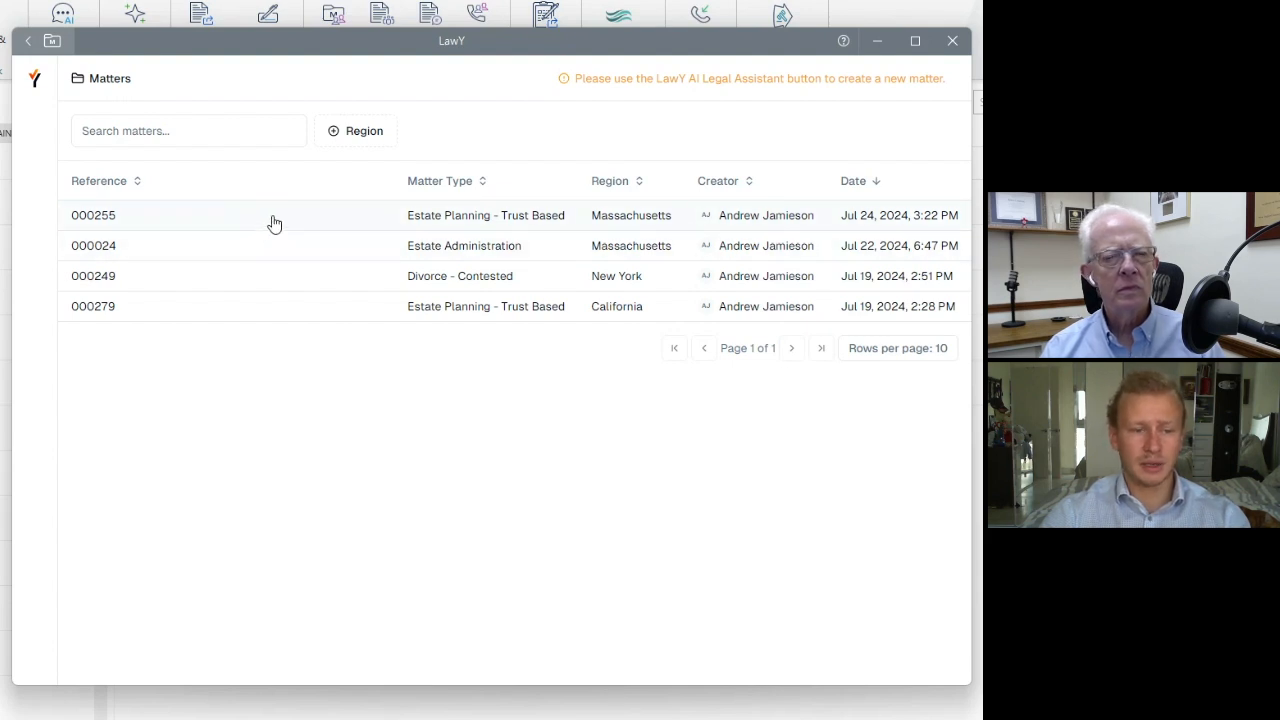
# Open matter 000255's seven-conversation list in LawY.
pyautogui.click(93, 215)
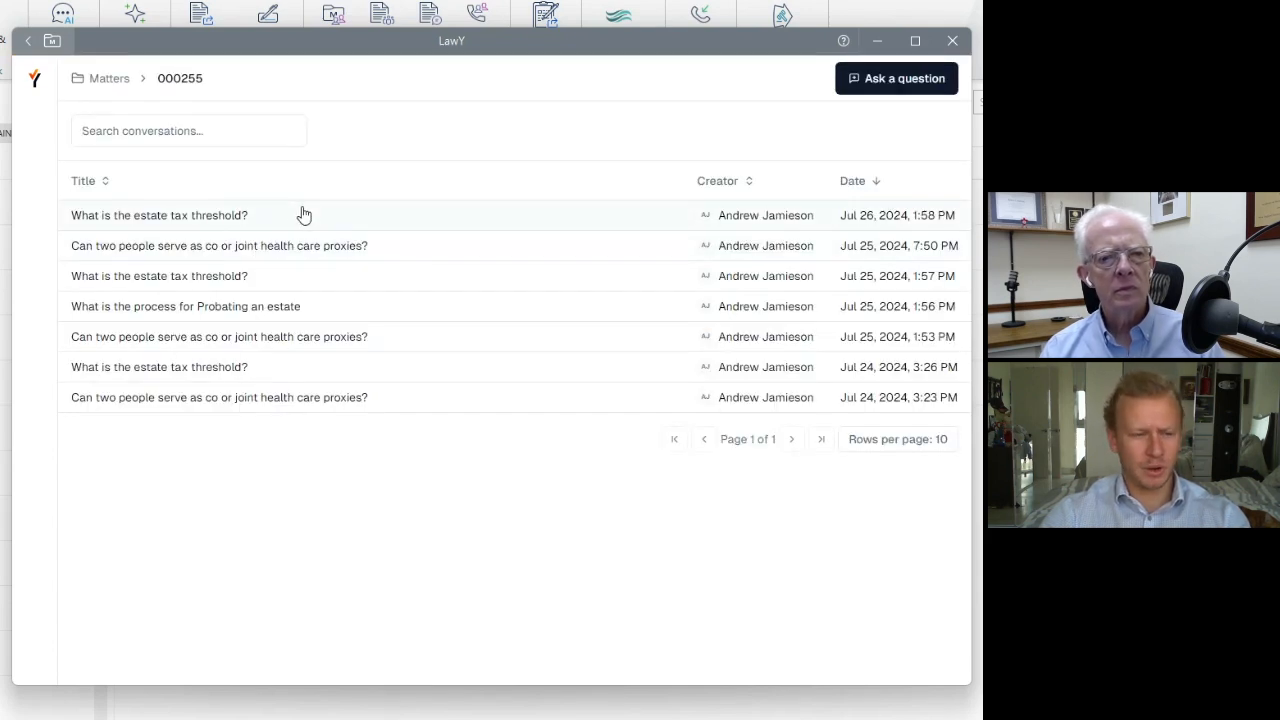
pyautogui.moveTo(475, 238)
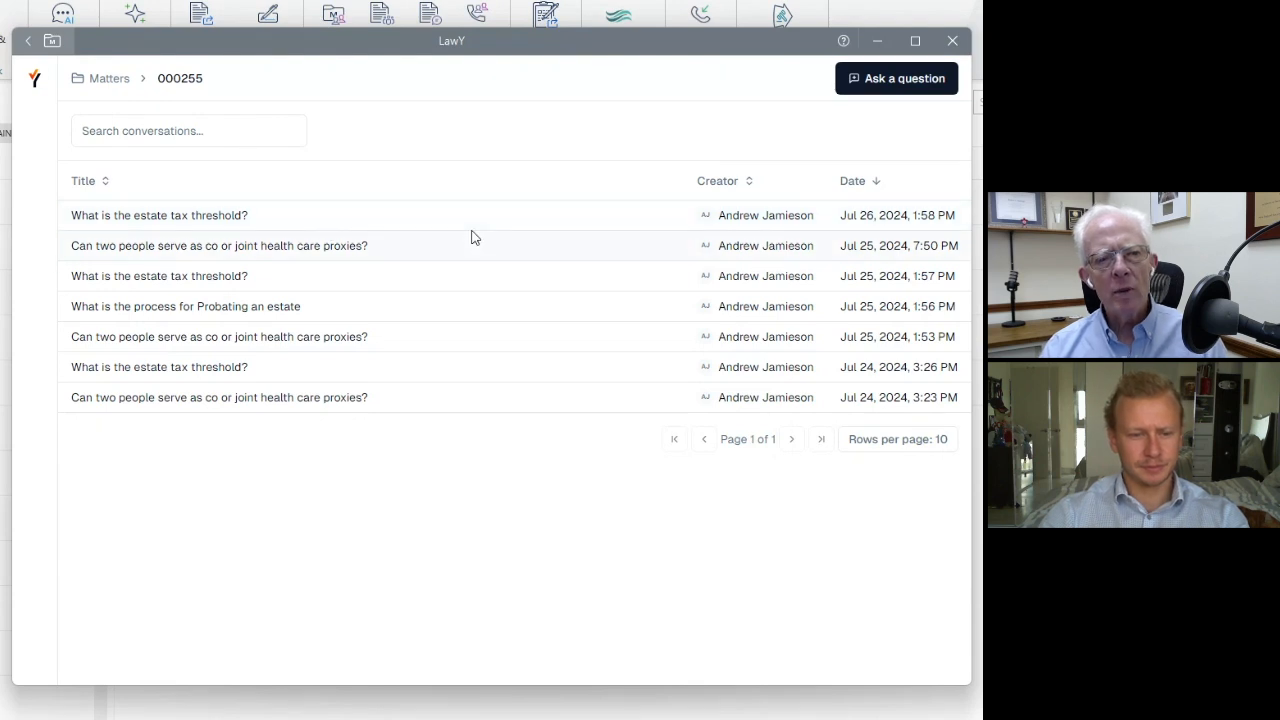
pyautogui.moveTo(484, 247)
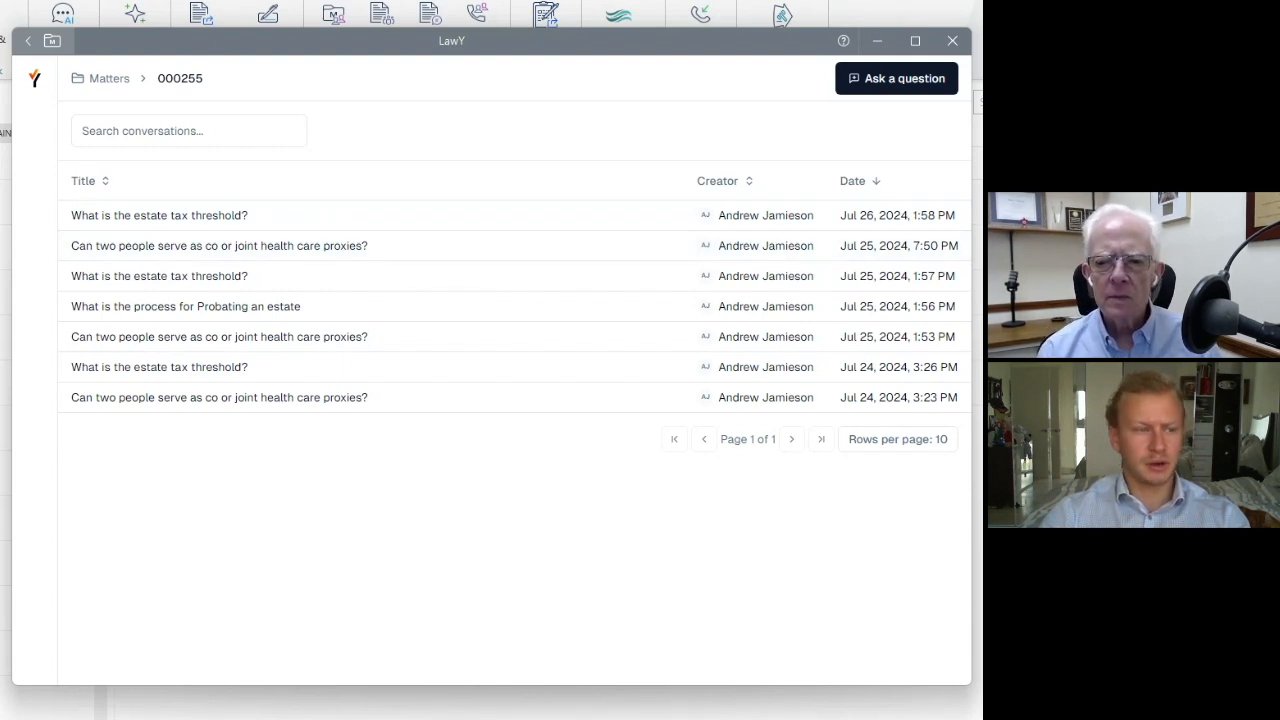
pyautogui.moveTo(651, 140)
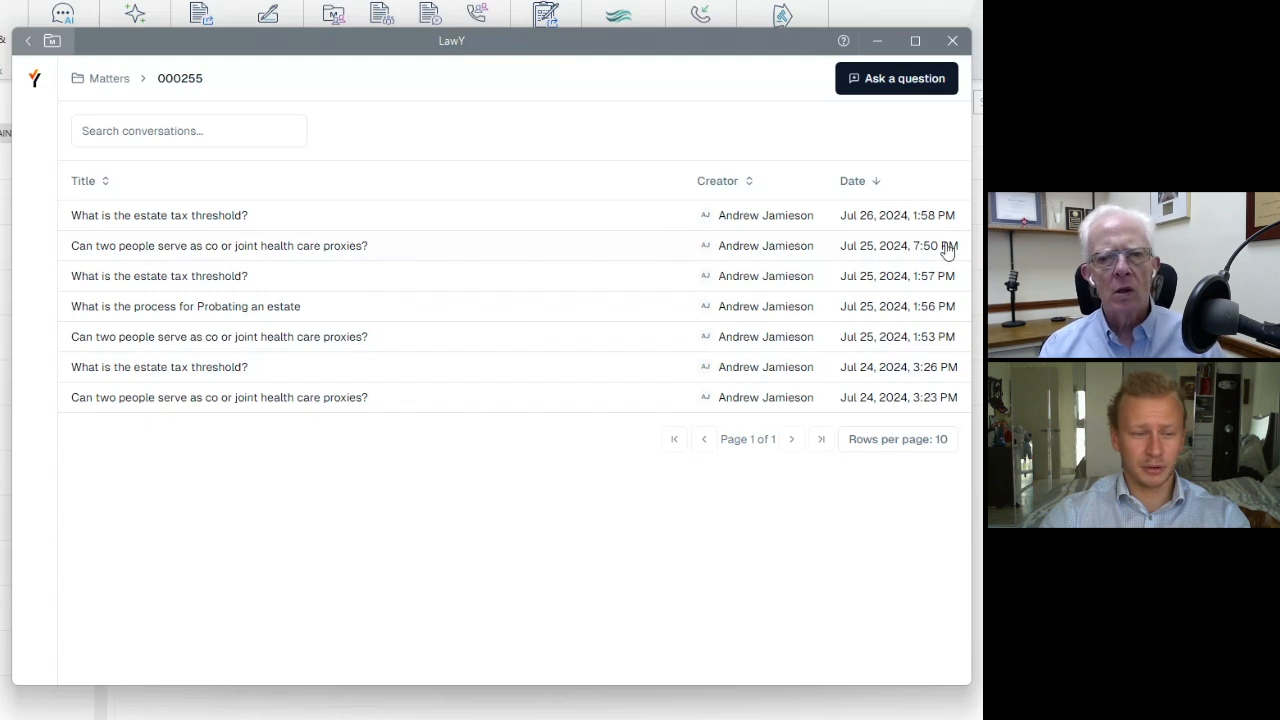
pyautogui.moveTo(903, 165)
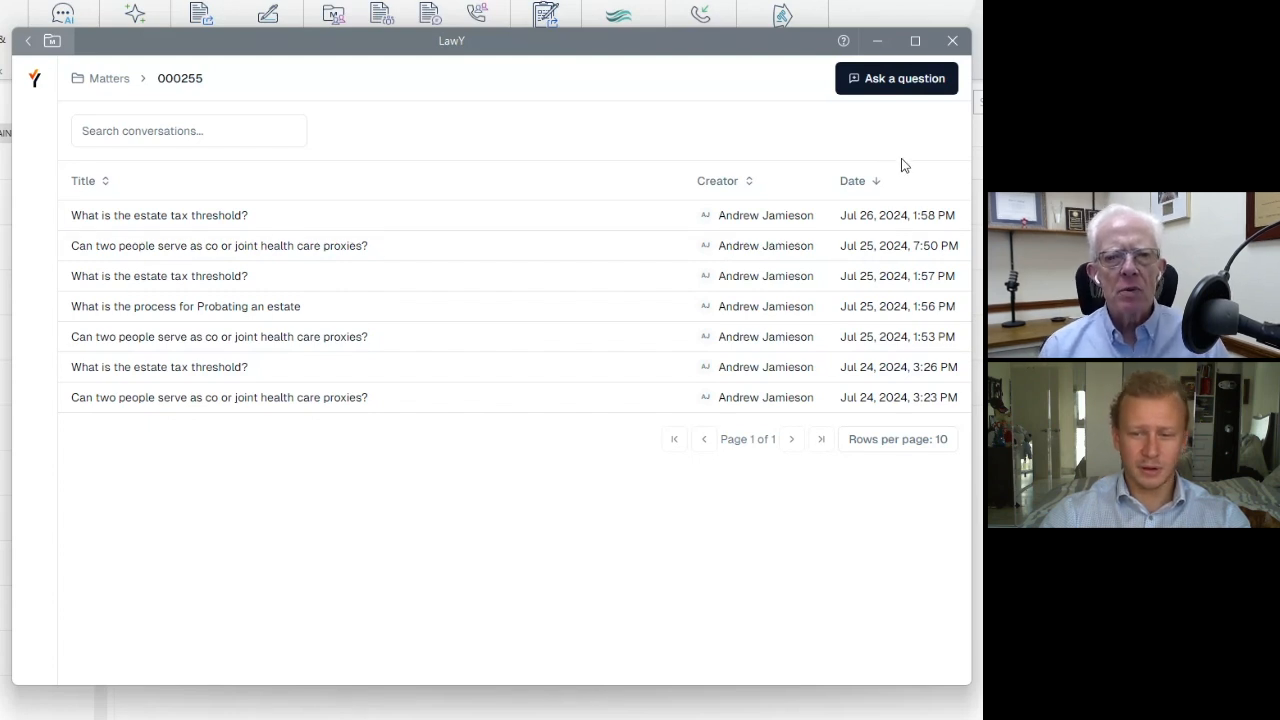
pyautogui.moveTo(920, 90)
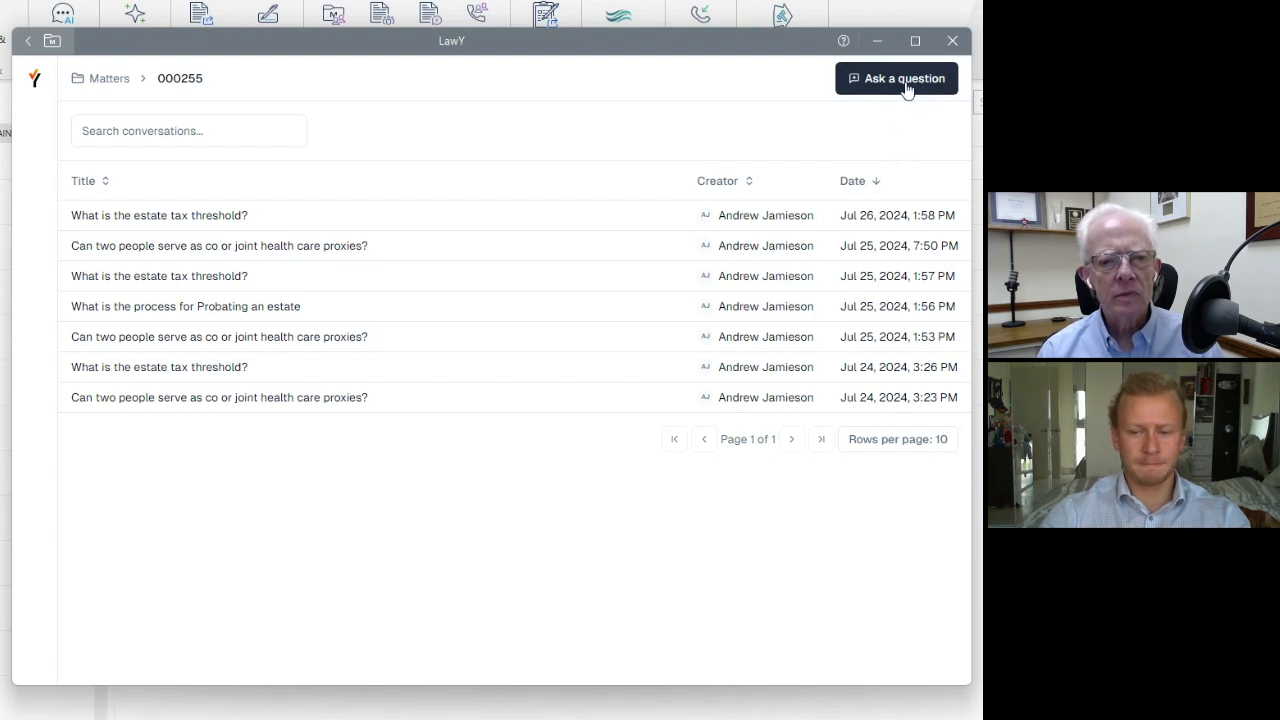
# Ask LawY whether two people can serve as co or joint health care proxies.
pyautogui.click(896, 78)
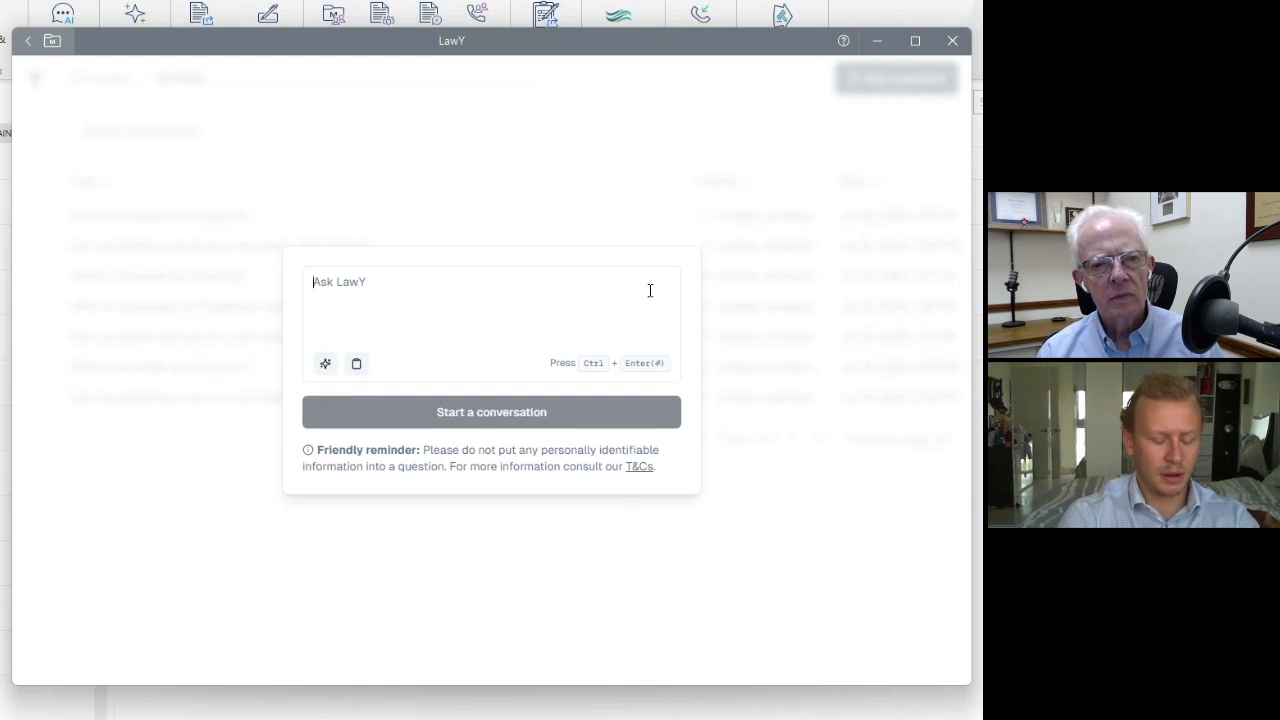
pyautogui.write('Can')
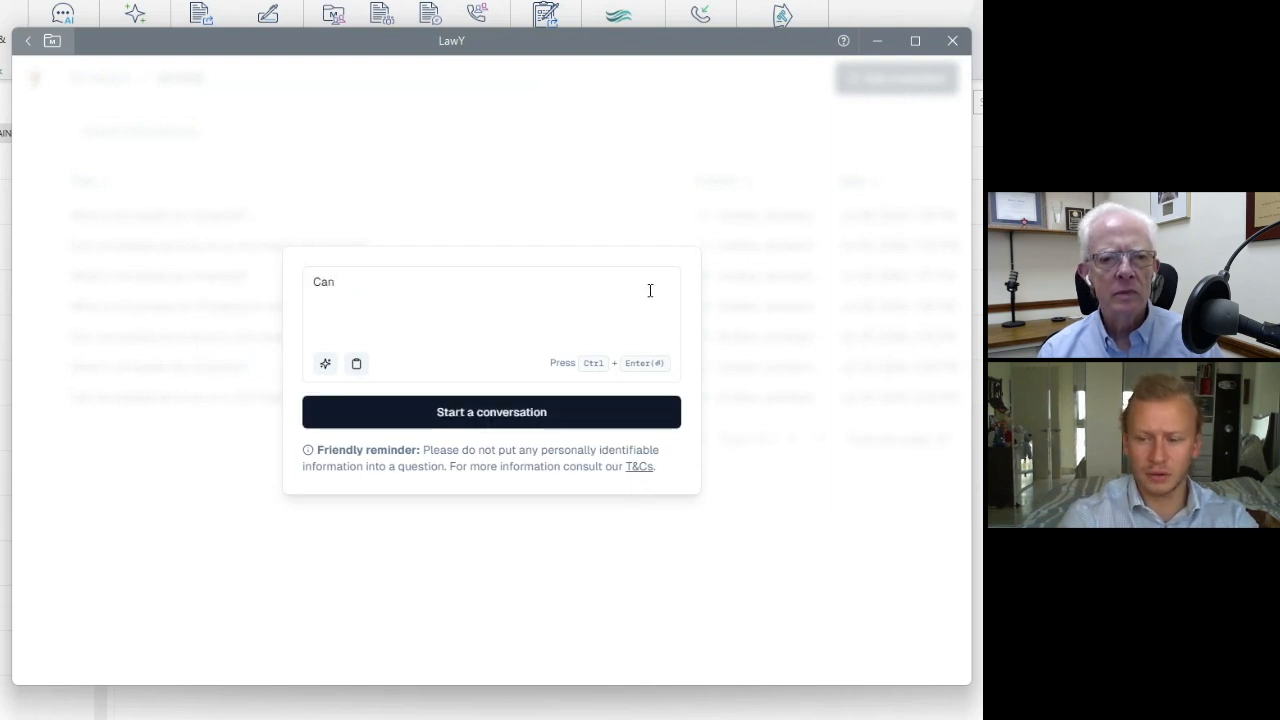
pyautogui.write('two')
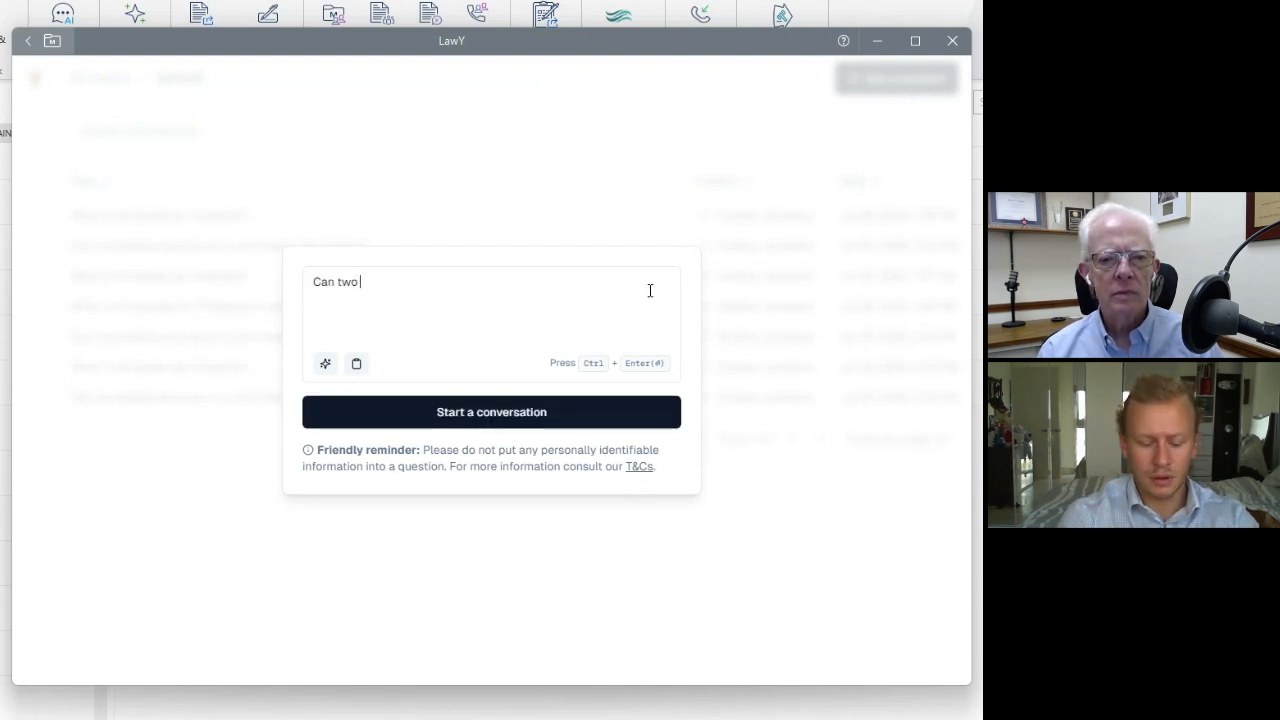
pyautogui.write('people serve as co or')
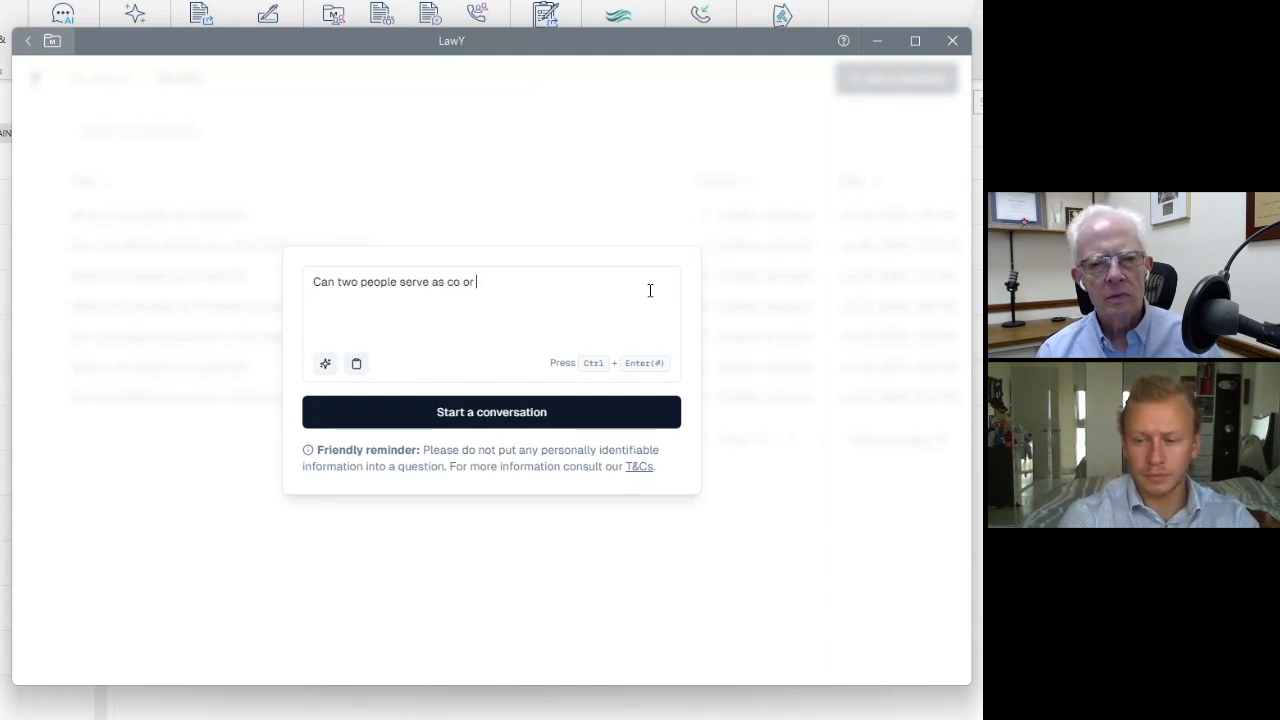
pyautogui.write('joint heal')
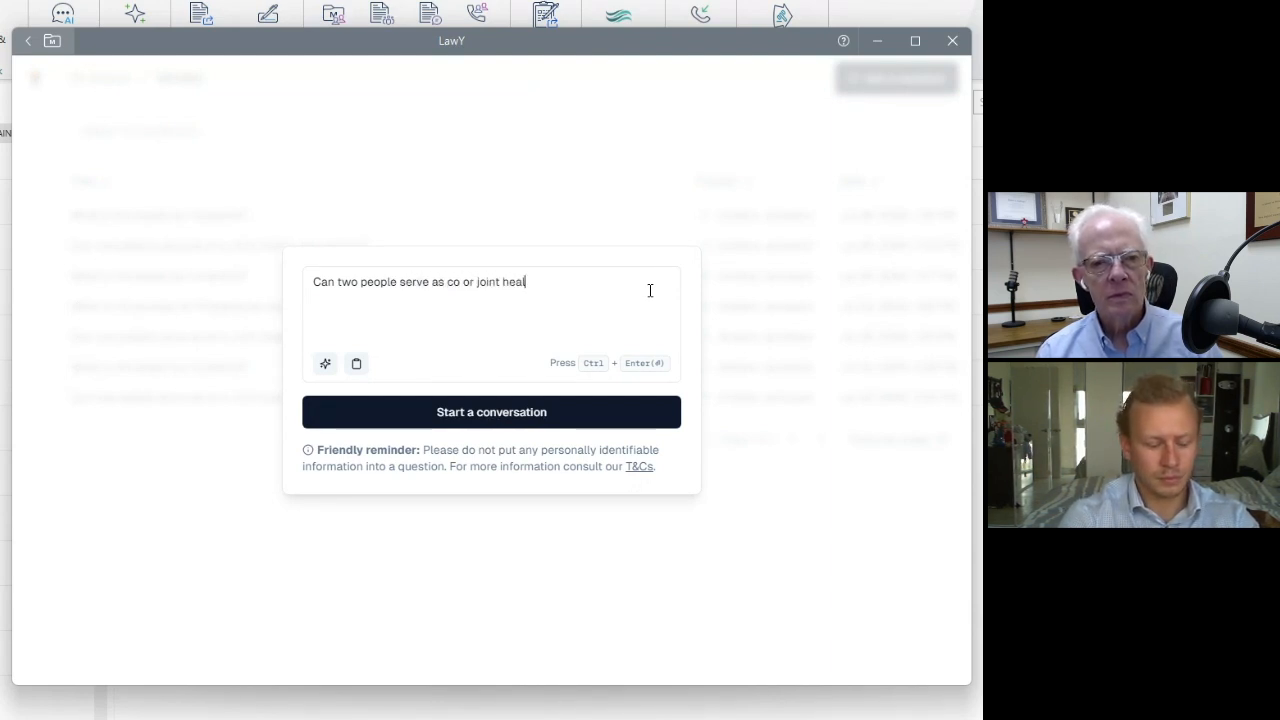
pyautogui.write('th care proxies?')
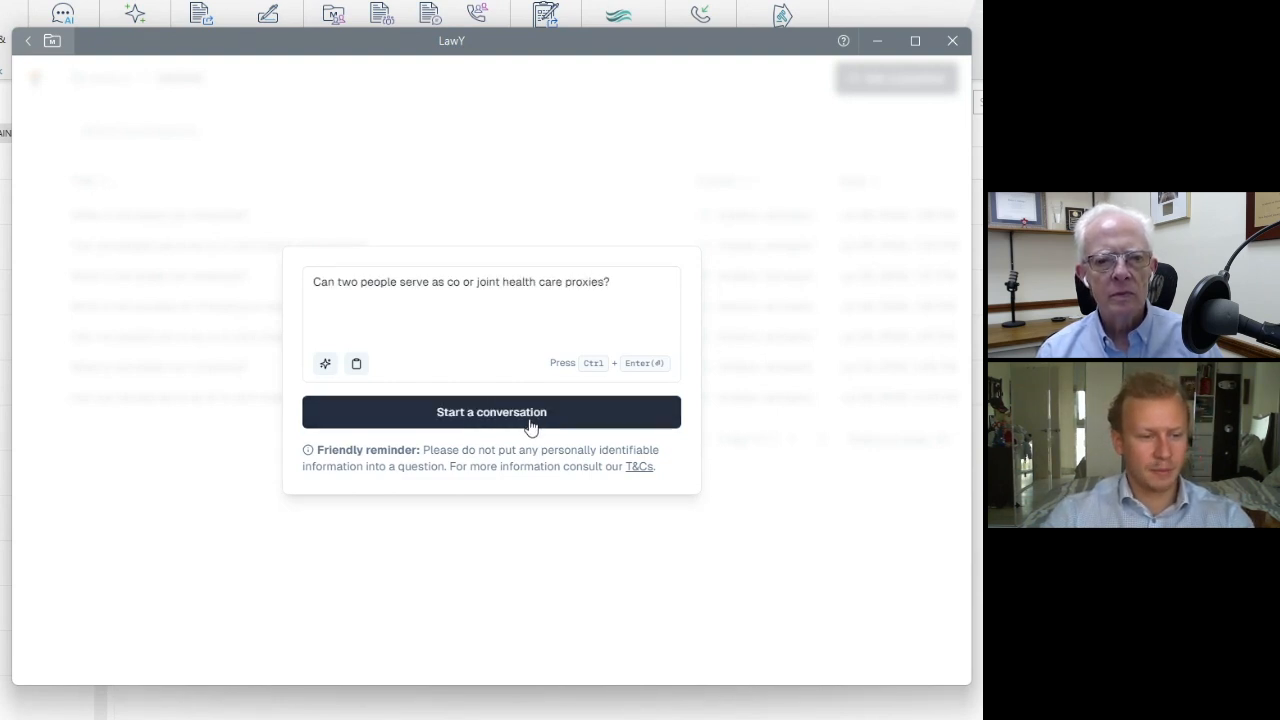
pyautogui.click(491, 411)
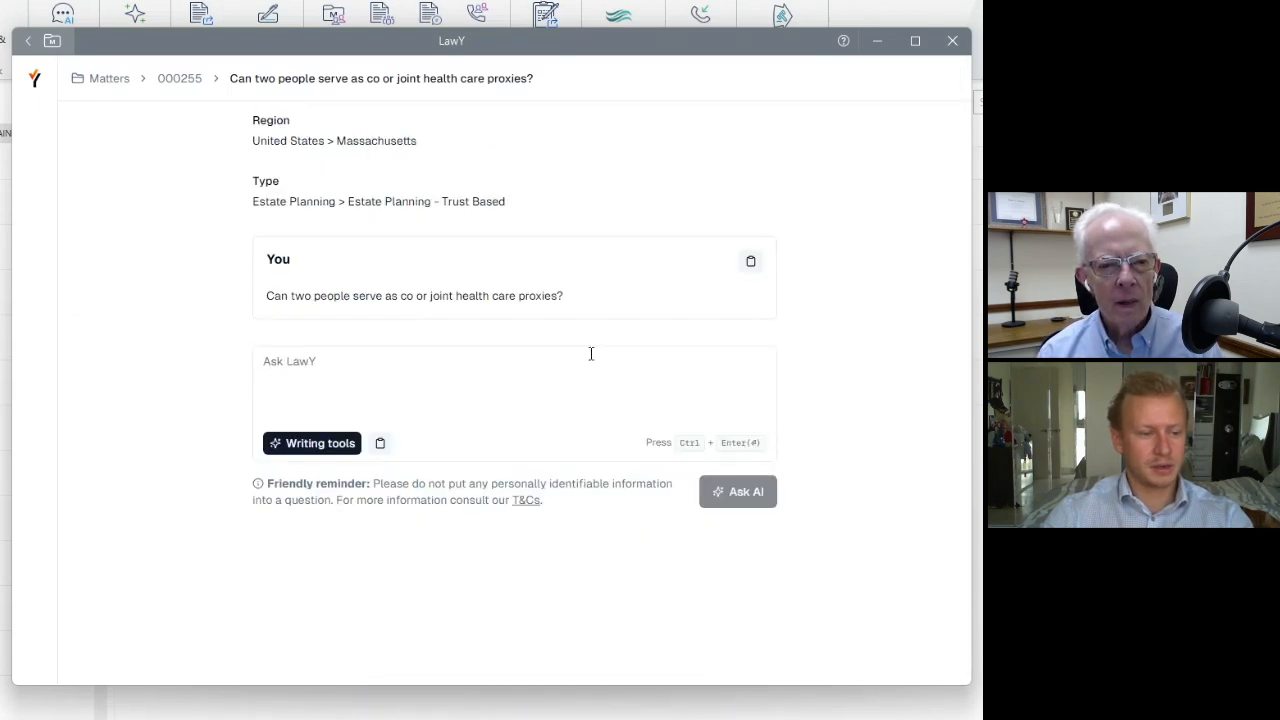
# Review LawY's one-proxy answer, highlighting passages and opening the Chapter 201D, Section 2 source.
pyautogui.click(737, 491)
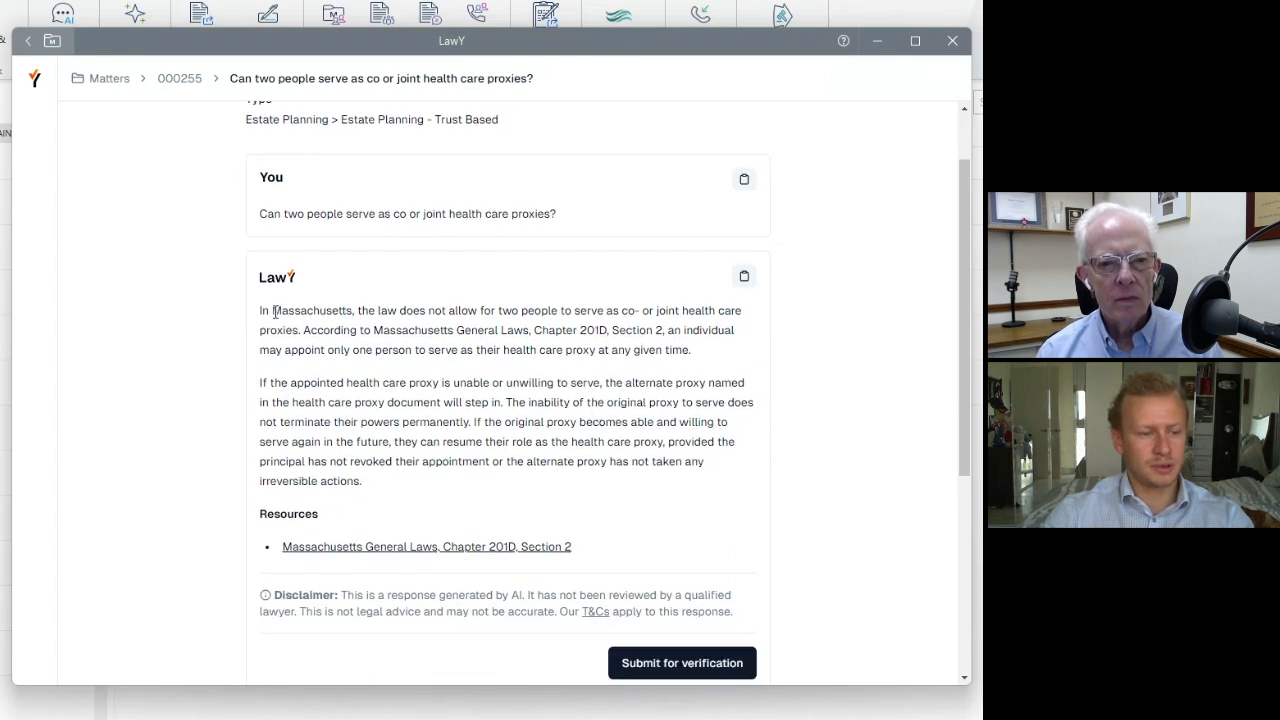
pyautogui.doubleClick(311, 310)
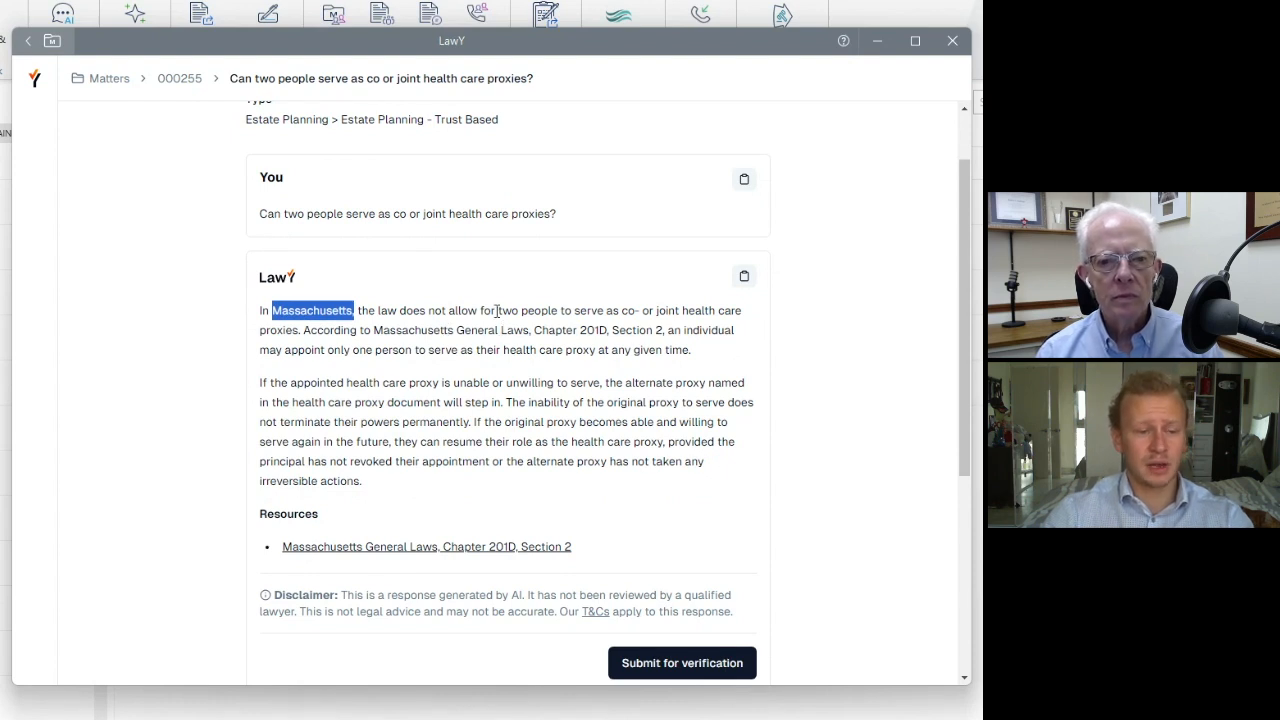
pyautogui.moveTo(545, 427)
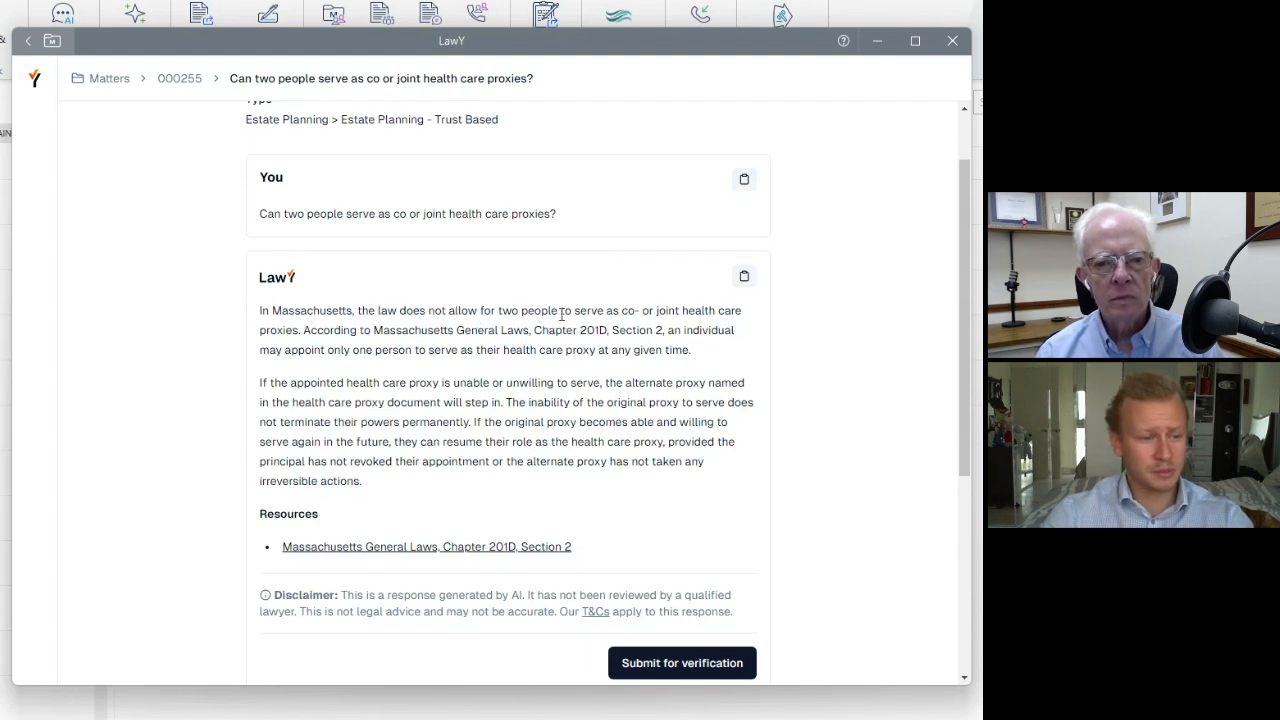
pyautogui.moveTo(540, 310); pyautogui.dragTo(337, 330)
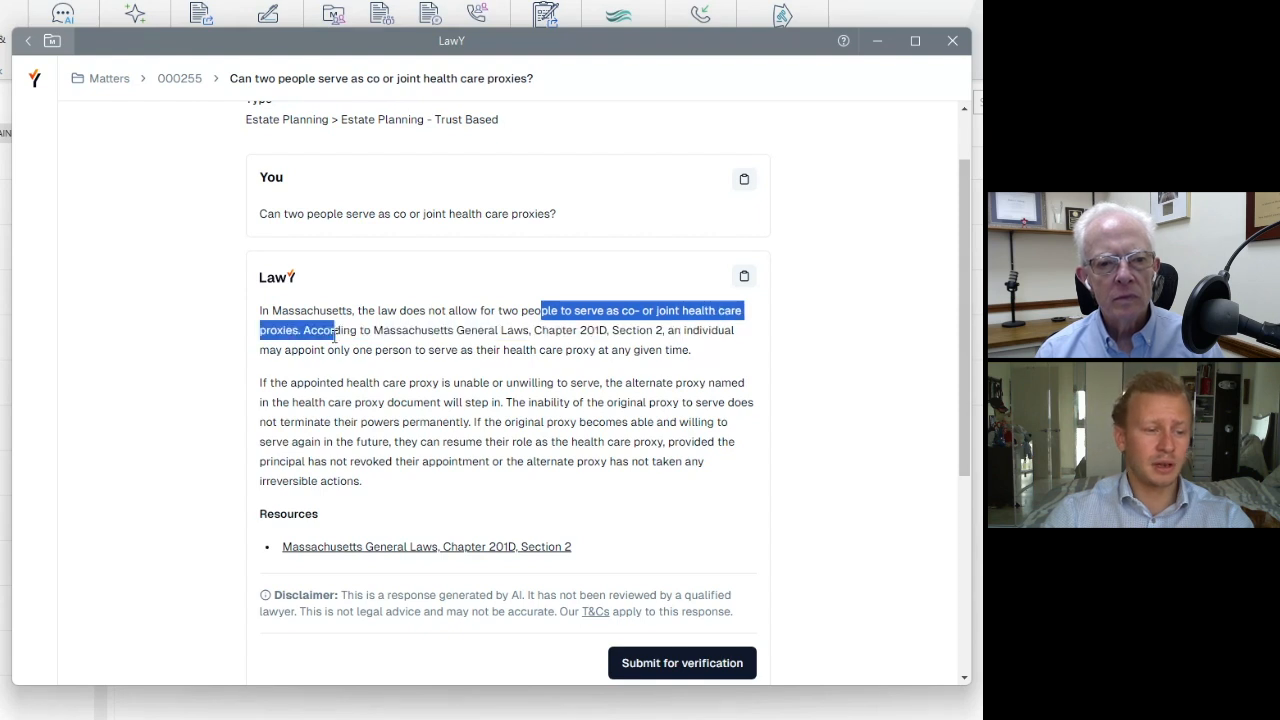
pyautogui.click(505, 478)
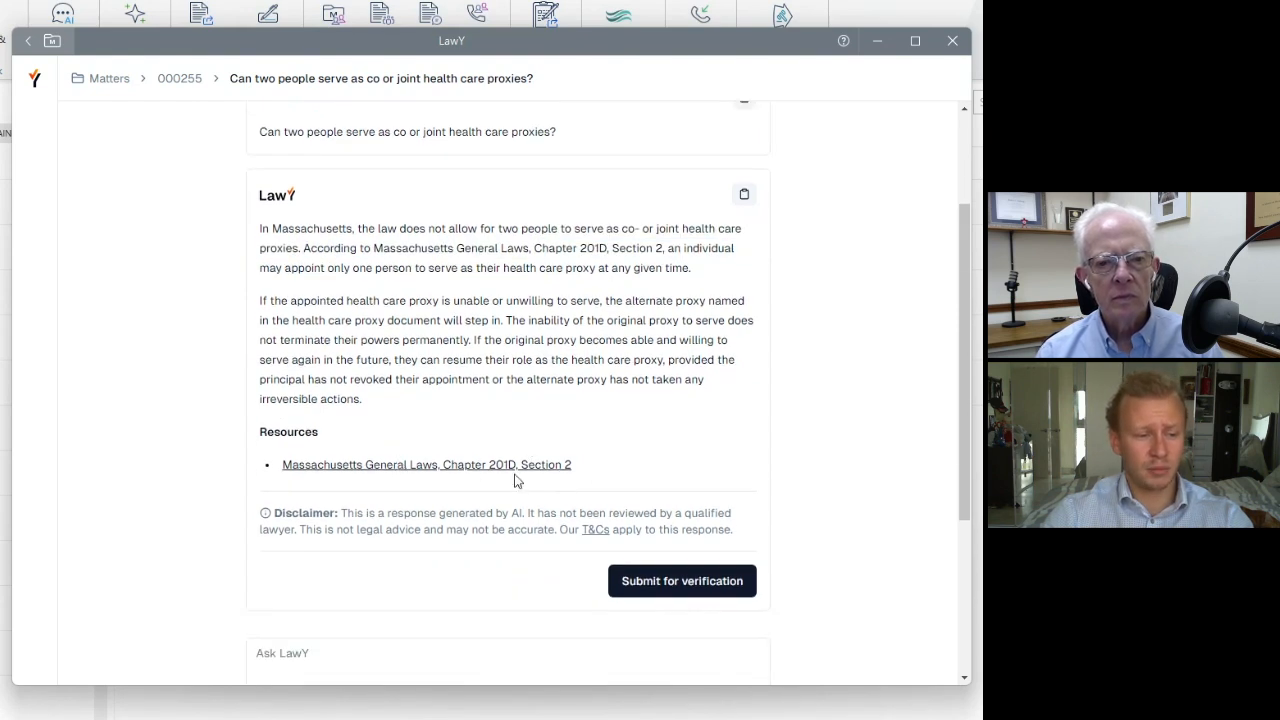
pyautogui.moveTo(382, 472)
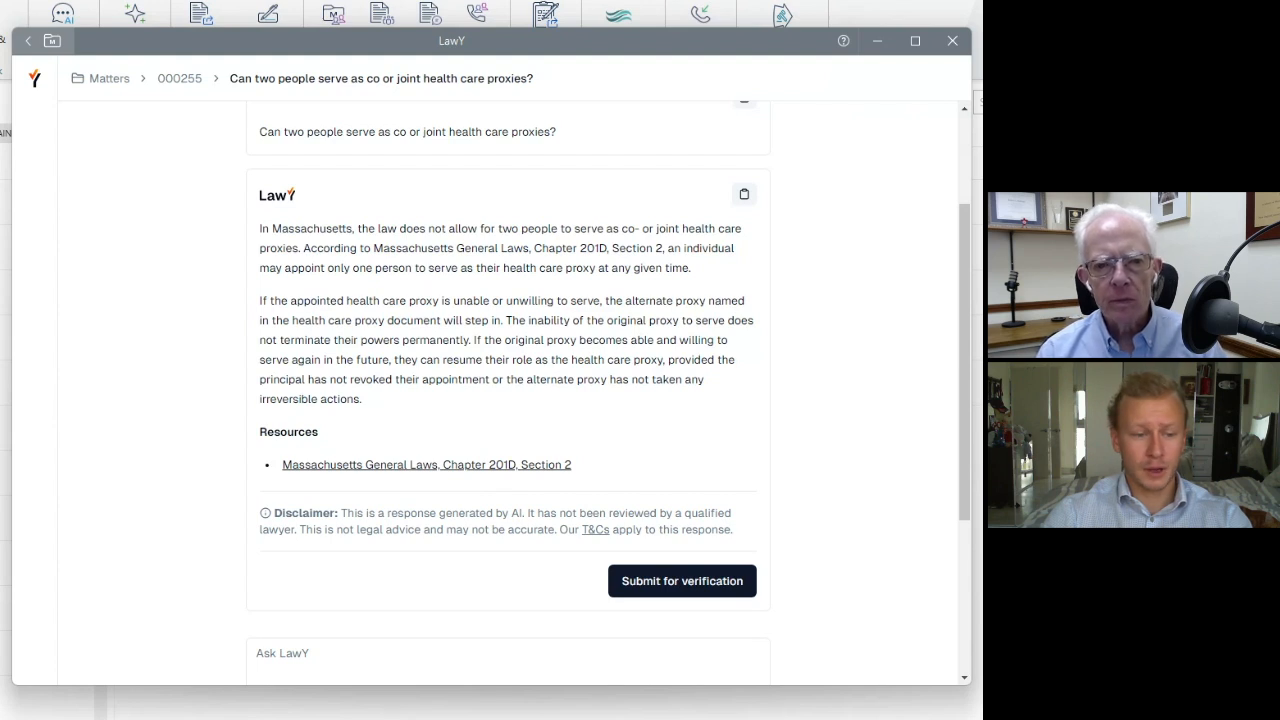
pyautogui.moveTo(535, 464)
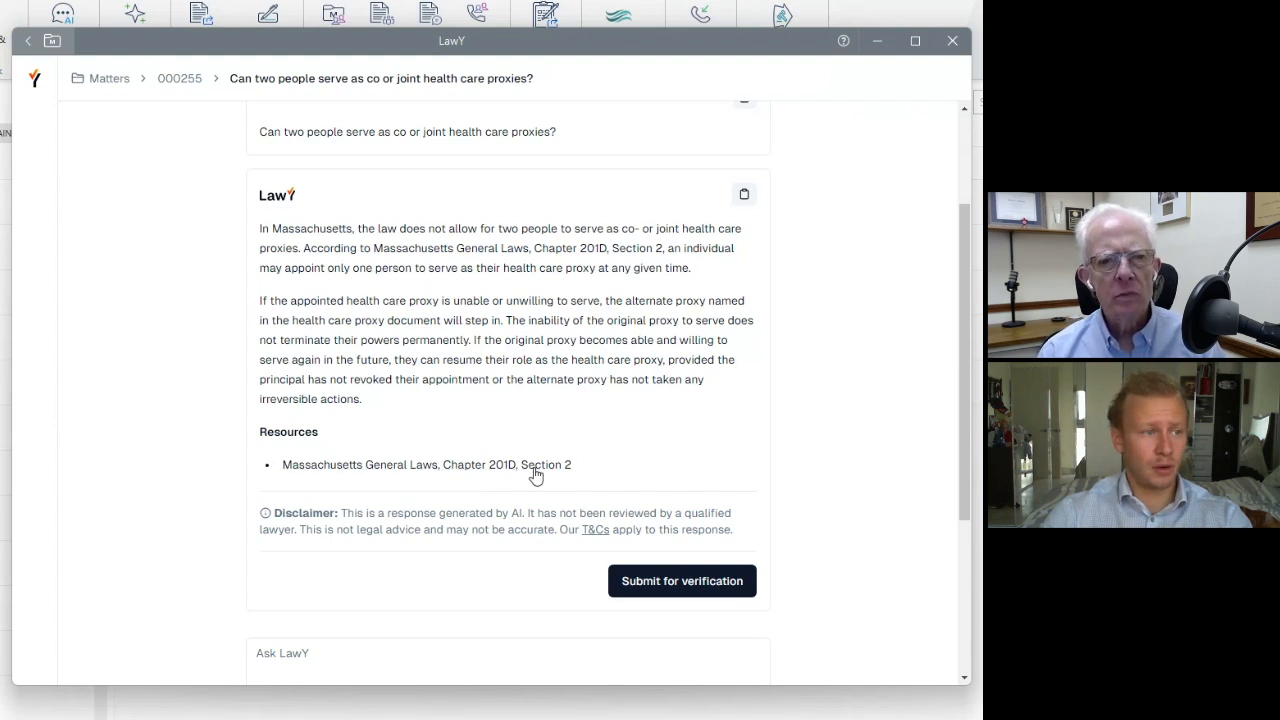
pyautogui.click(427, 464)
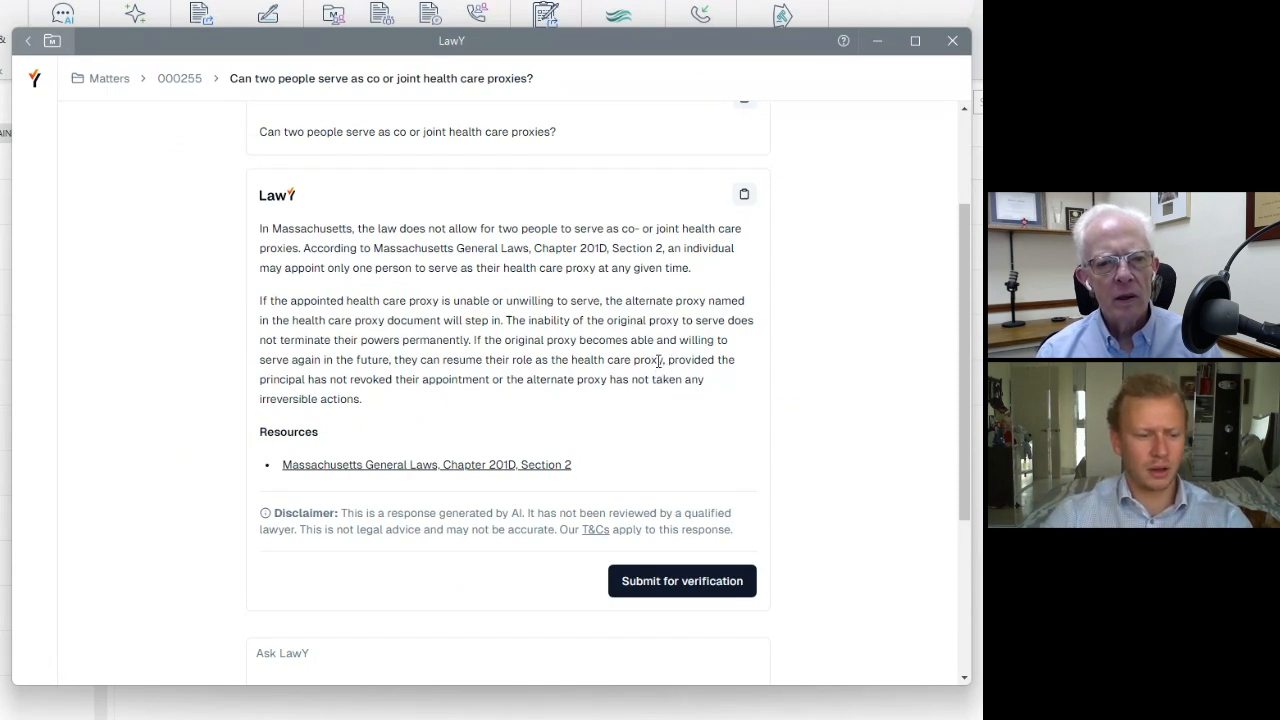
# Explore the Writing tools options, then return to matter 000255's conversations.
pyautogui.scroll(-3)
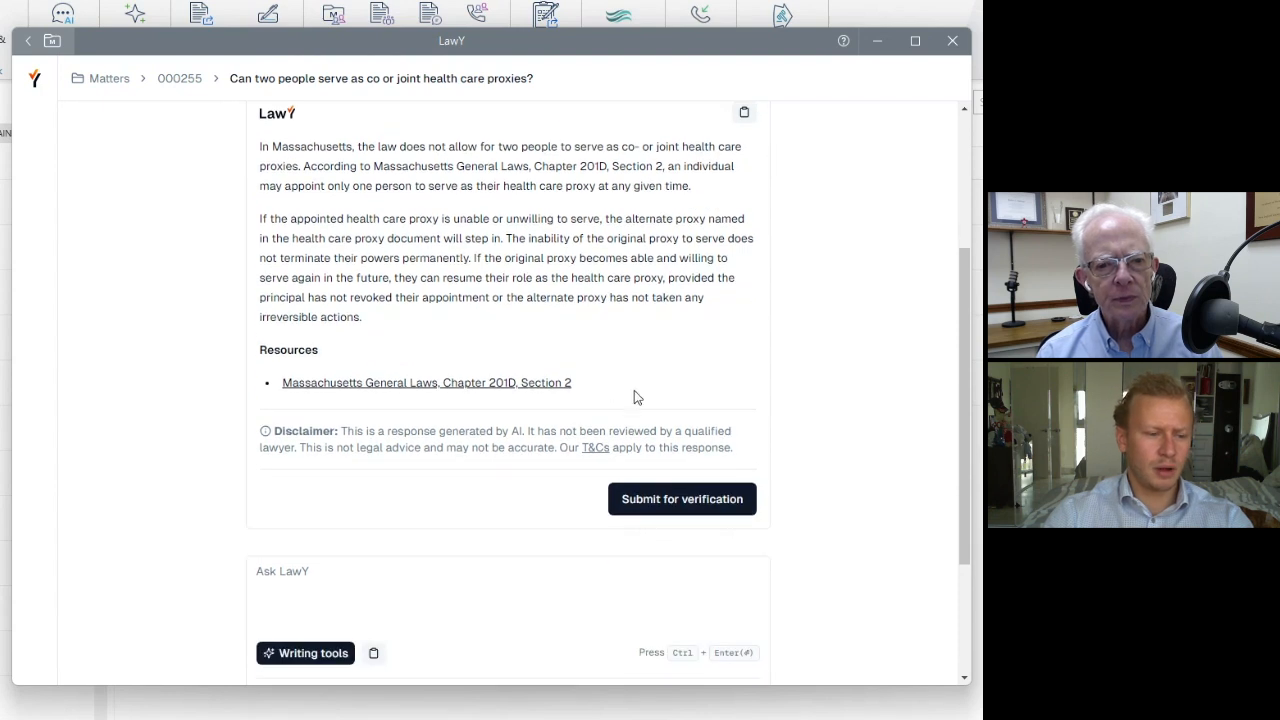
pyautogui.moveTo(374, 653)
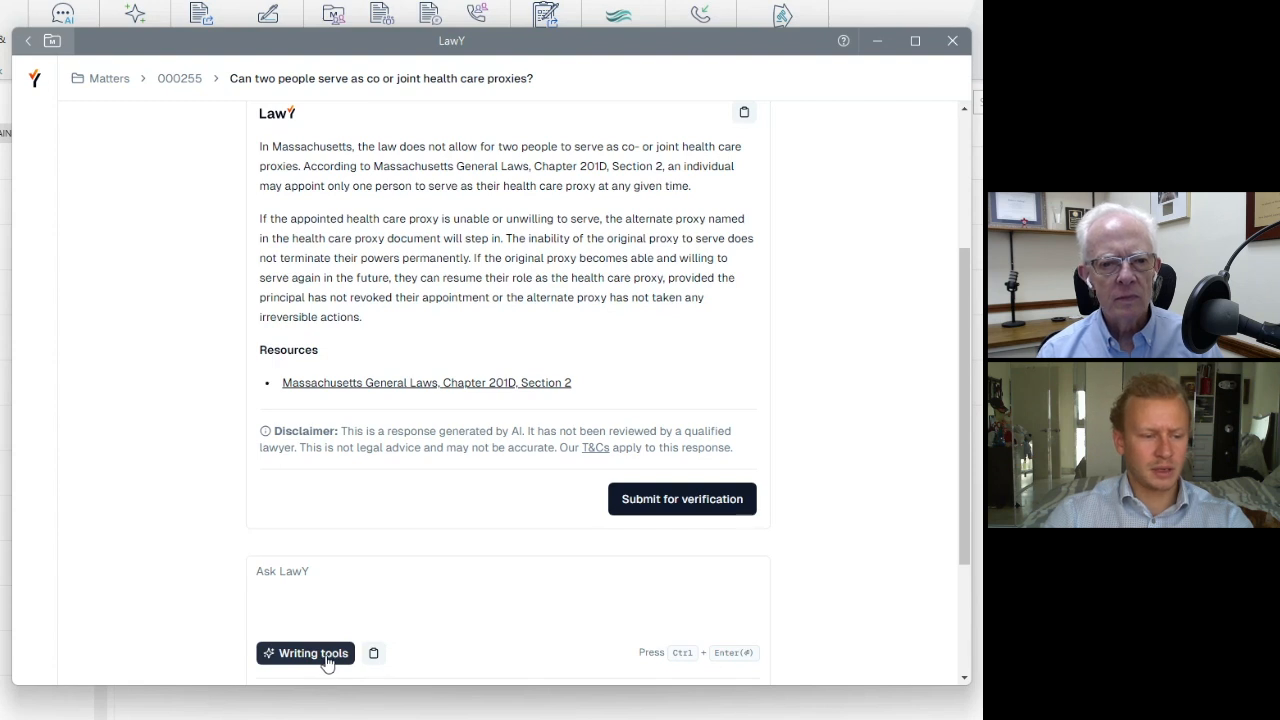
pyautogui.click(314, 652)
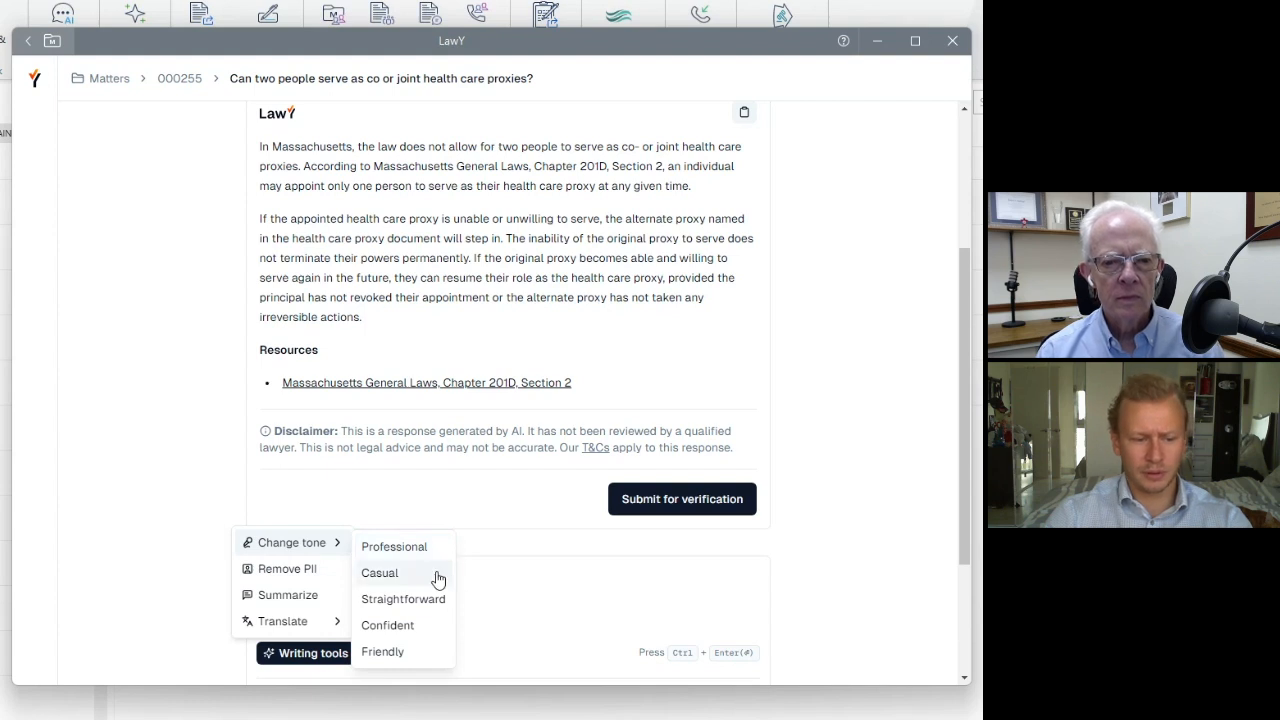
pyautogui.moveTo(440, 631)
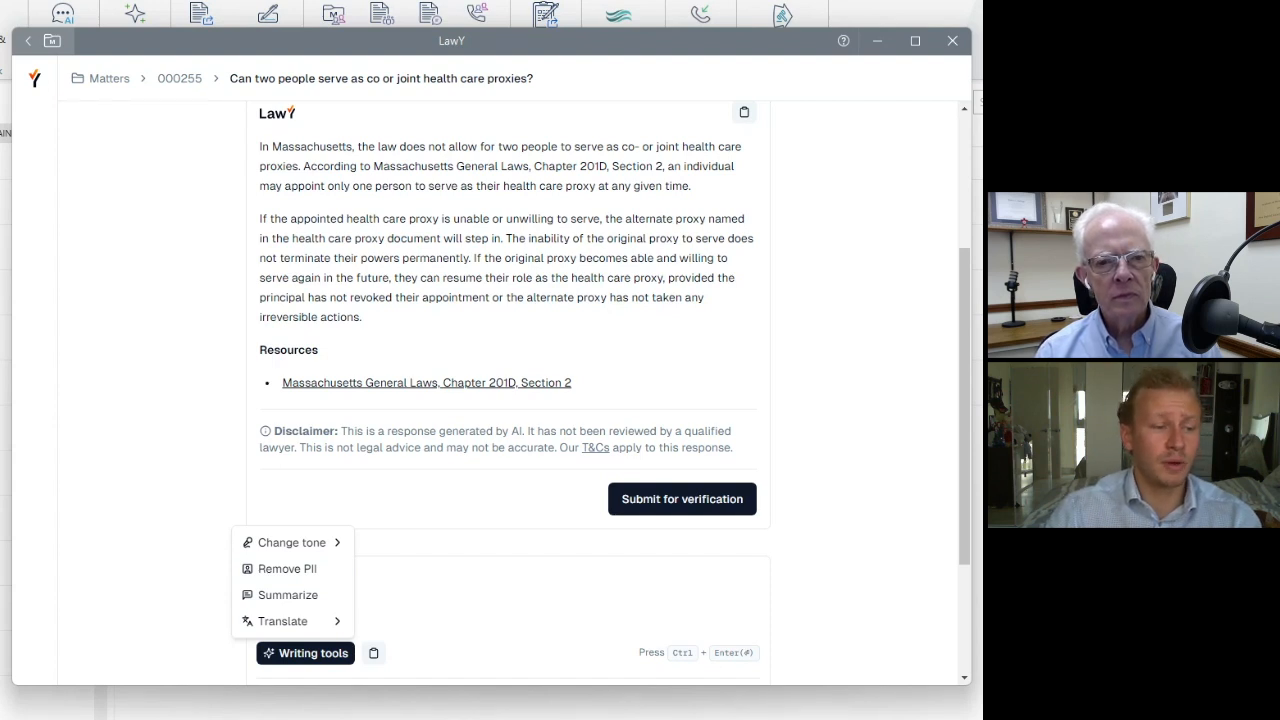
pyautogui.moveTo(287, 568)
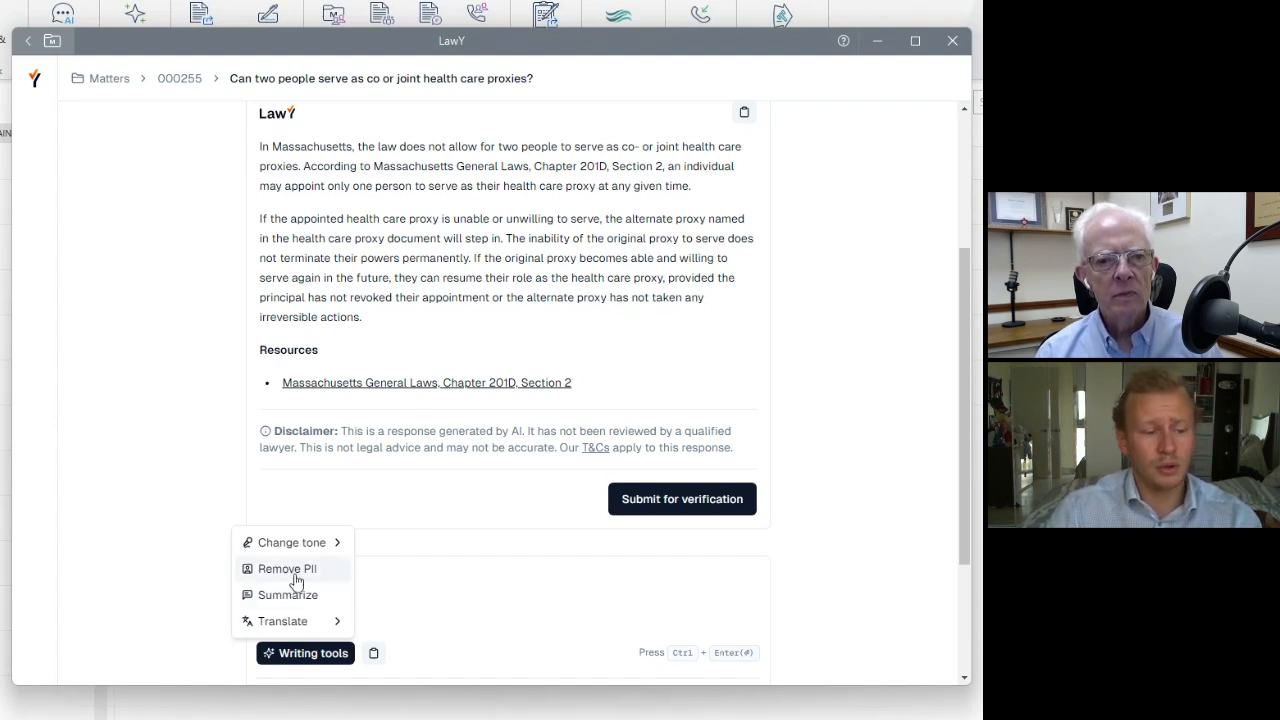
pyautogui.moveTo(330, 599)
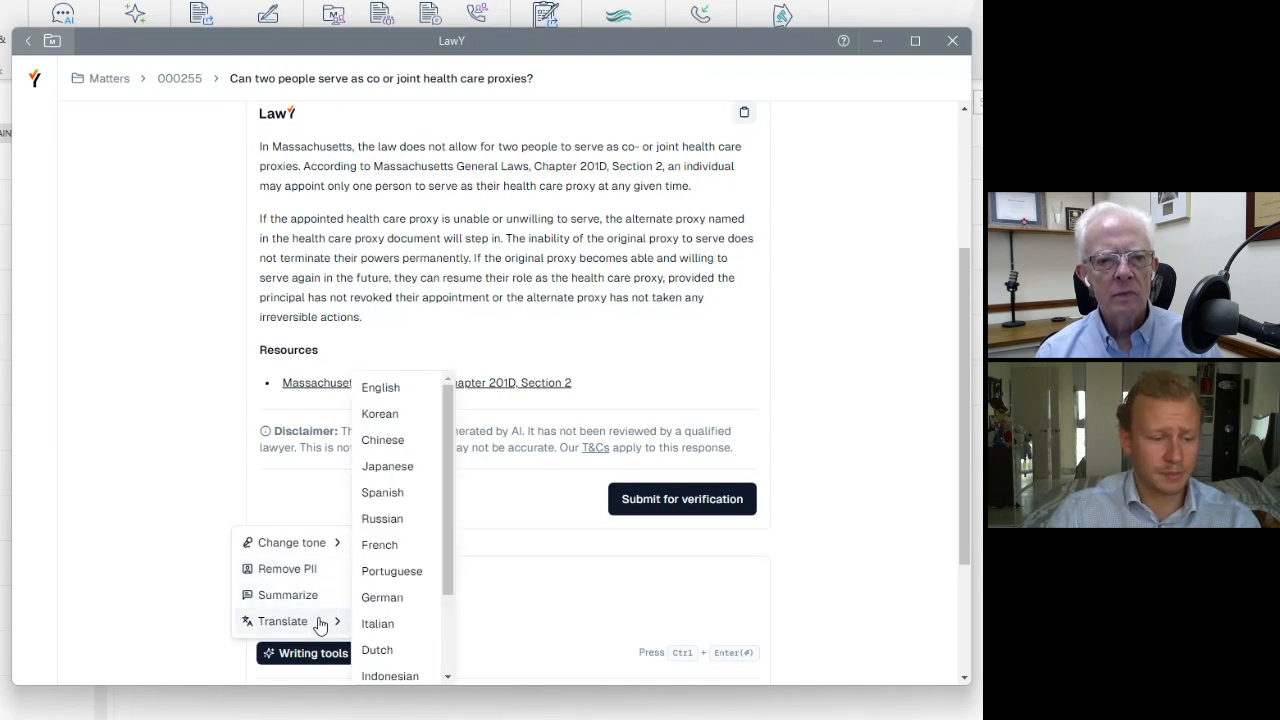
pyautogui.click(180, 78)
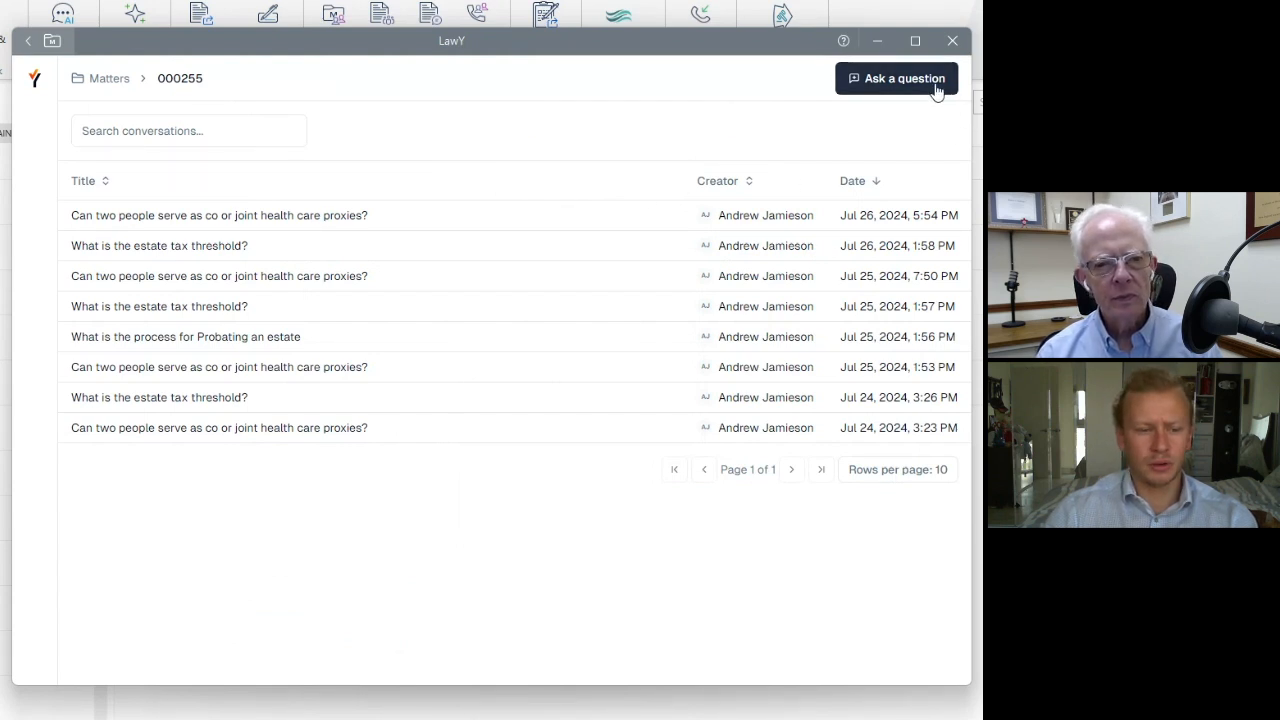
# Ask LawY what the estate tax threshold is, getting $2 million for Massachusetts.
pyautogui.click(896, 78)
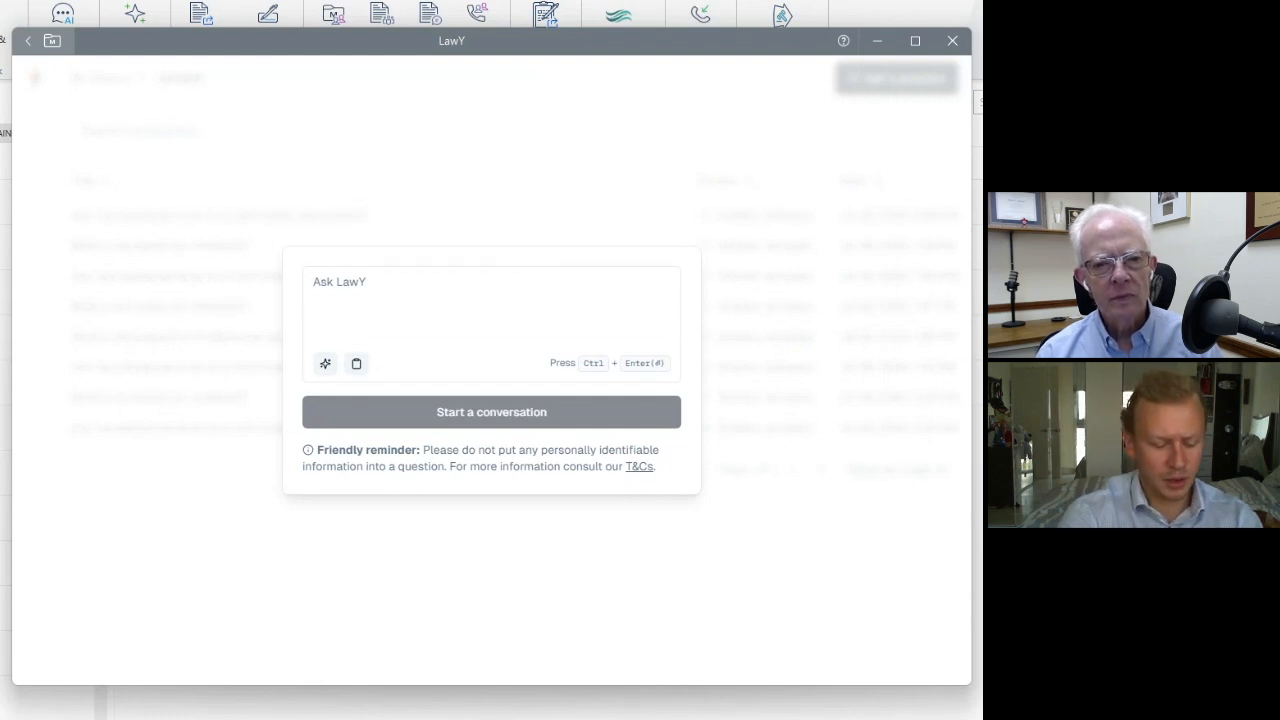
pyautogui.write('What is th')
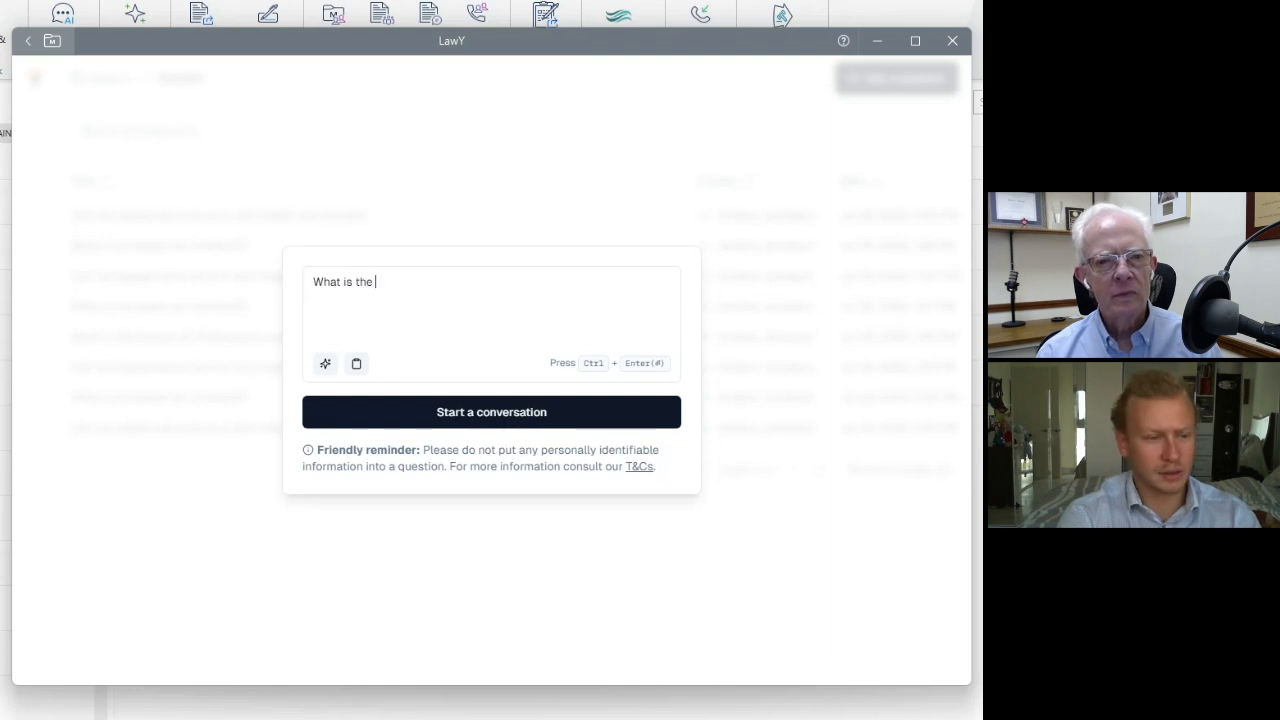
pyautogui.write('estate tax')
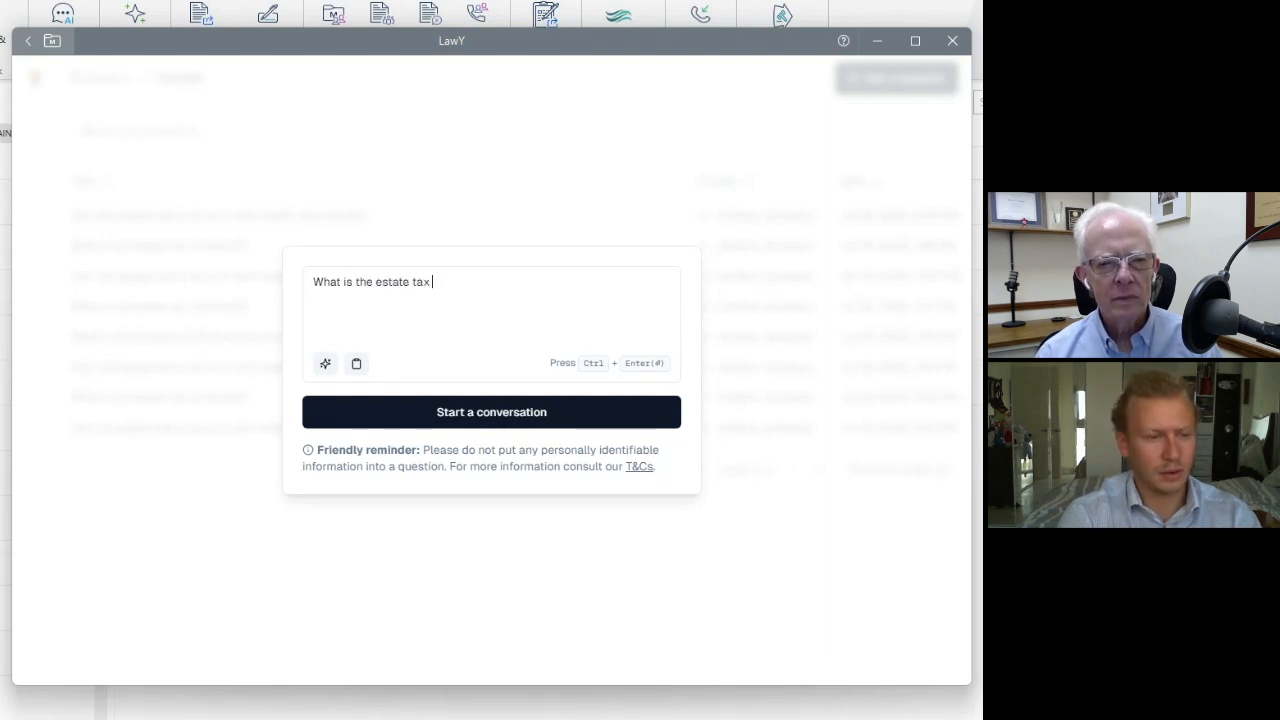
pyautogui.write('threshold?')
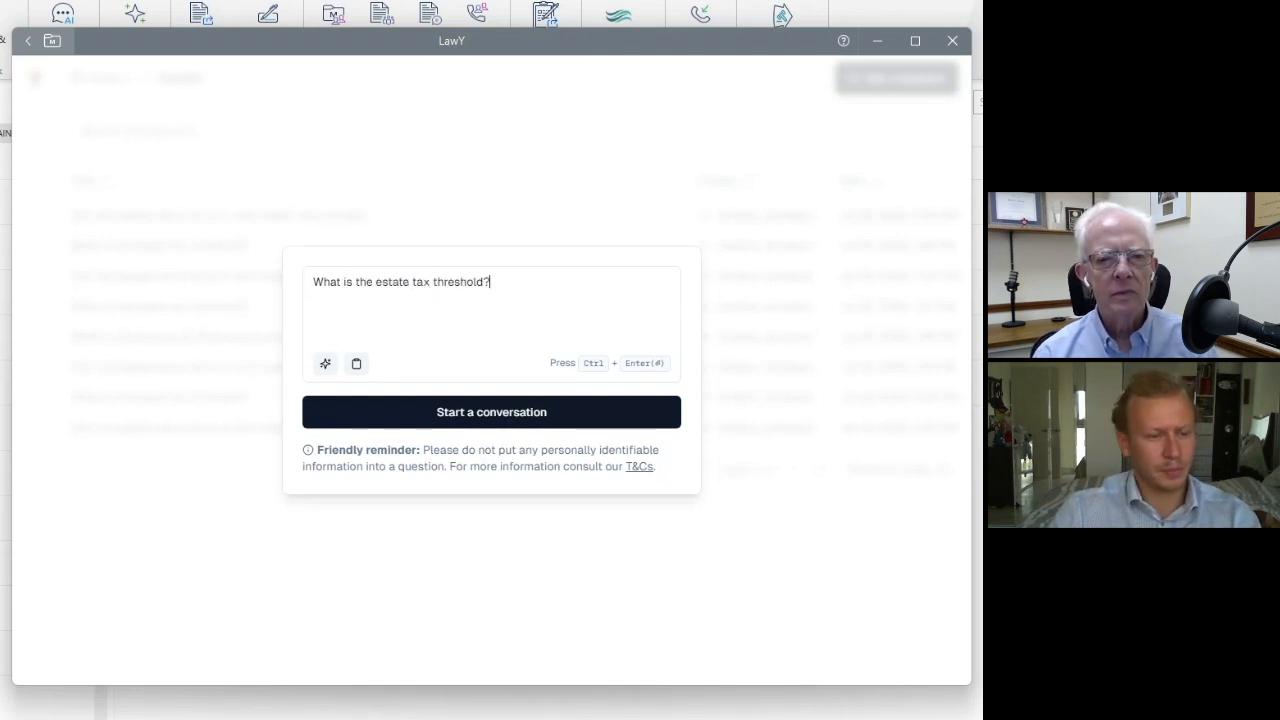
pyautogui.click(491, 411)
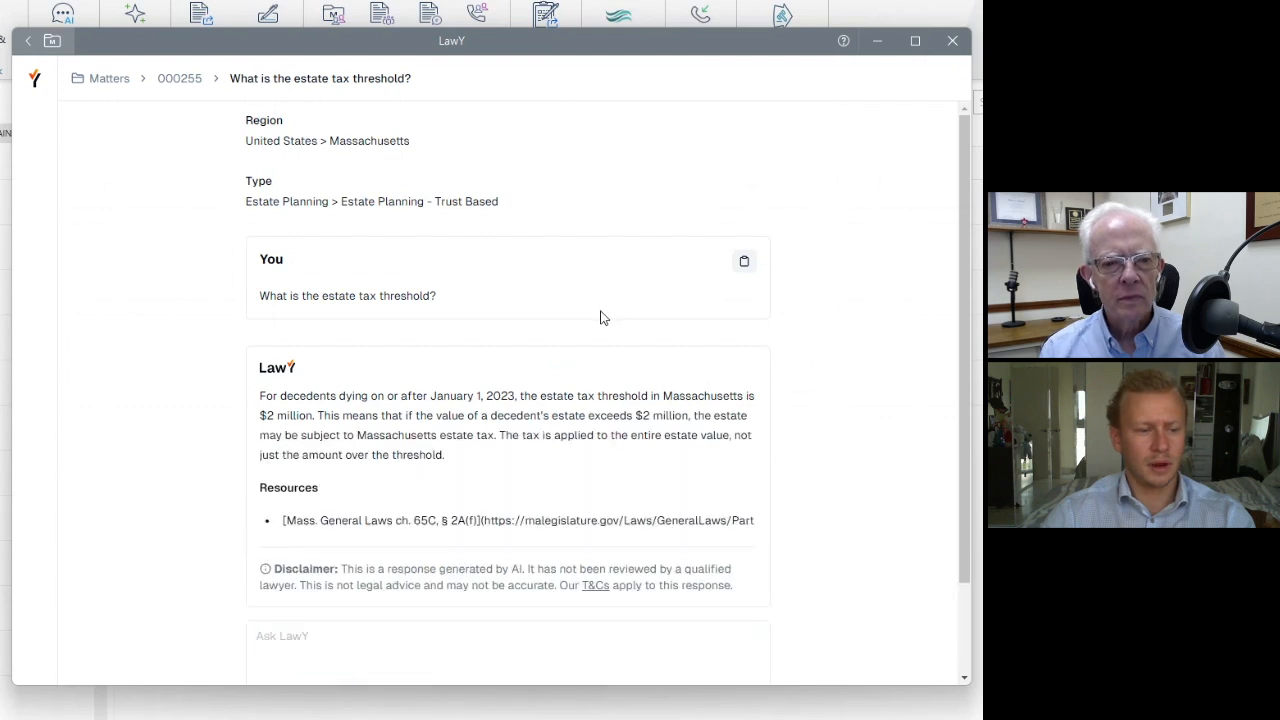
# Ask how to release the MA estate tax lien and review the six steps and letter template.
pyautogui.scroll(-3)
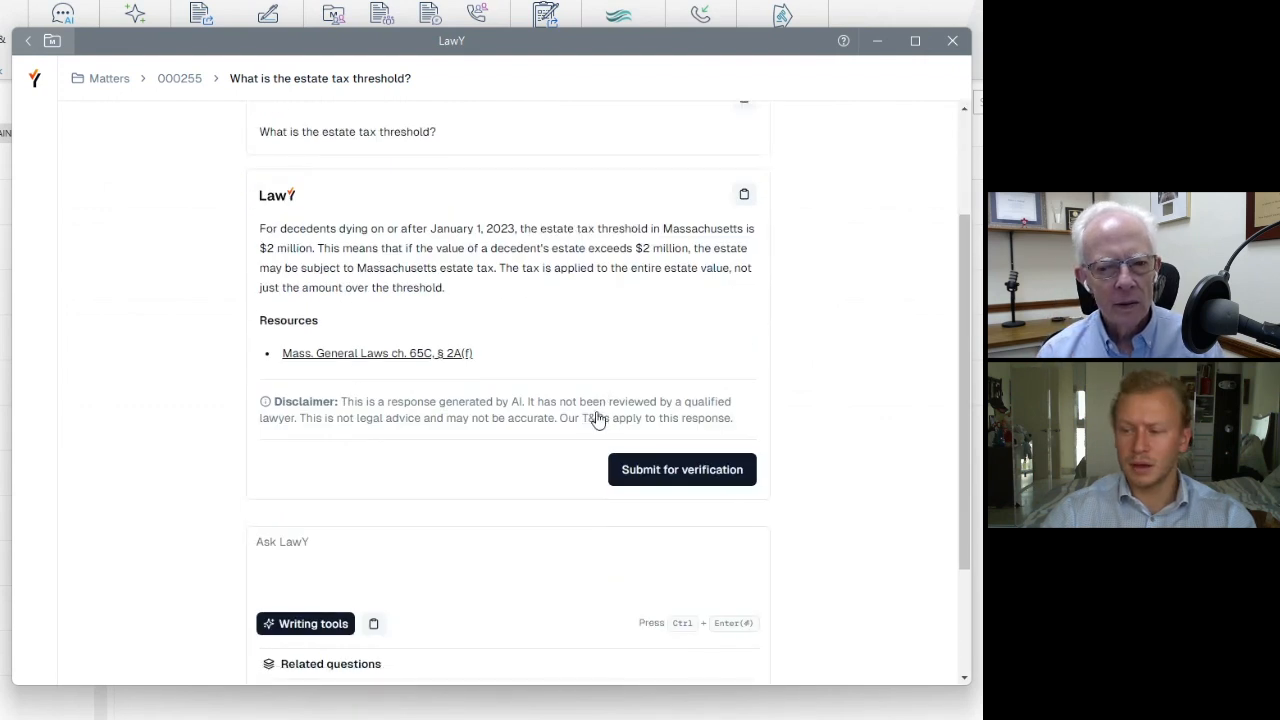
pyautogui.scroll(-3)
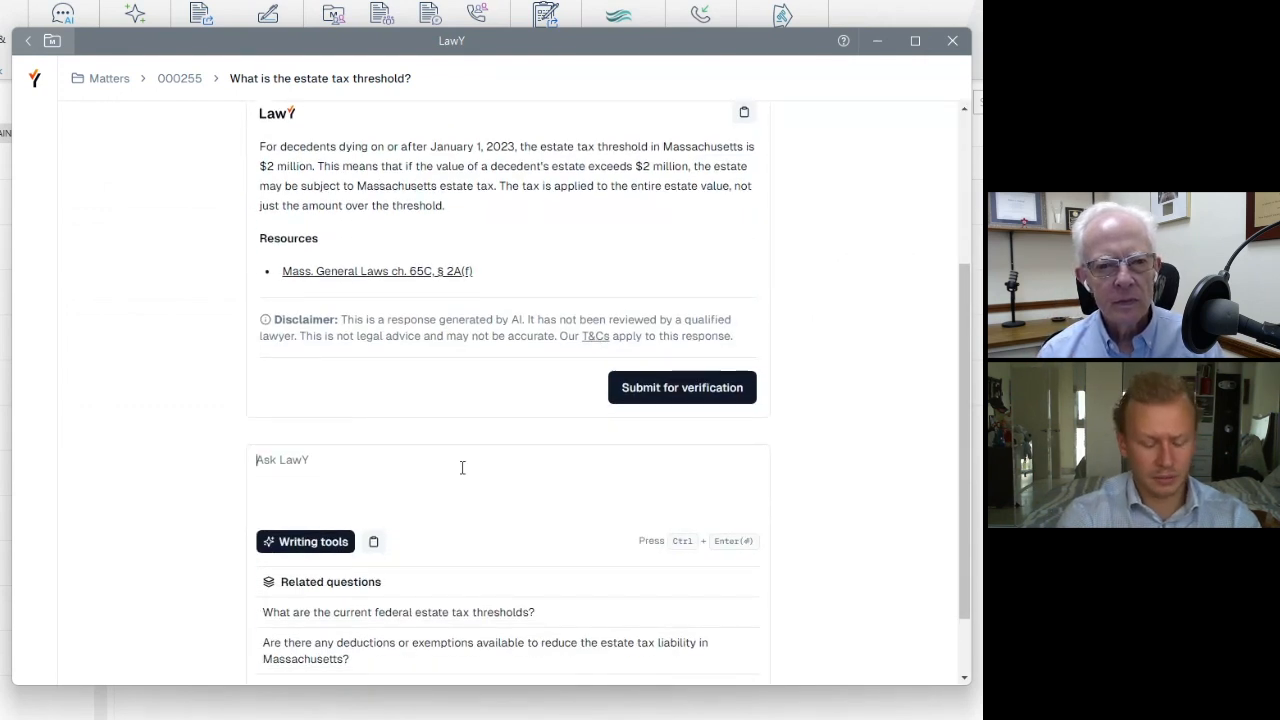
pyautogui.write('how')
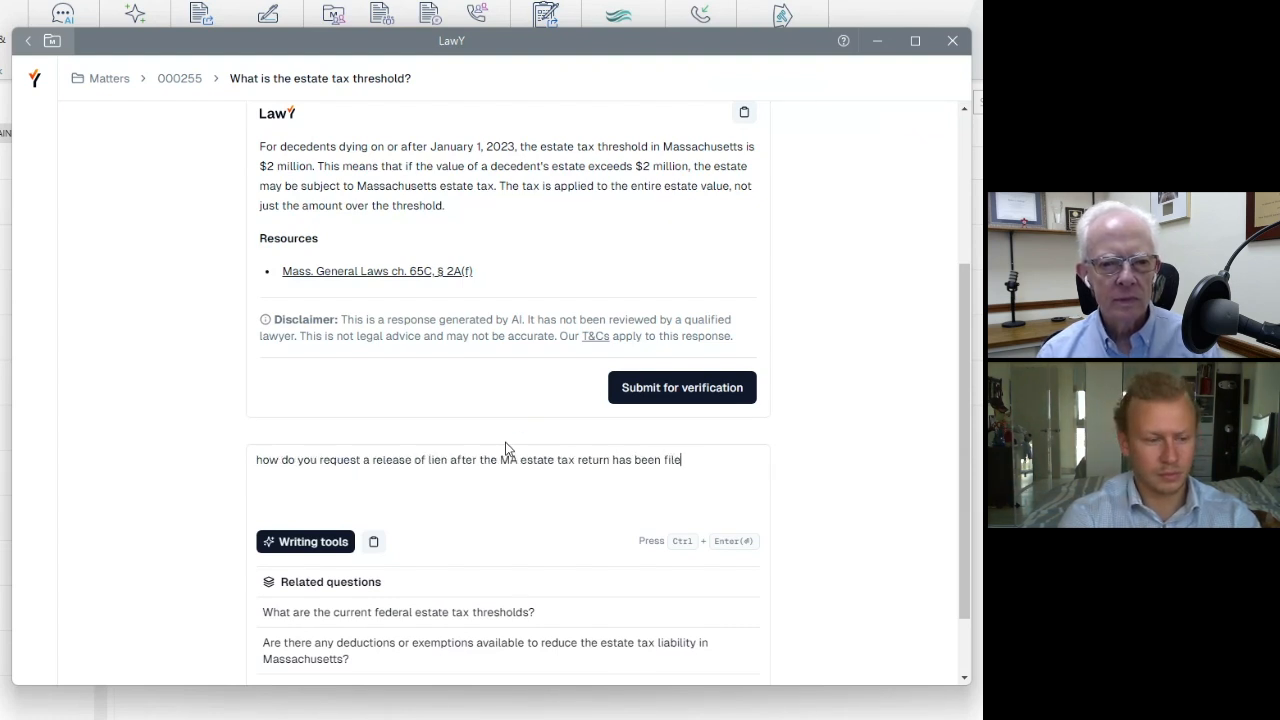
pyautogui.press('Enter')
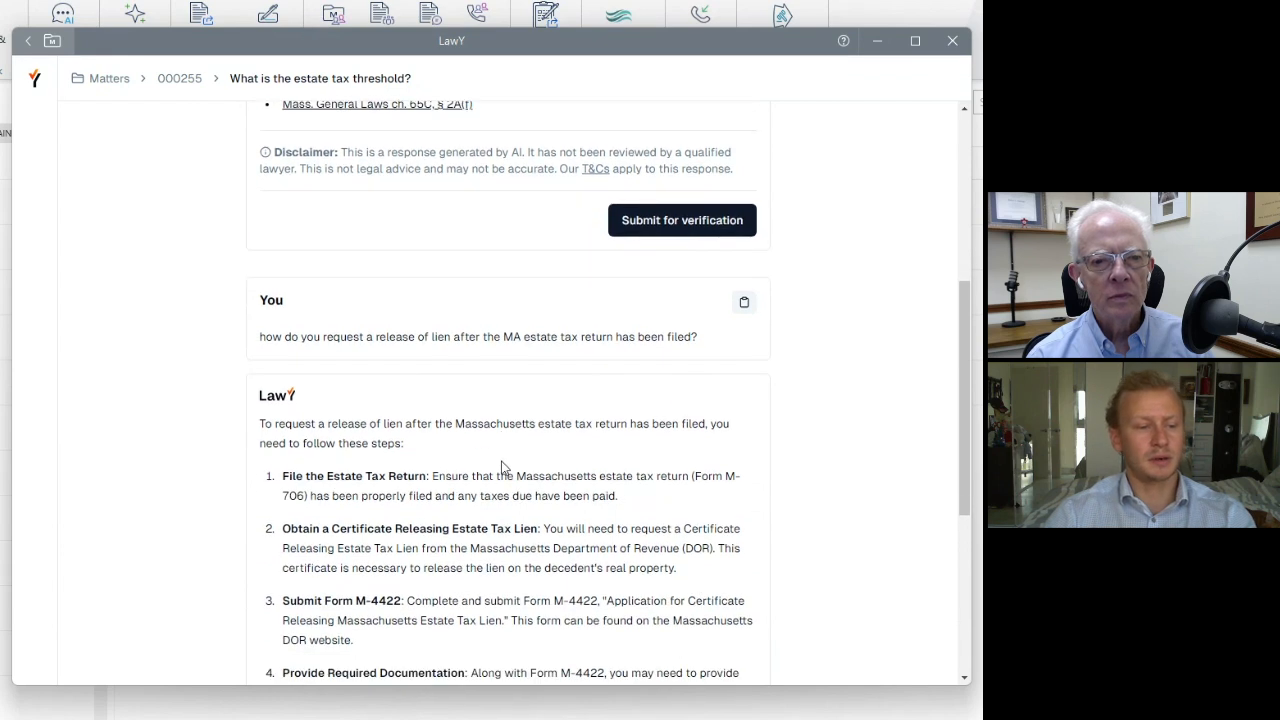
pyautogui.scroll(-3)
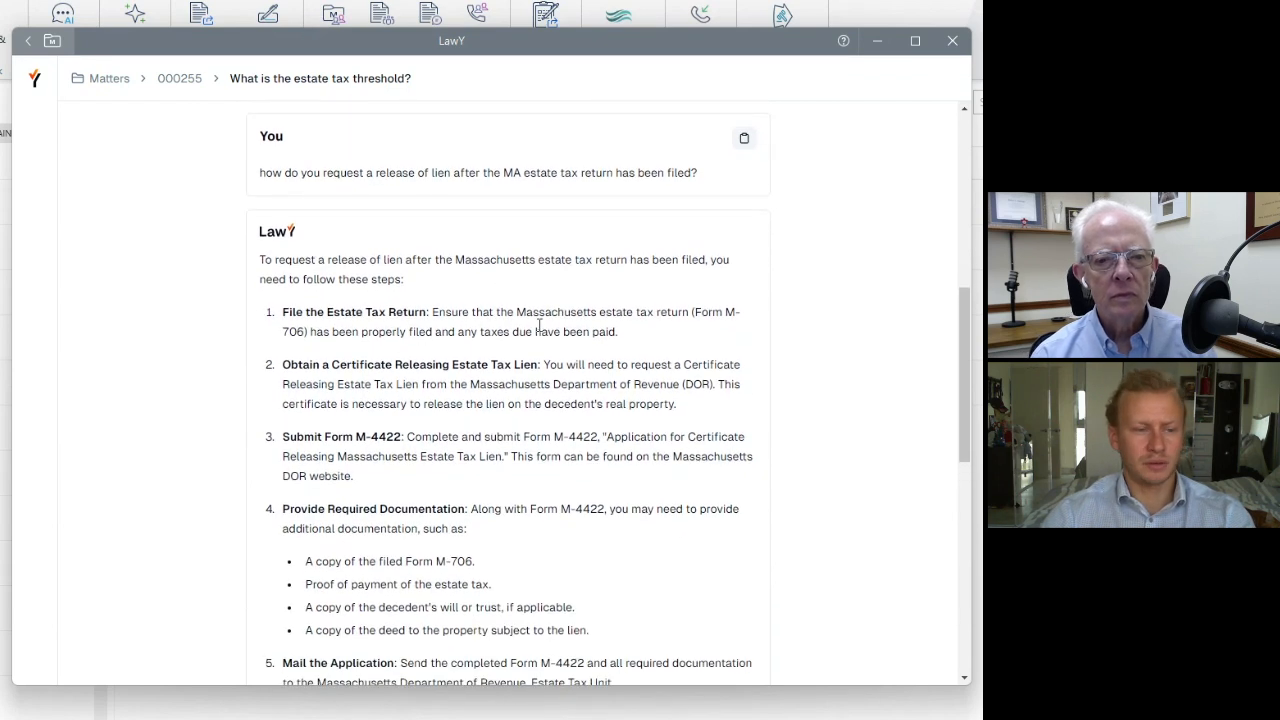
pyautogui.moveTo(457, 193)
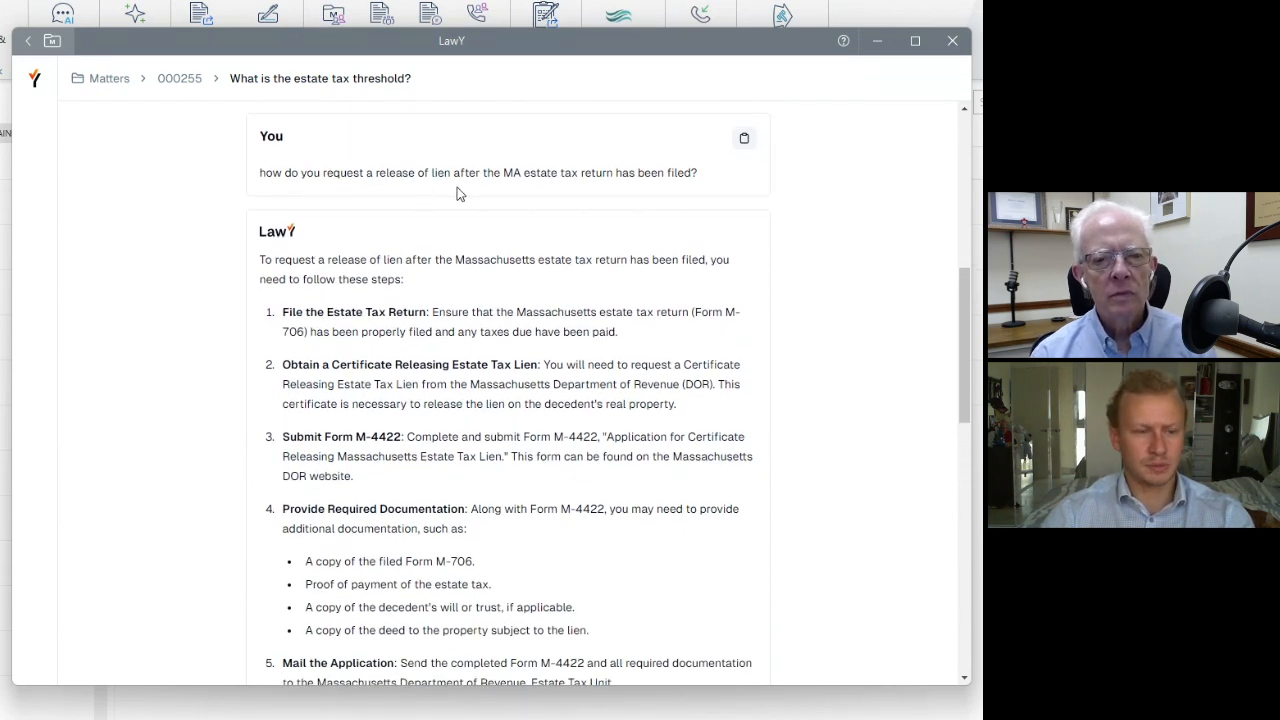
pyautogui.scroll(-3)
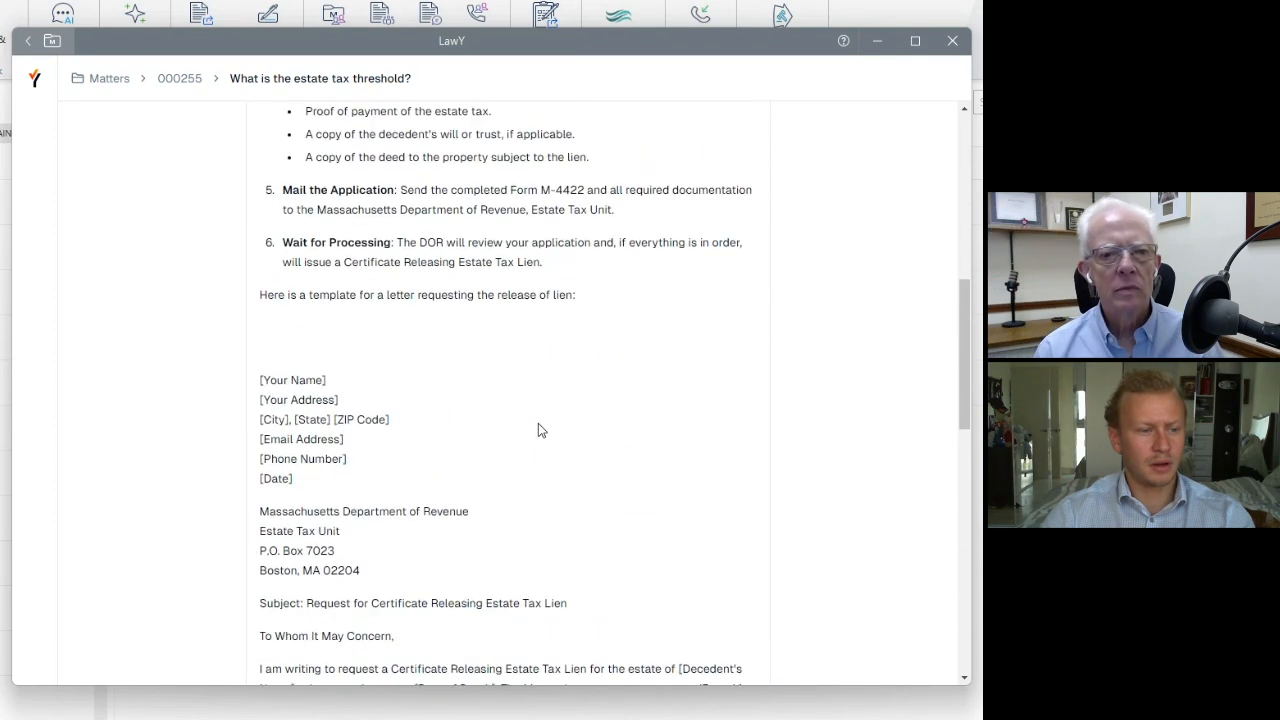
pyautogui.scroll(3)
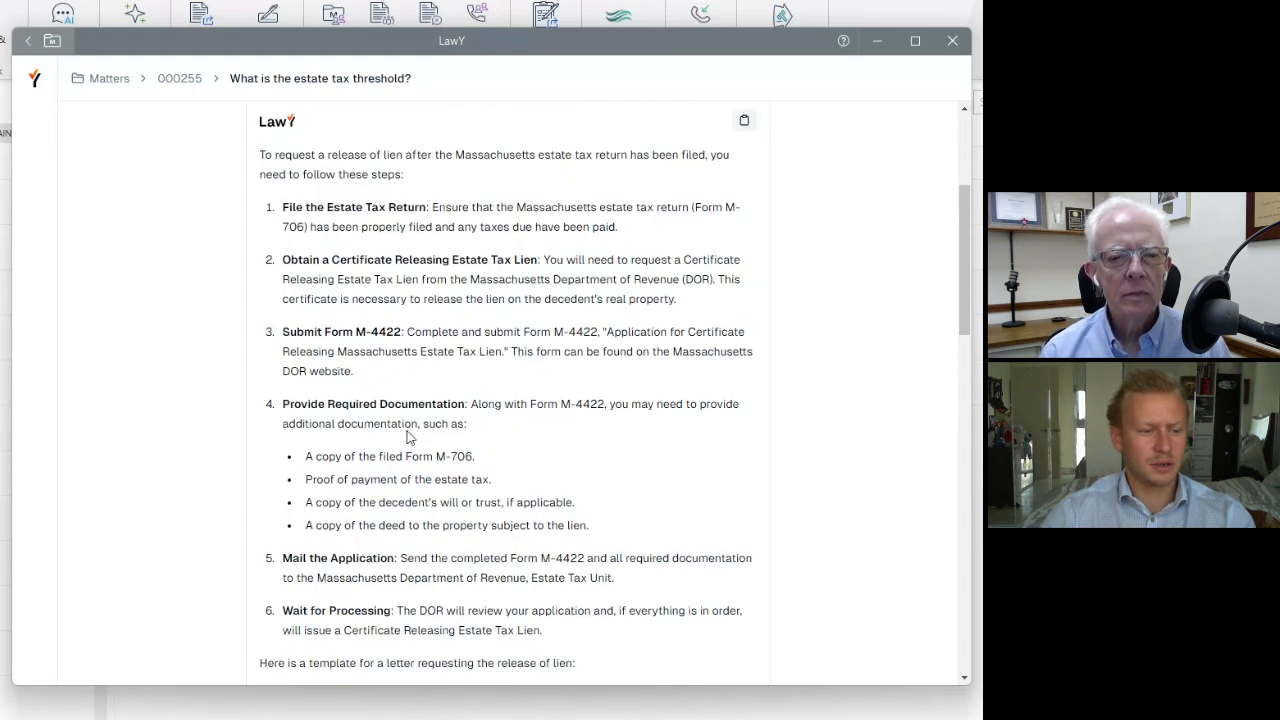
pyautogui.moveTo(509, 485)
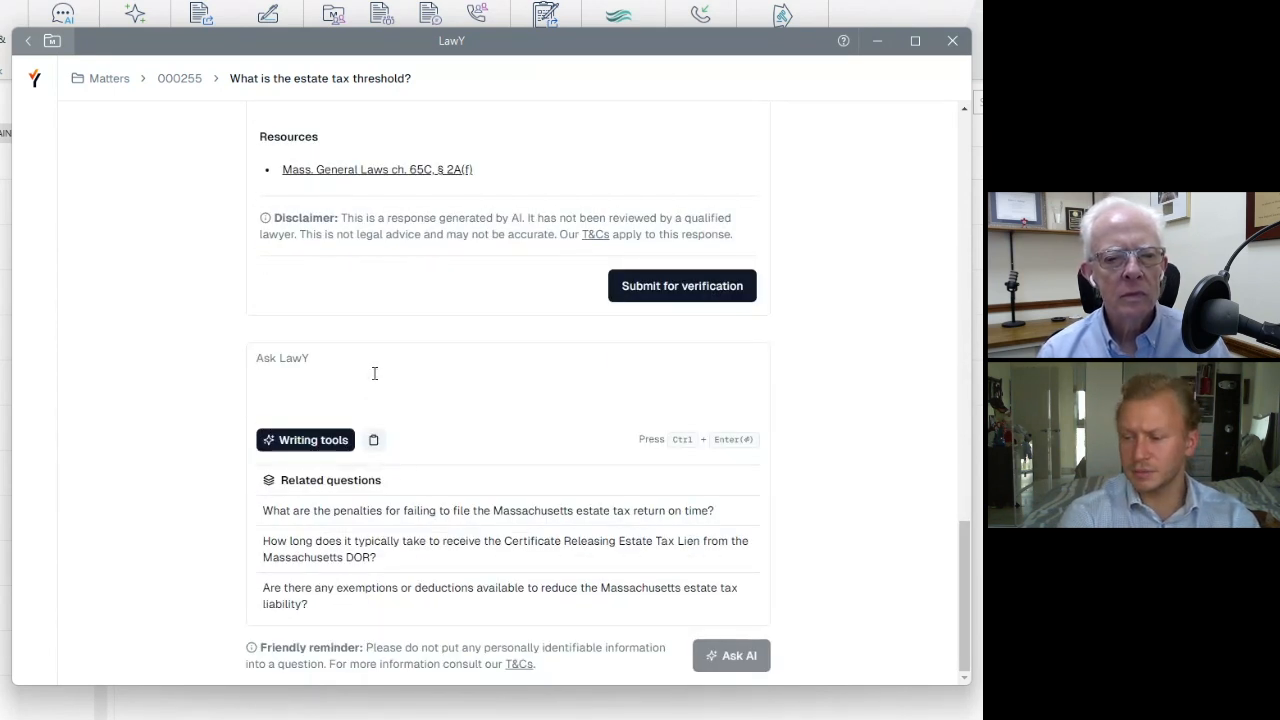
# Ask LawY for a checklist of the supporting documents required.
pyautogui.write('provide me a checklist of supporting documents that would be requried')
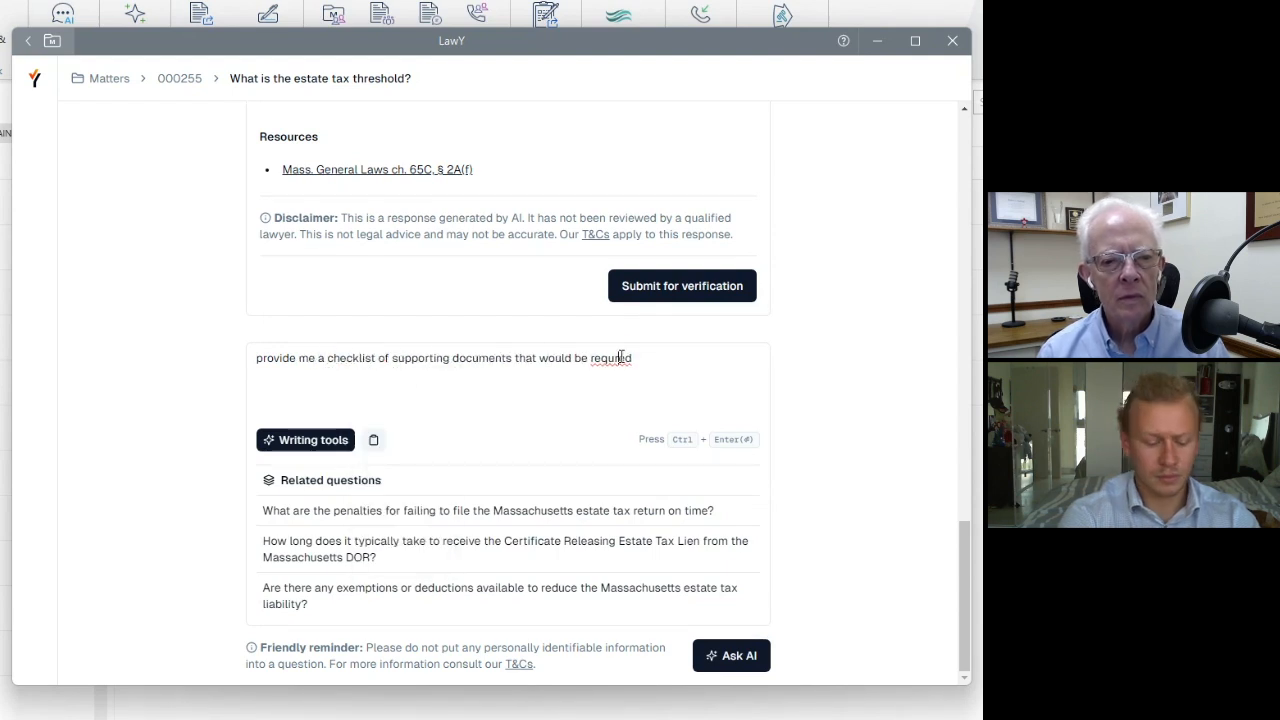
pyautogui.click(731, 655)
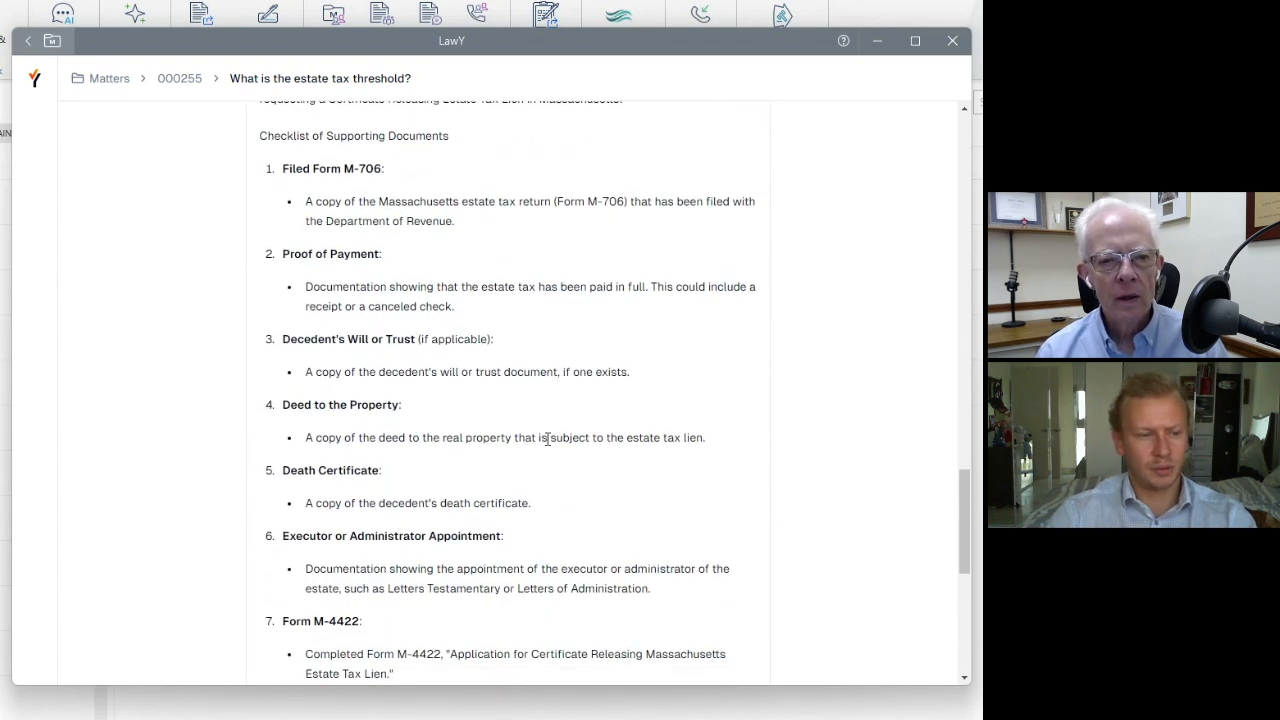
# Scroll through the ten-item supporting-documents checklist, notes, resources and AI disclaimer.
pyautogui.scroll(-3)
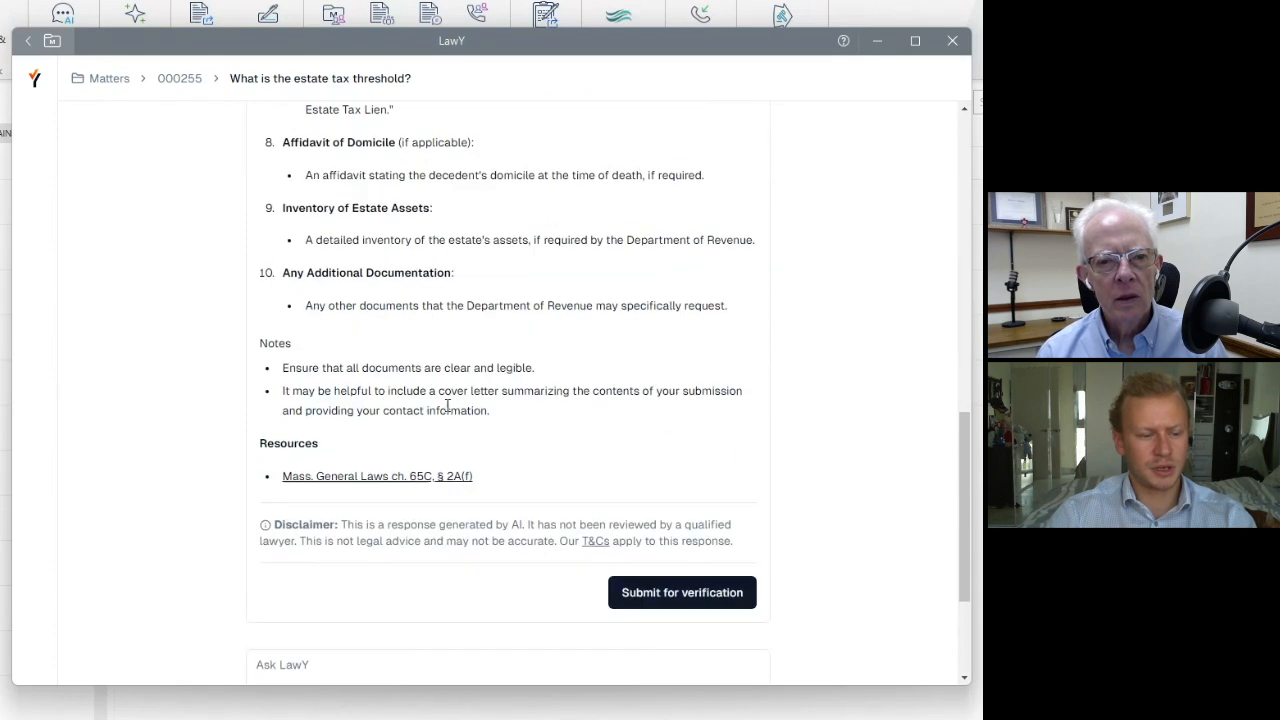
pyautogui.scroll(3)
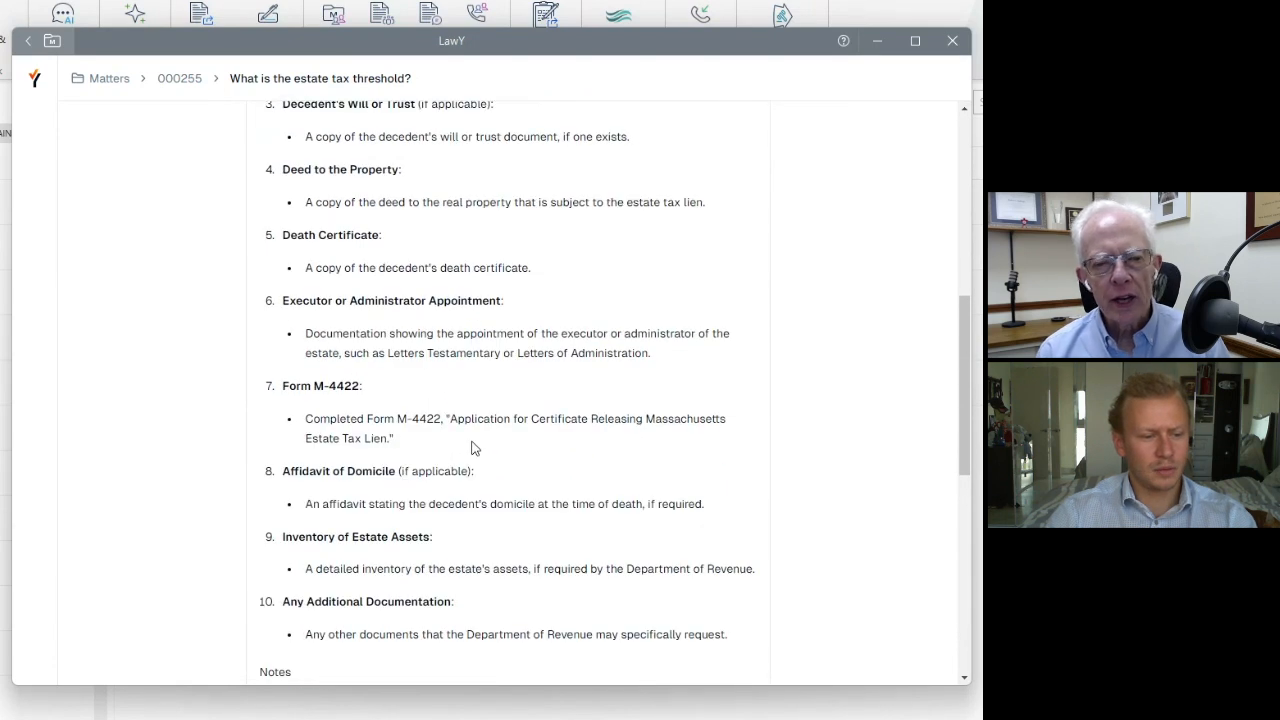
pyautogui.scroll(-3)
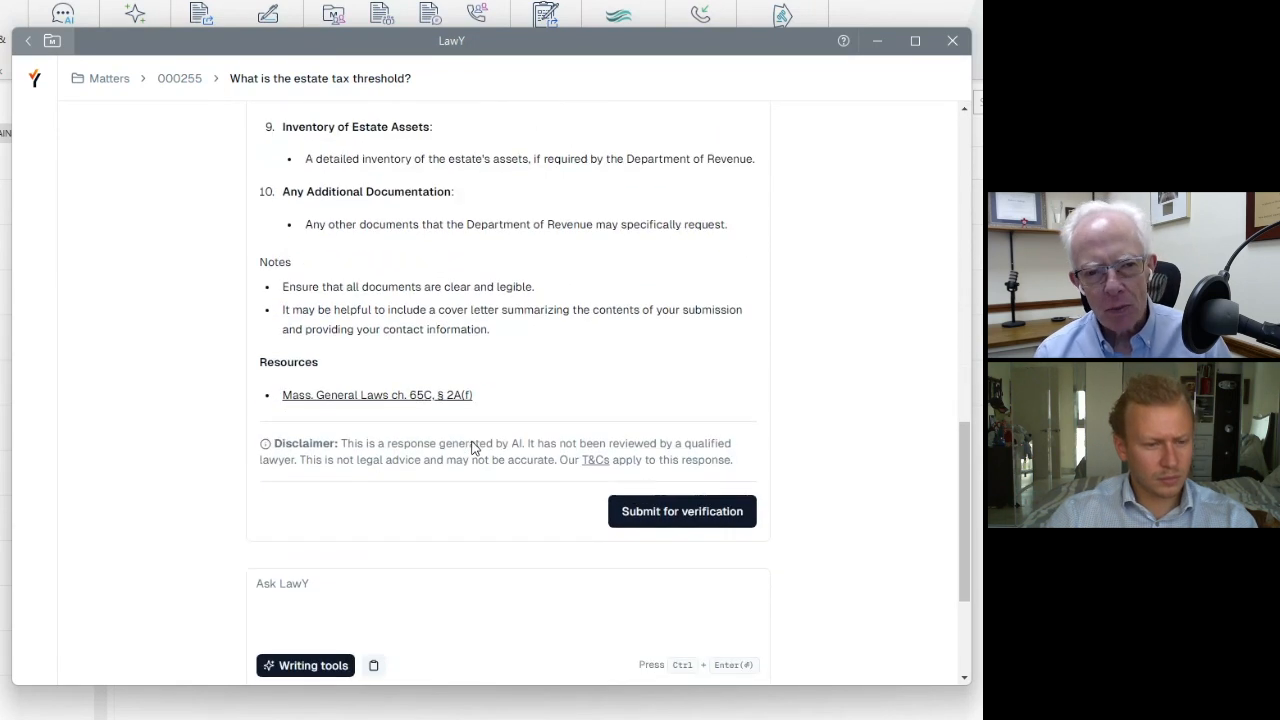
pyautogui.scroll(-3)
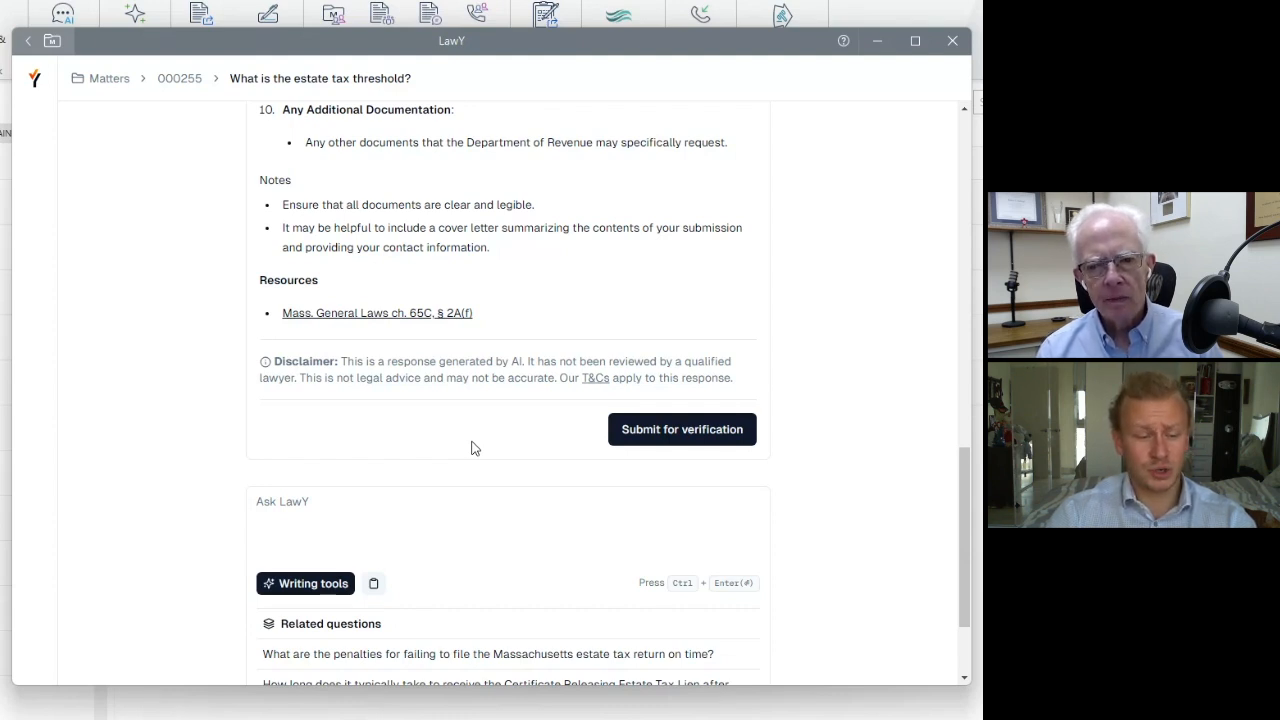
pyautogui.moveTo(470, 457)
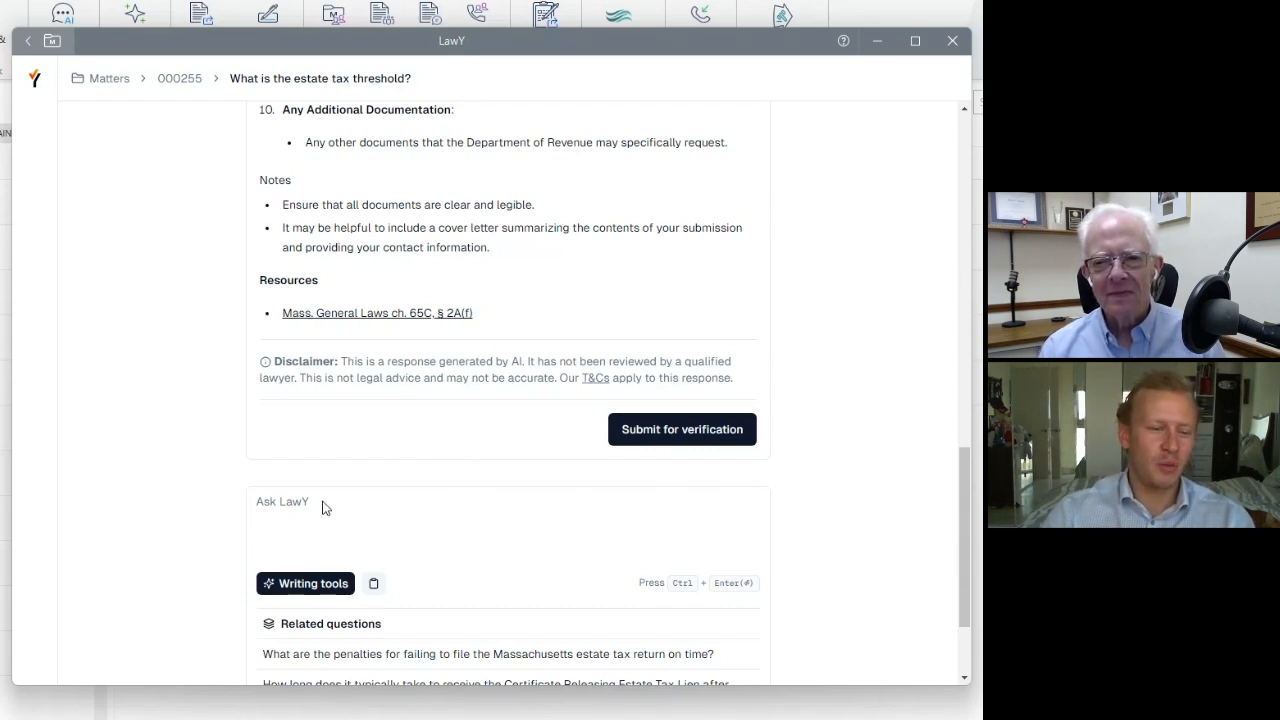
pyautogui.scroll(-3)
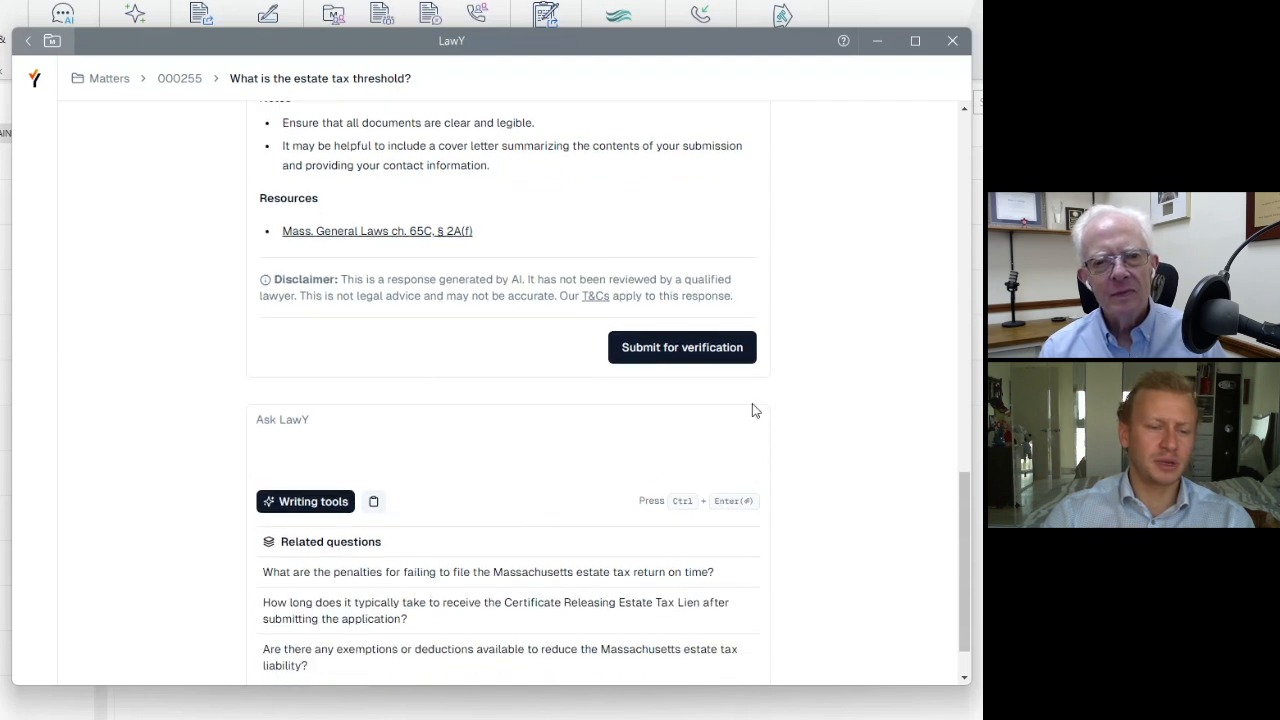
pyautogui.moveTo(768, 380)
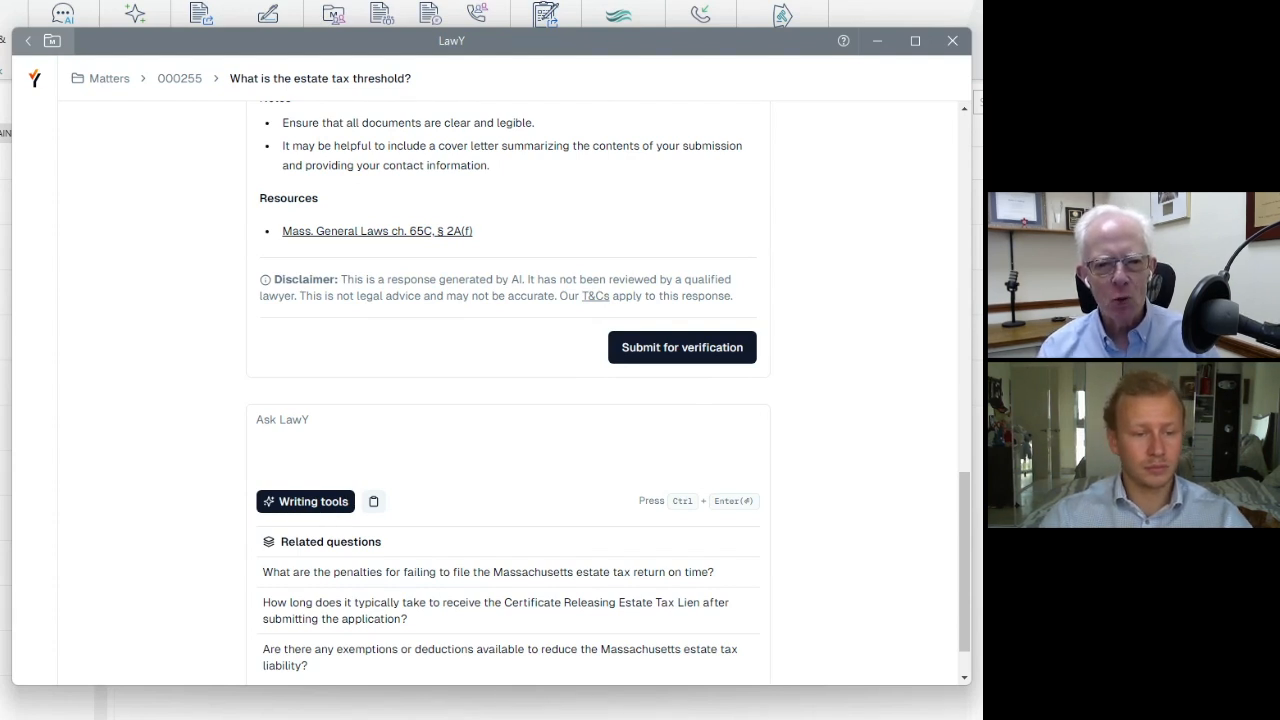
pyautogui.moveTo(682, 330)
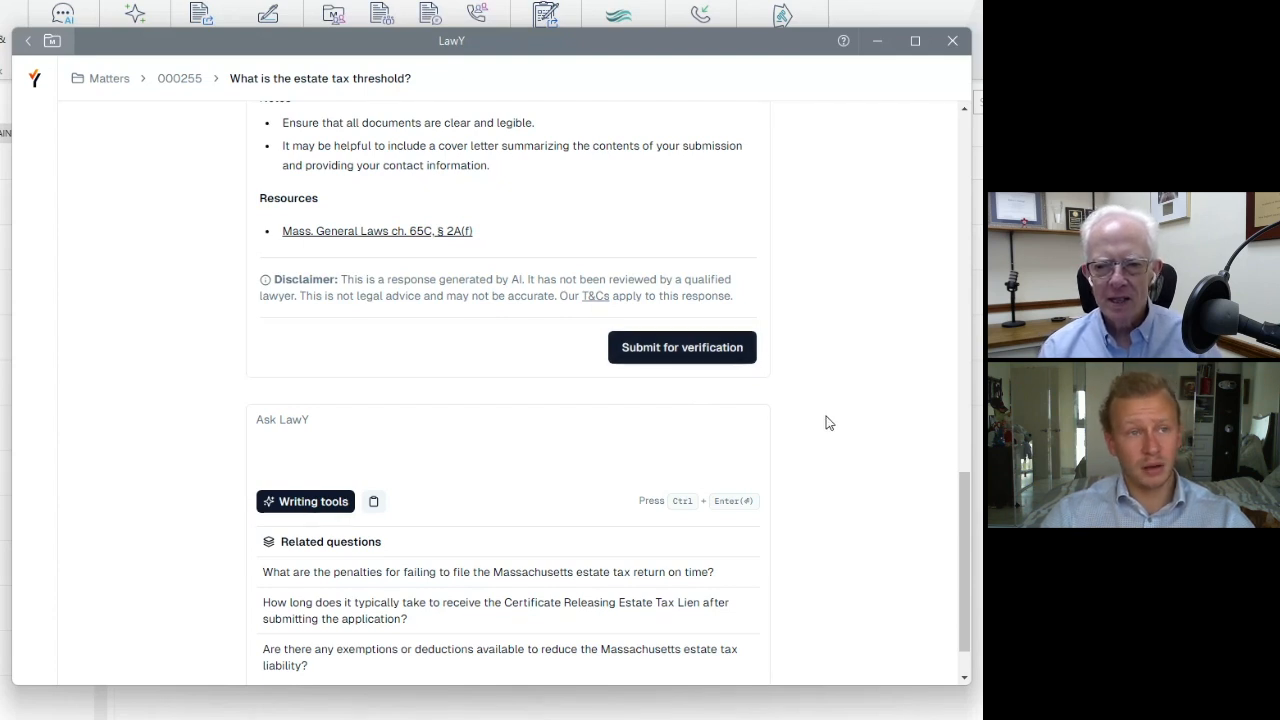
pyautogui.moveTo(835, 434)
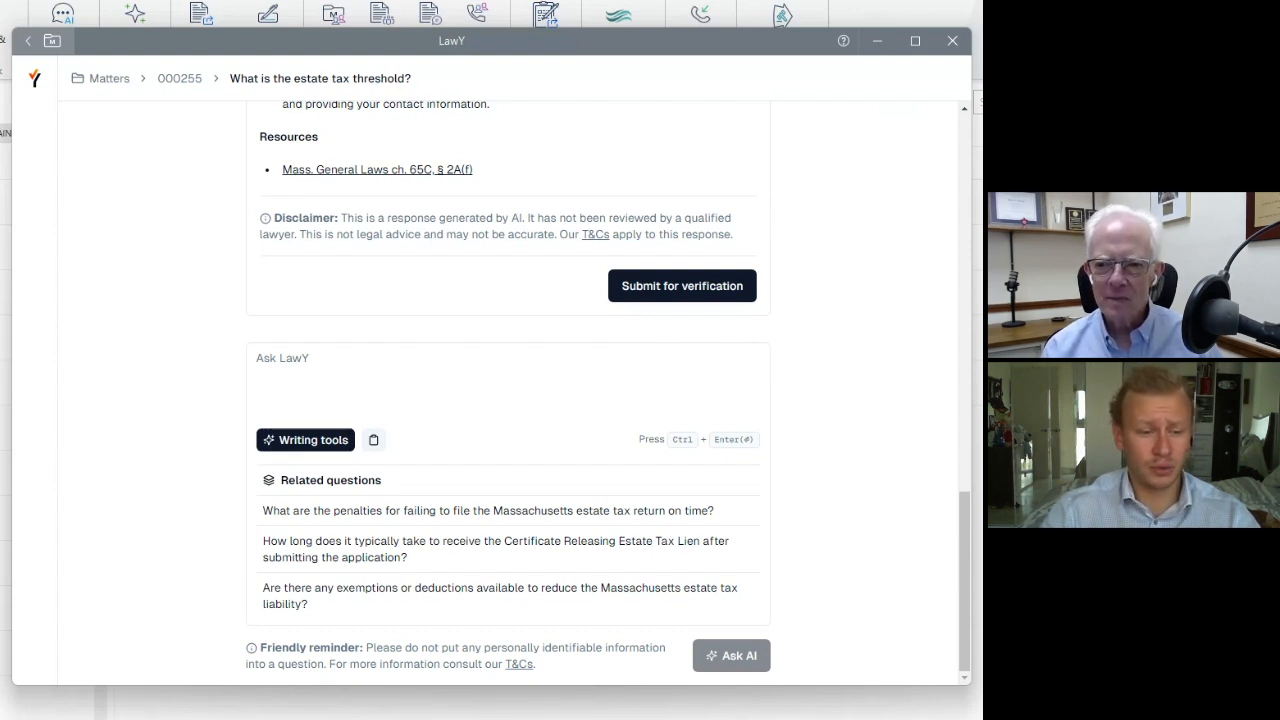
pyautogui.moveTo(844, 312)
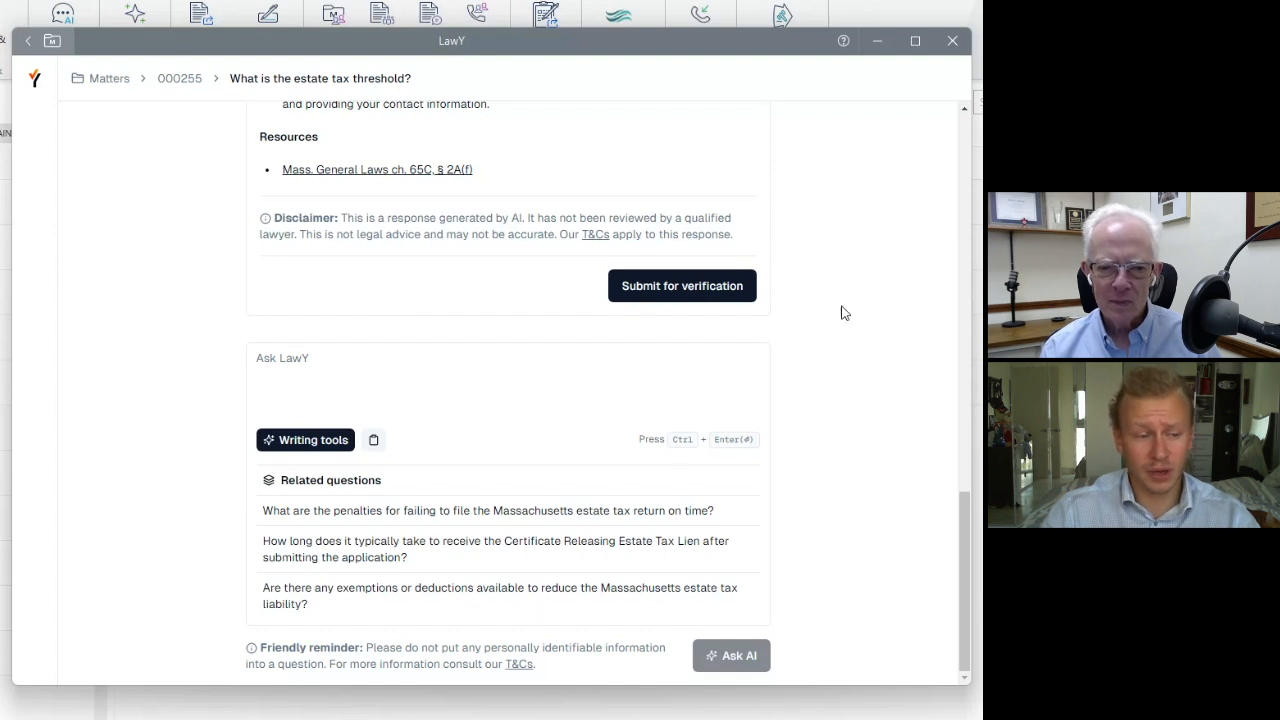
pyautogui.moveTo(819, 359)
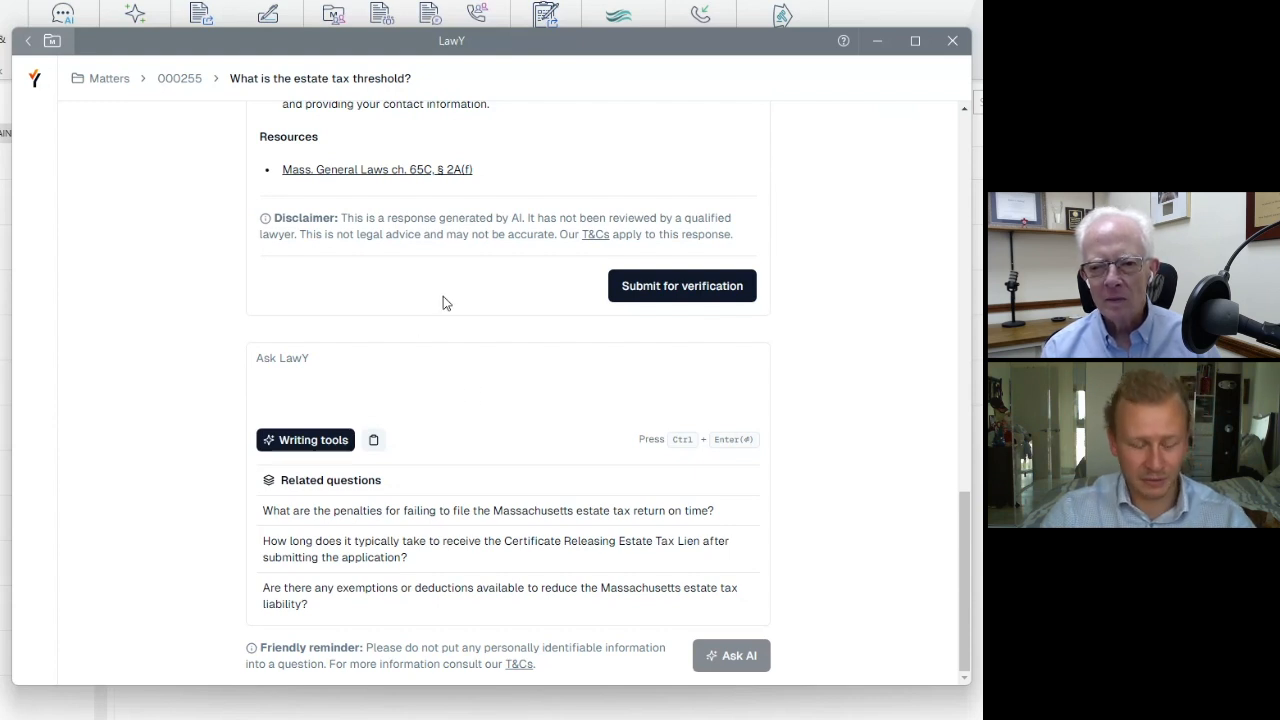
pyautogui.moveTo(479, 459)
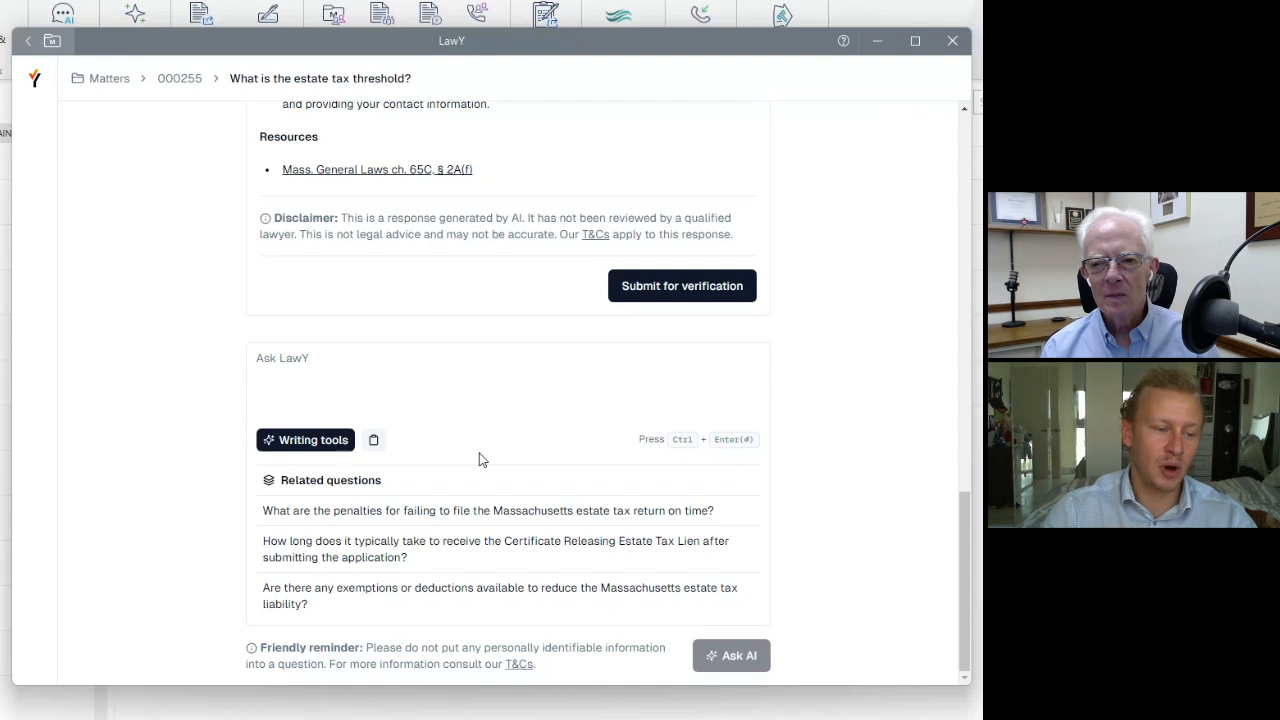
pyautogui.moveTo(500, 446)
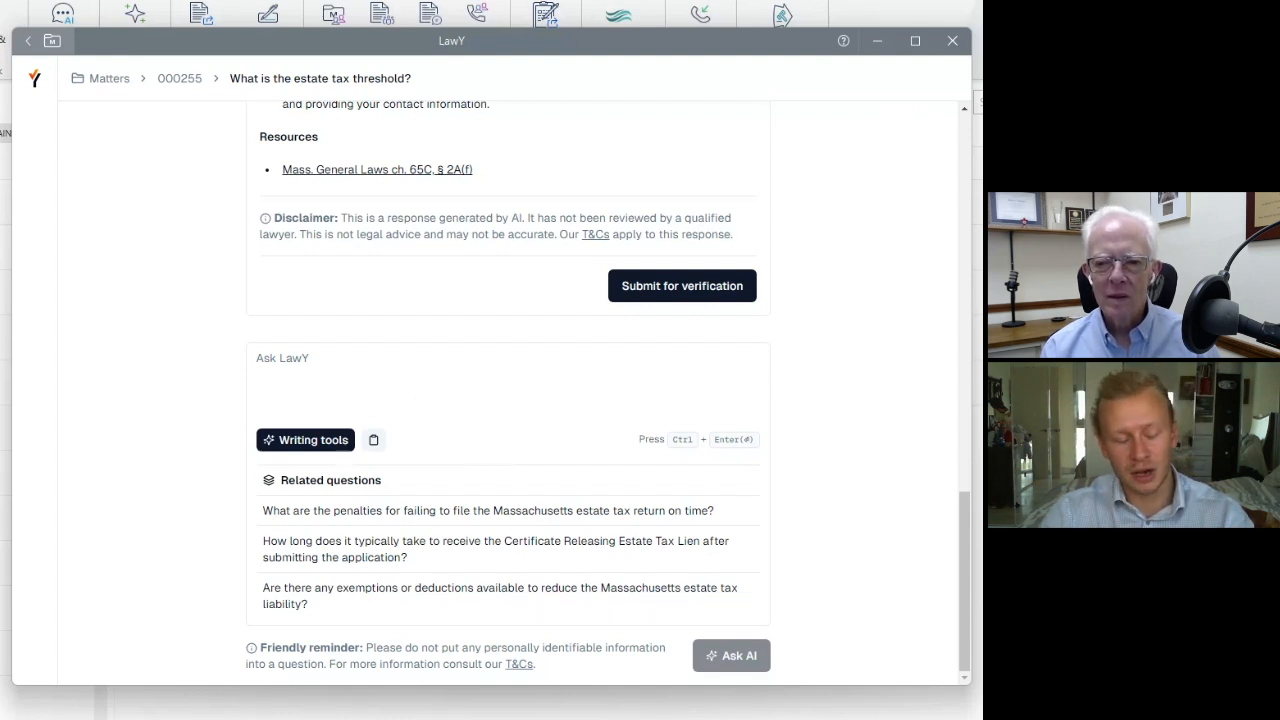
pyautogui.moveTo(185, 429)
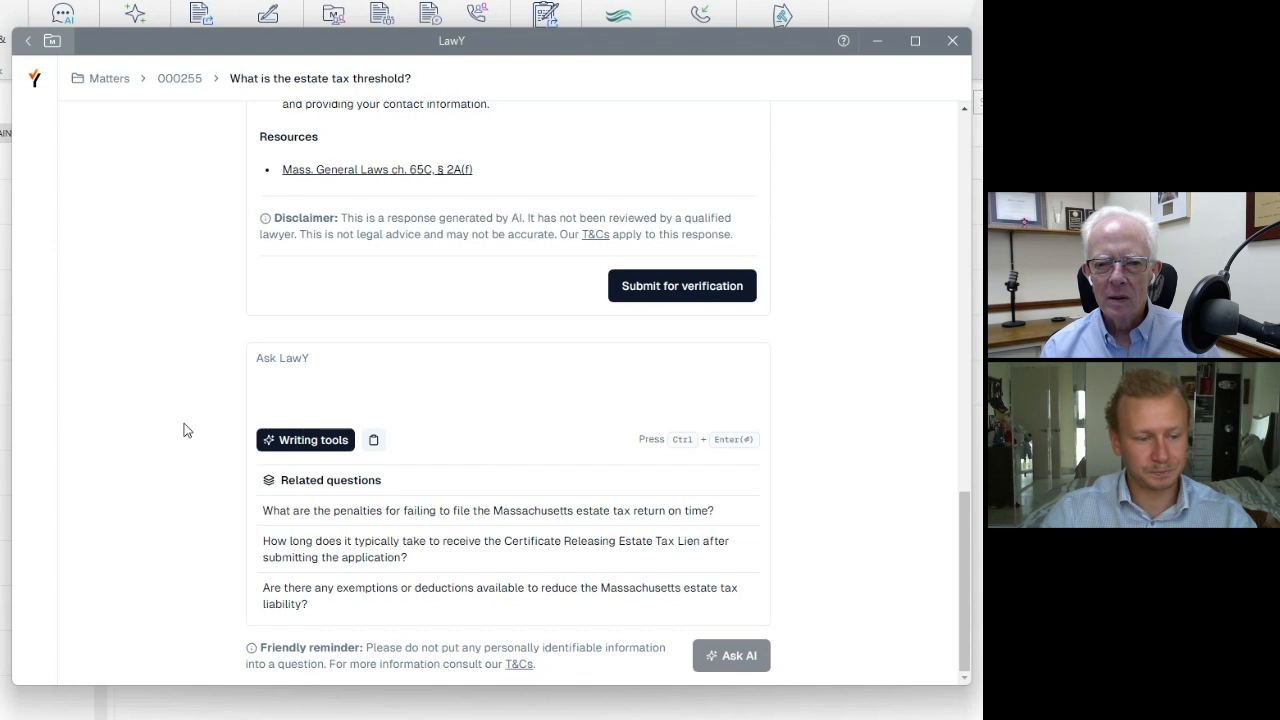
pyautogui.moveTo(210, 426)
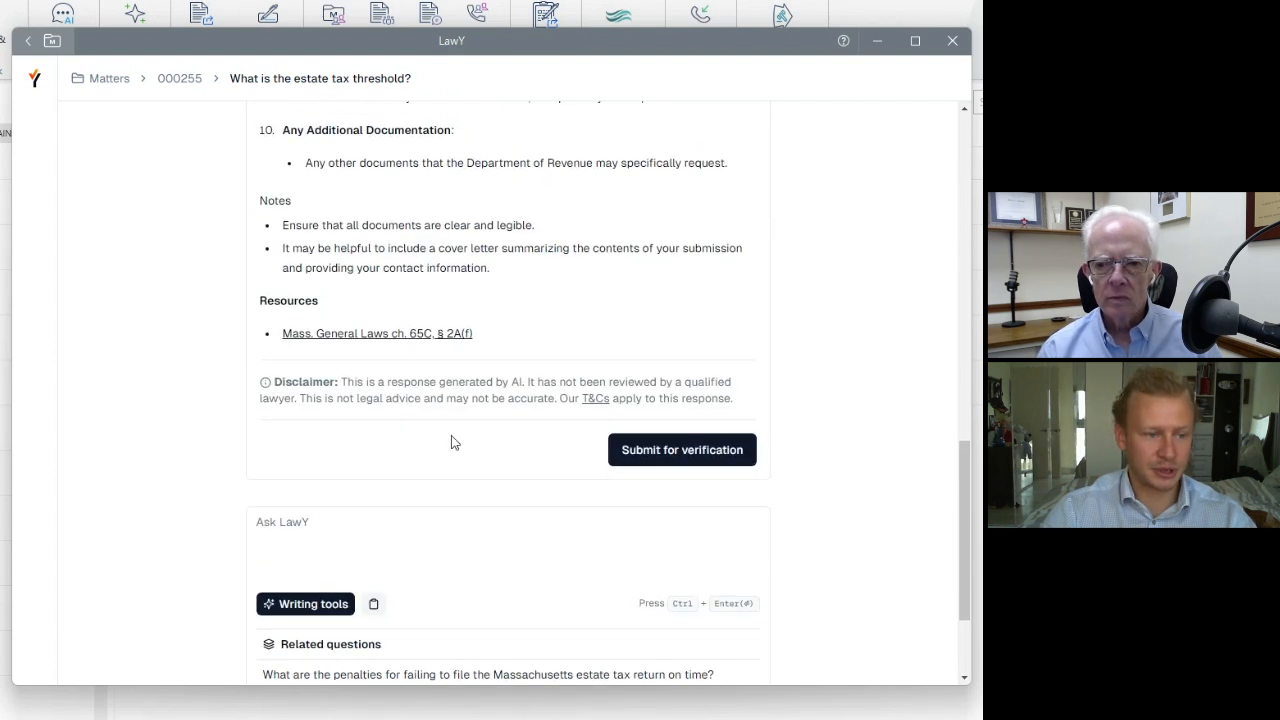
pyautogui.scroll(3)
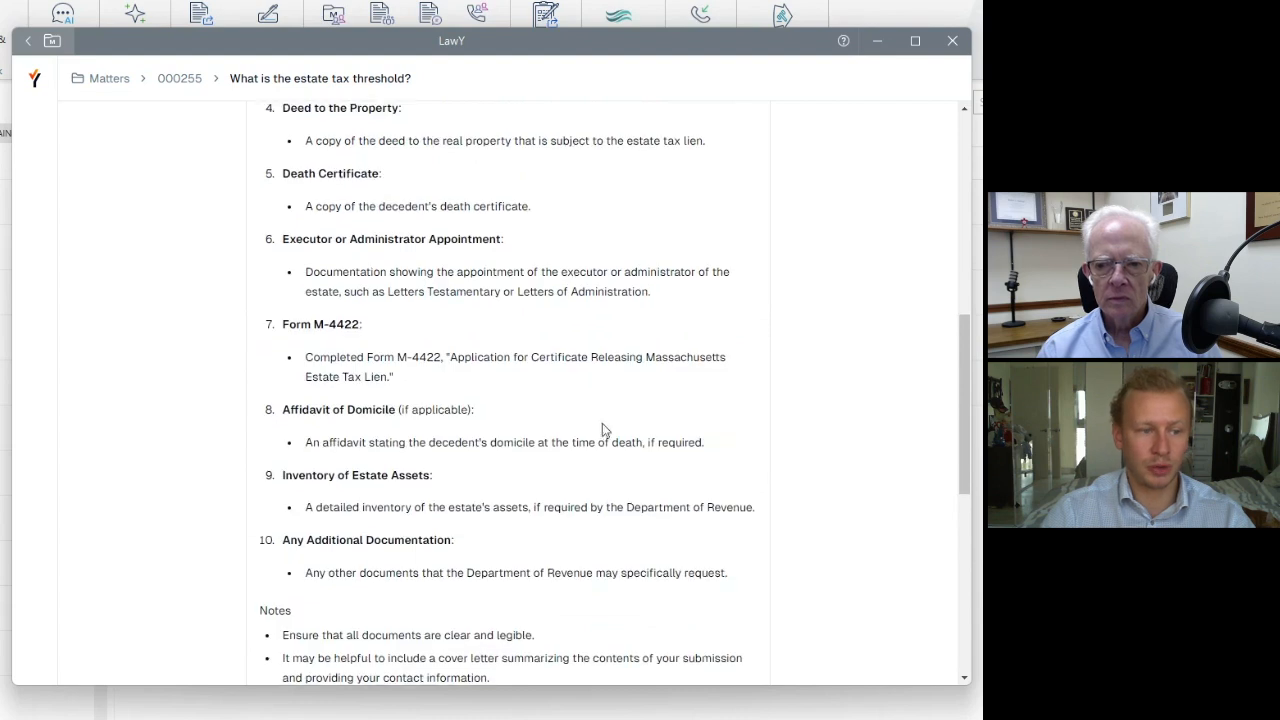
pyautogui.scroll(-3)
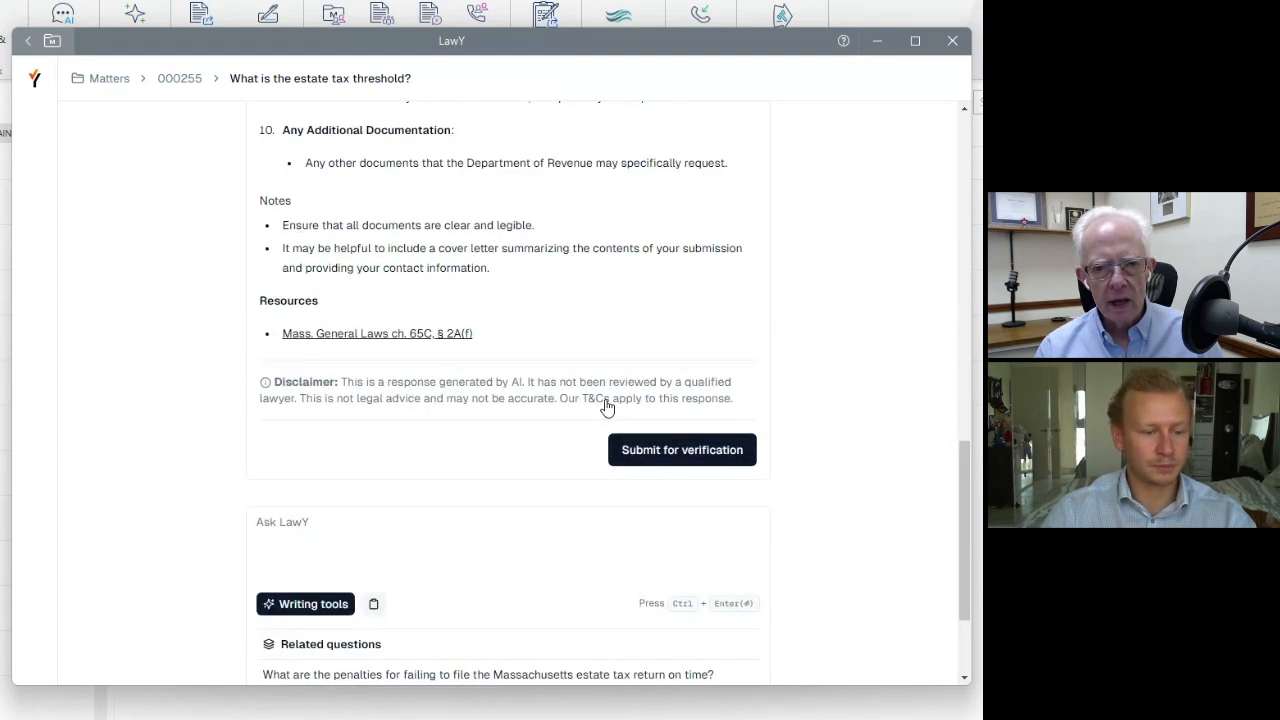
pyautogui.scroll(-3)
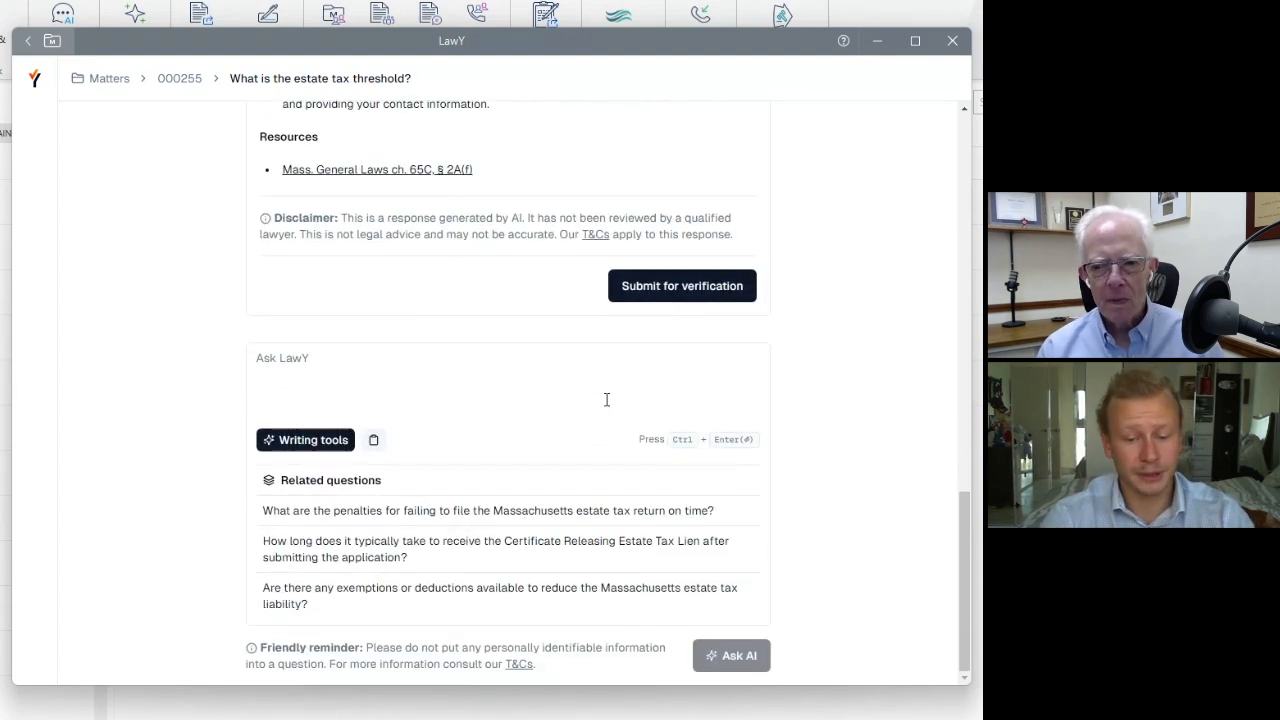